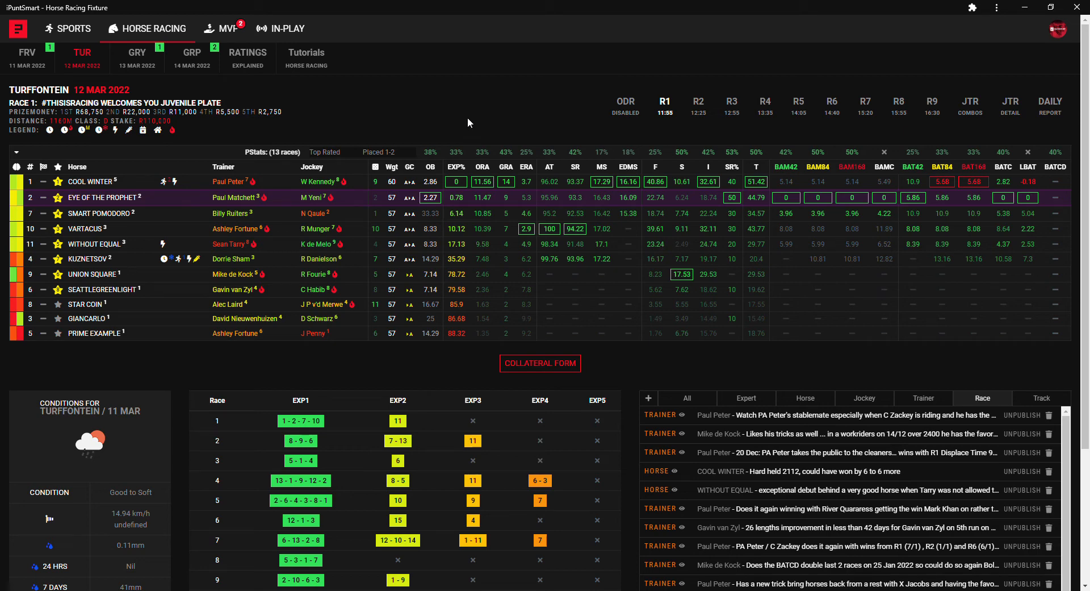
{"action": "mouse_move", "coordinate": [446, 103]}
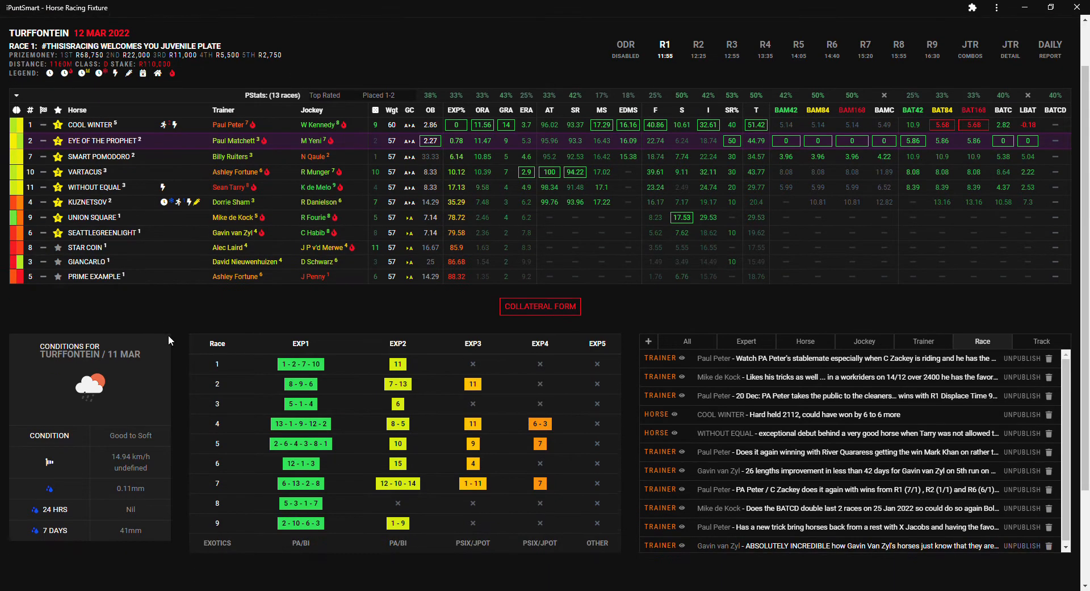
{"action": "mouse_move", "coordinate": [134, 541]}
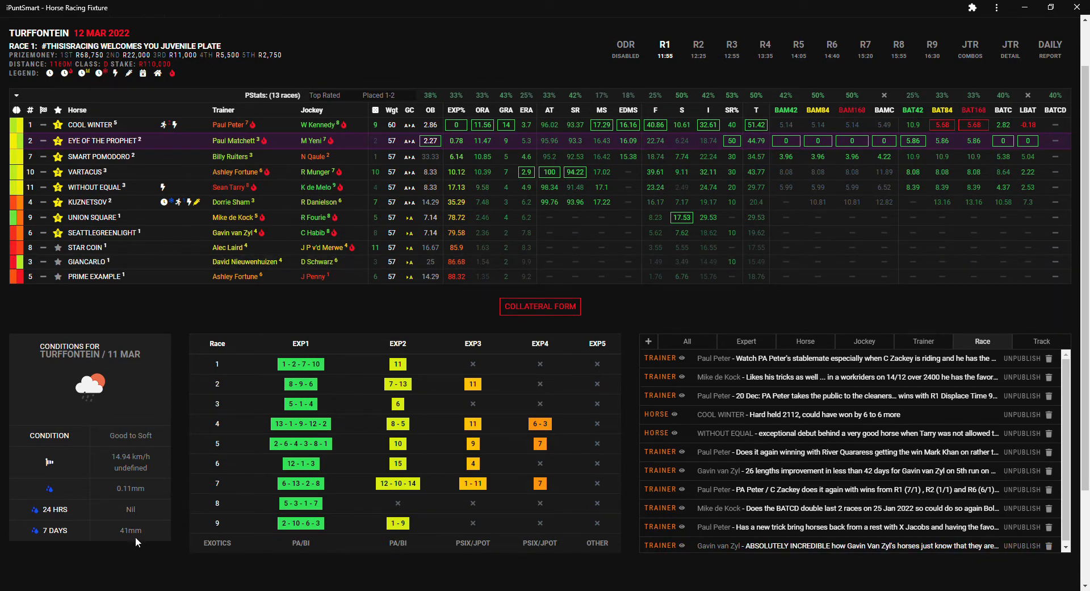
{"action": "mouse_move", "coordinate": [173, 422]}
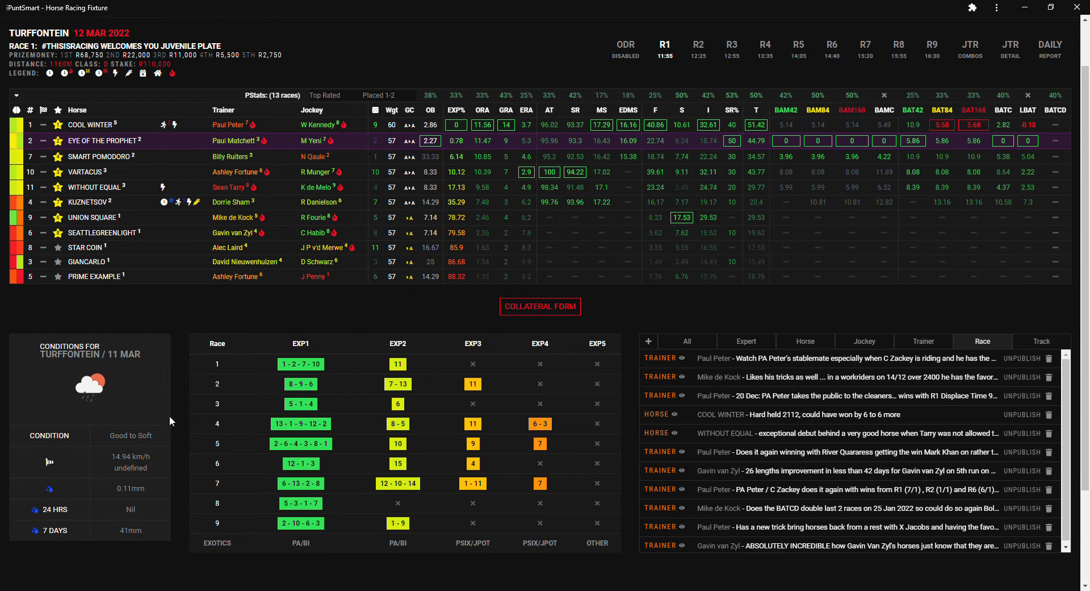
{"action": "mouse_move", "coordinate": [128, 489]}
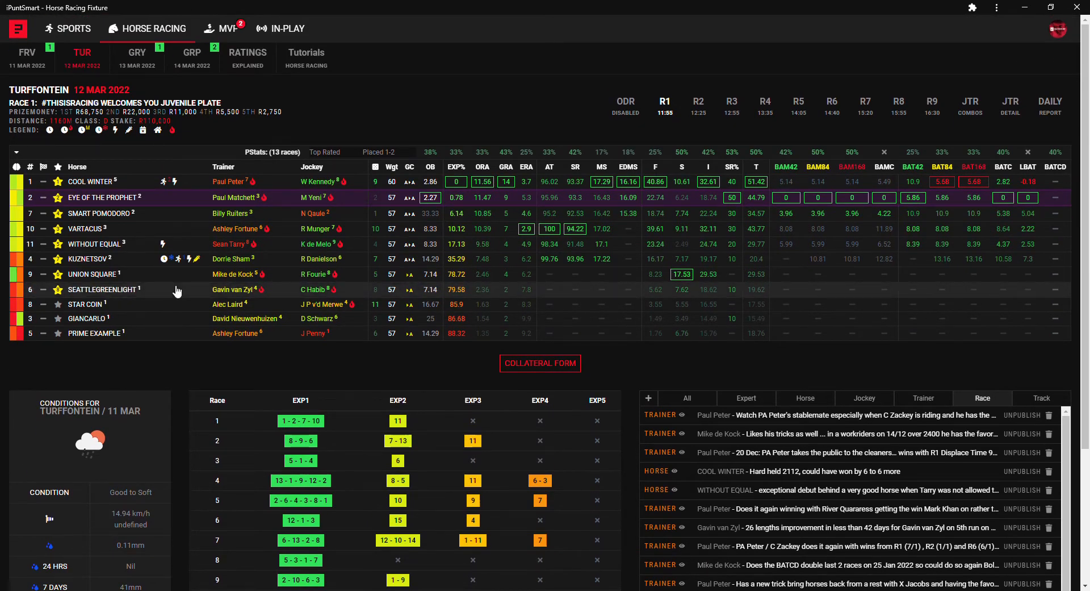
{"action": "mouse_move", "coordinate": [218, 274]}
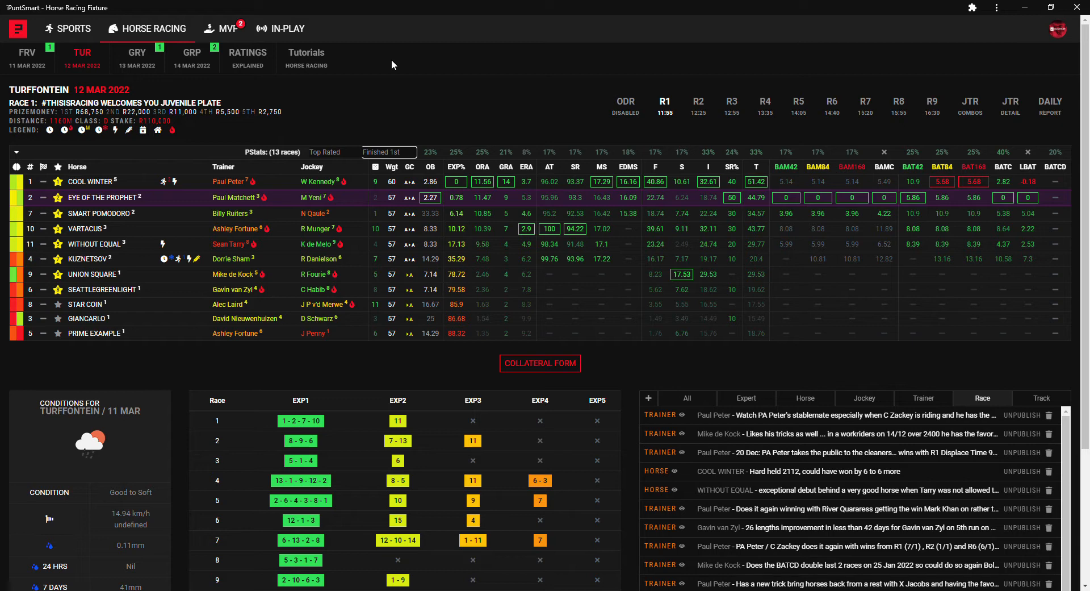
{"action": "mouse_move", "coordinate": [153, 293]}
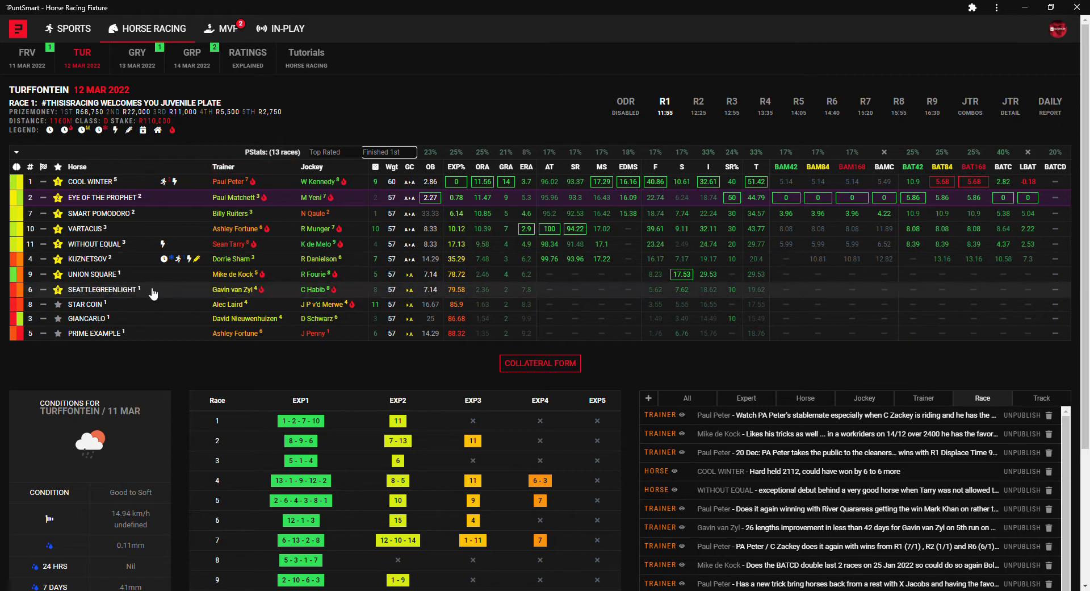
{"action": "mouse_move", "coordinate": [300, 306]}
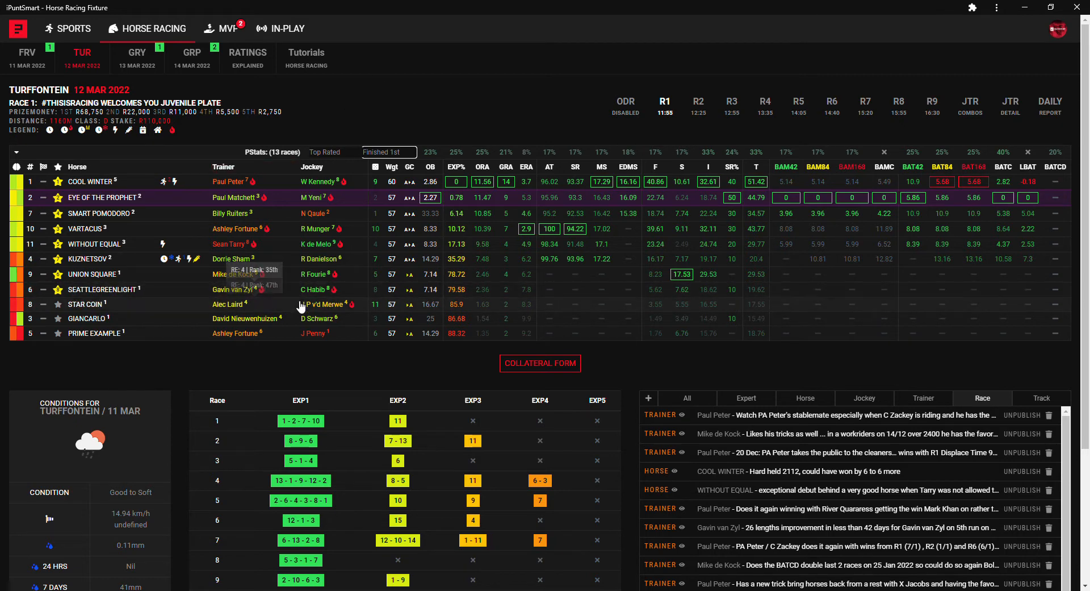
{"action": "left_click", "coordinate": [103, 290]}
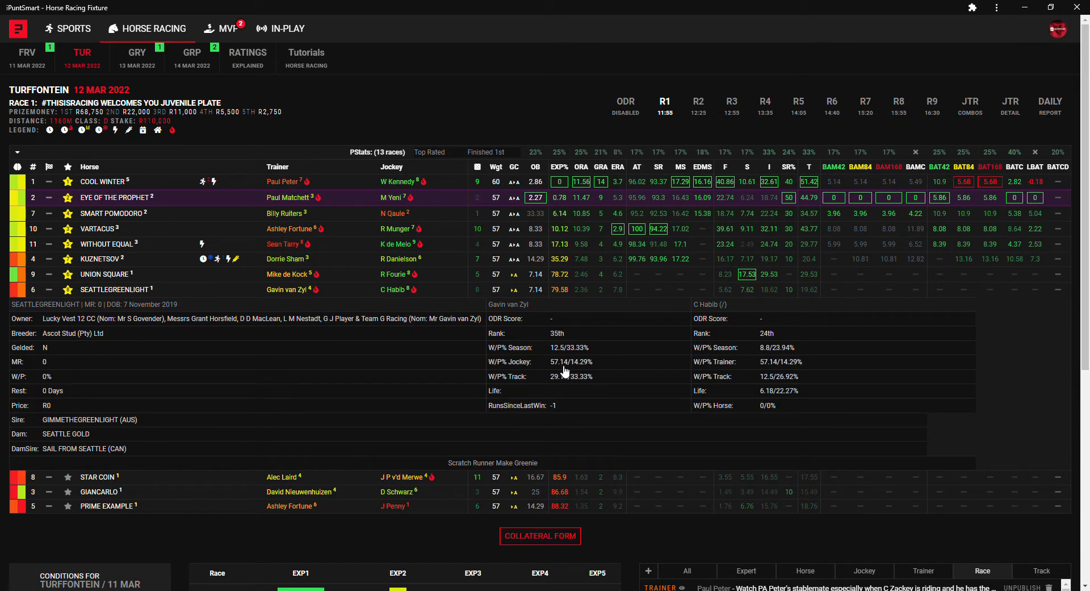
{"action": "mouse_move", "coordinate": [294, 345]}
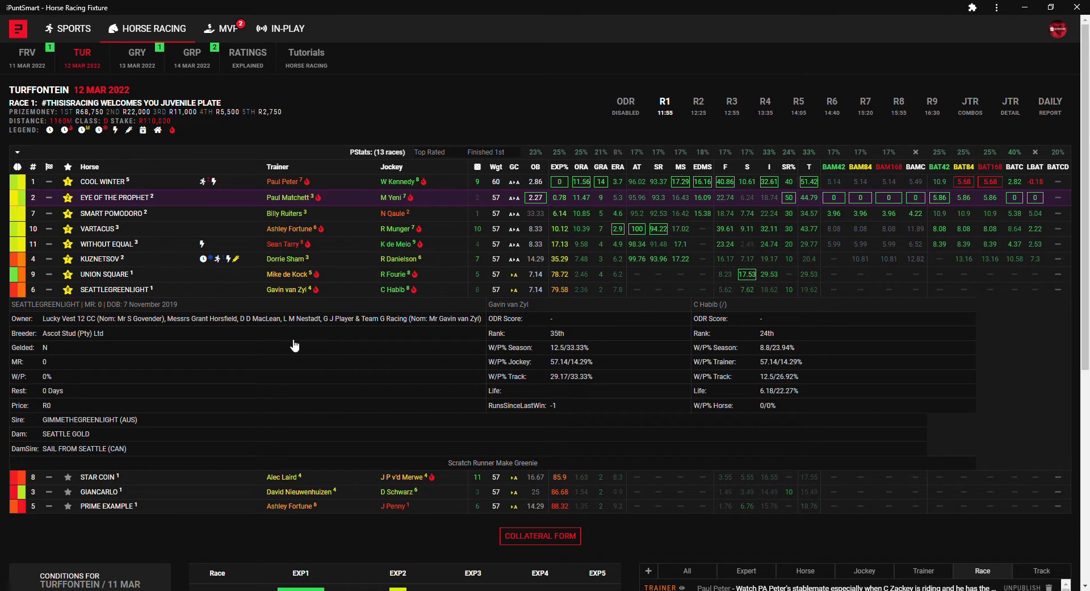
{"action": "mouse_move", "coordinate": [134, 297]}
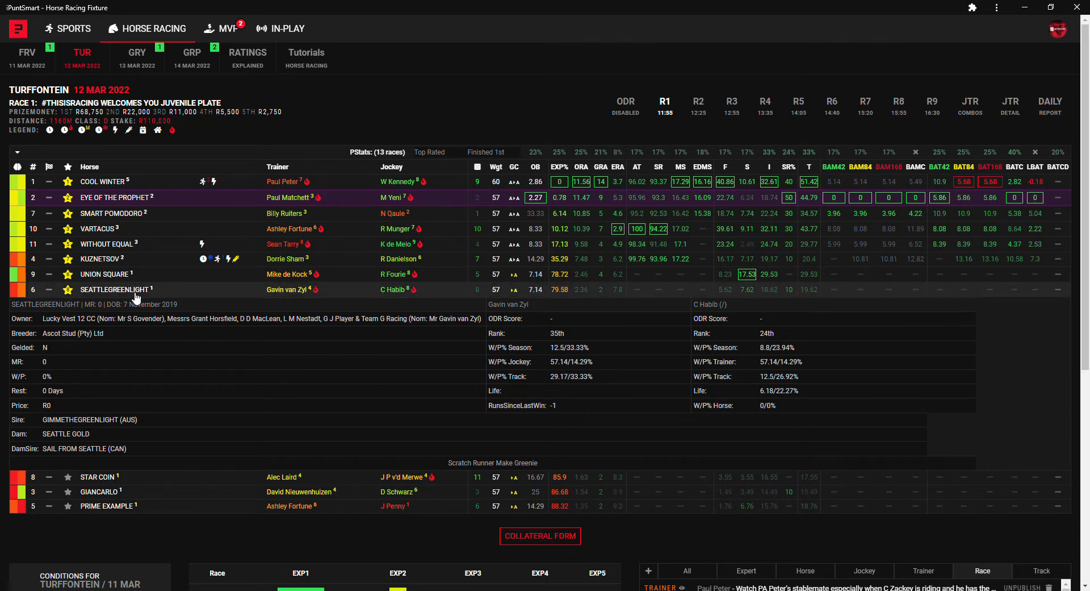
{"action": "mouse_move", "coordinate": [581, 362]}
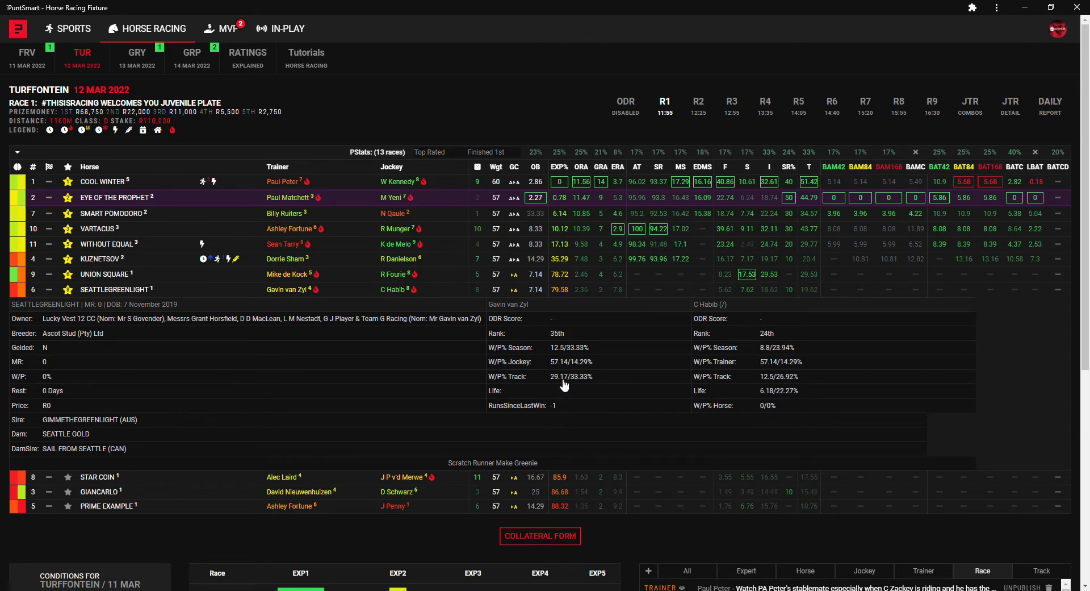
{"action": "mouse_move", "coordinate": [405, 376]}
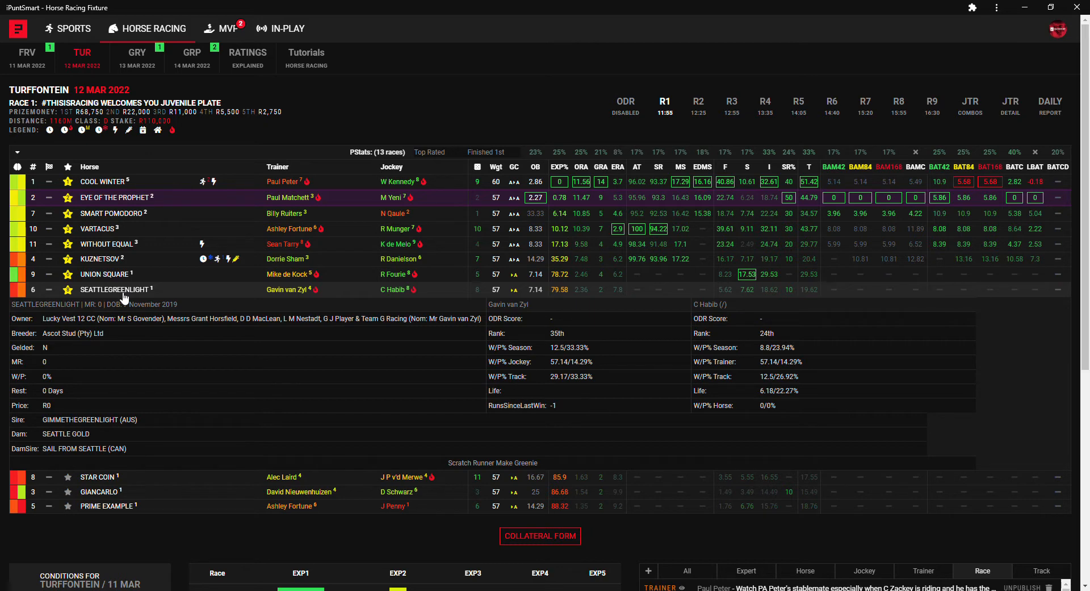
{"action": "mouse_move", "coordinate": [132, 294]}
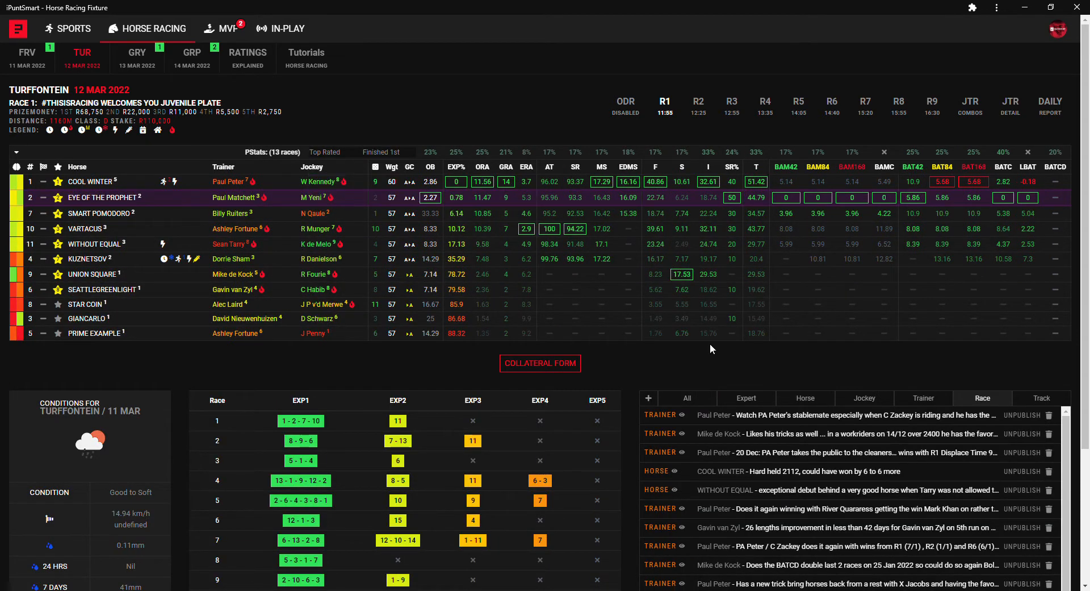
{"action": "mouse_move", "coordinate": [758, 423]}
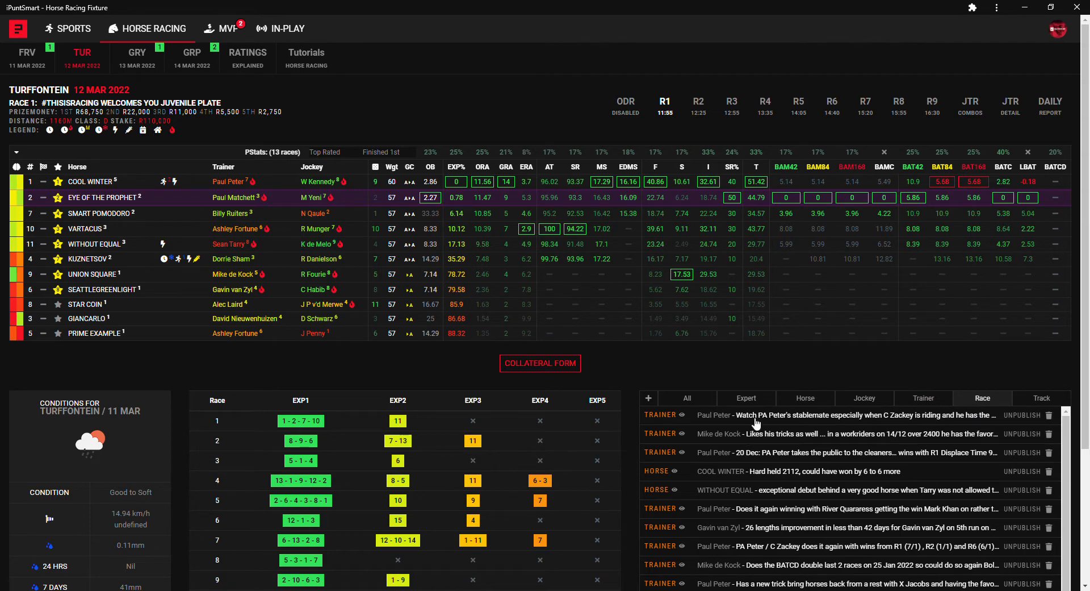
{"action": "mouse_move", "coordinate": [983, 398]}
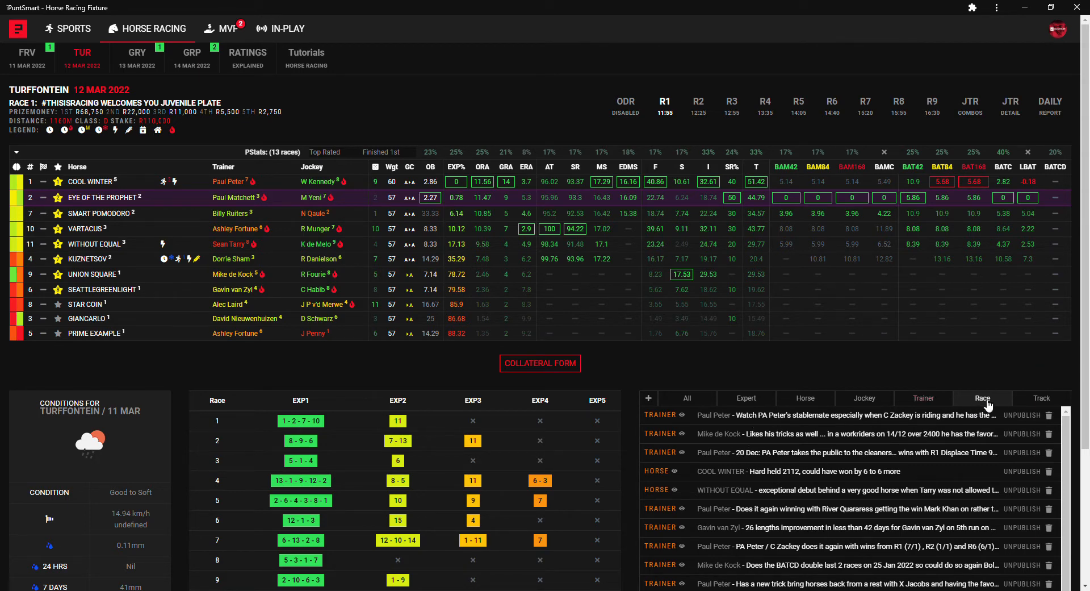
{"action": "mouse_move", "coordinate": [786, 504]}
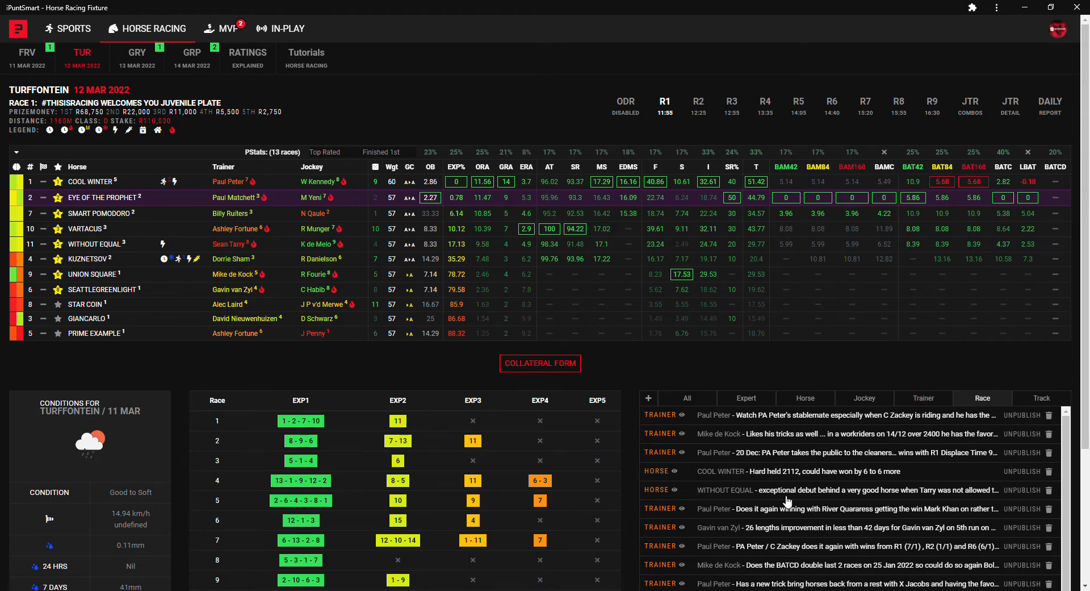
Expand the WITHOUT EQUAL race note to read its full exceptional-debut comment
{"action": "left_click", "coordinate": [786, 490]}
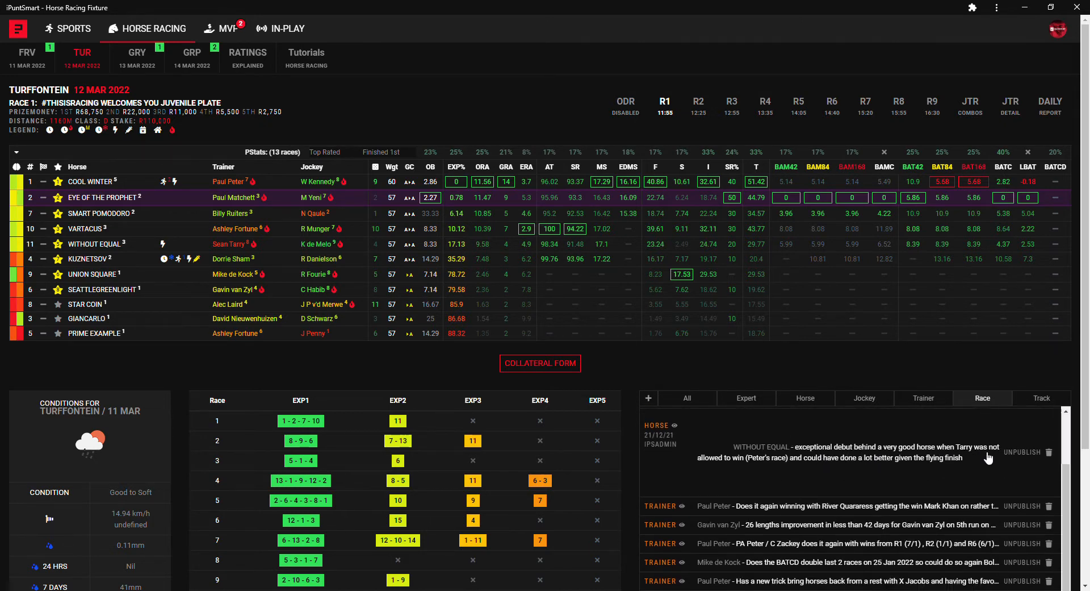
{"action": "mouse_move", "coordinate": [785, 466]}
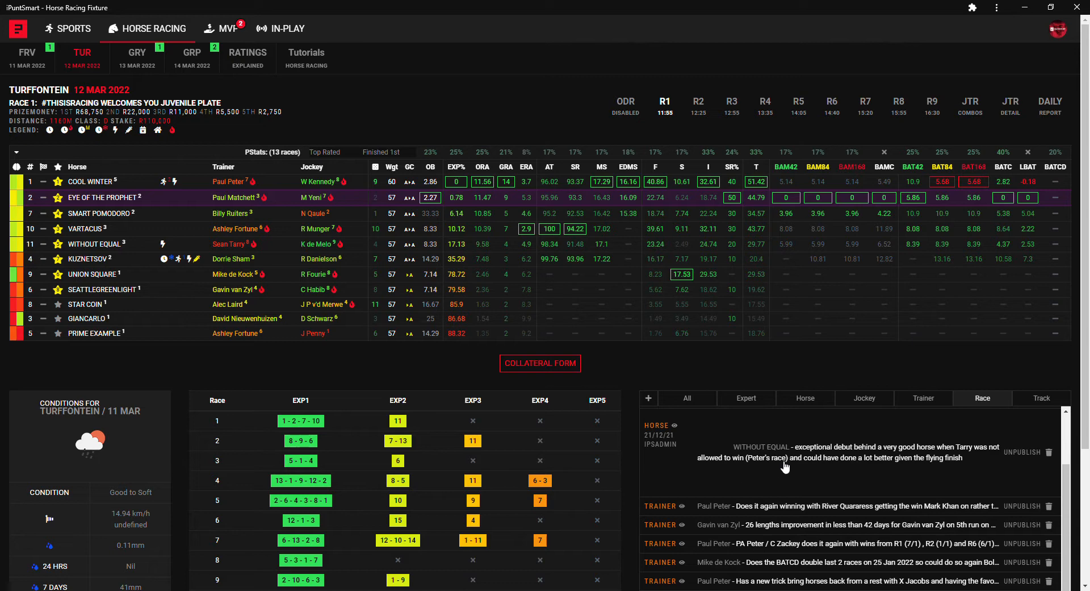
{"action": "mouse_move", "coordinate": [854, 472]}
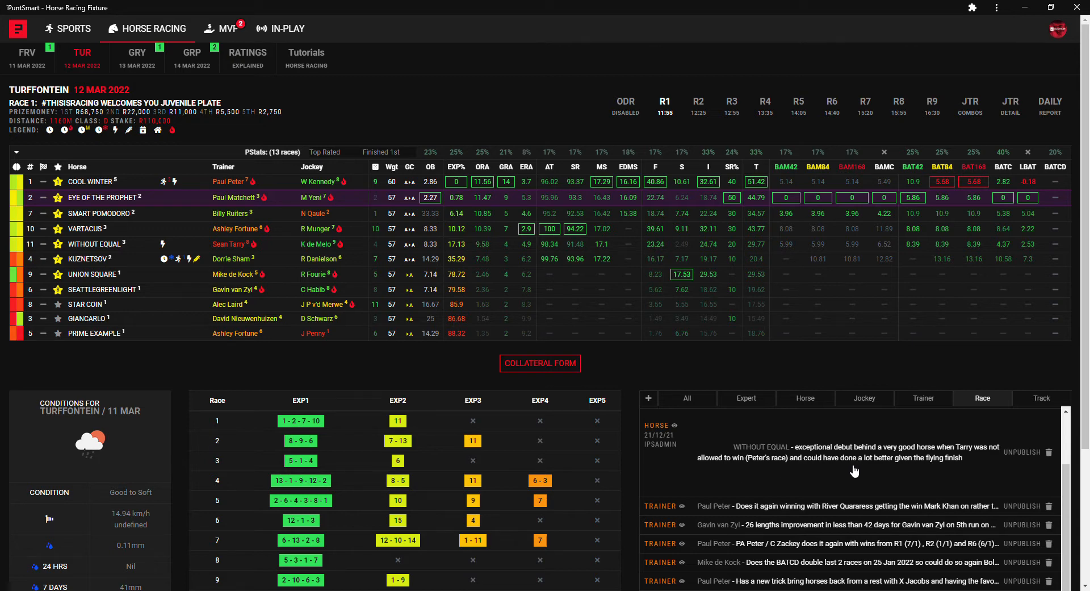
{"action": "mouse_move", "coordinate": [846, 468]}
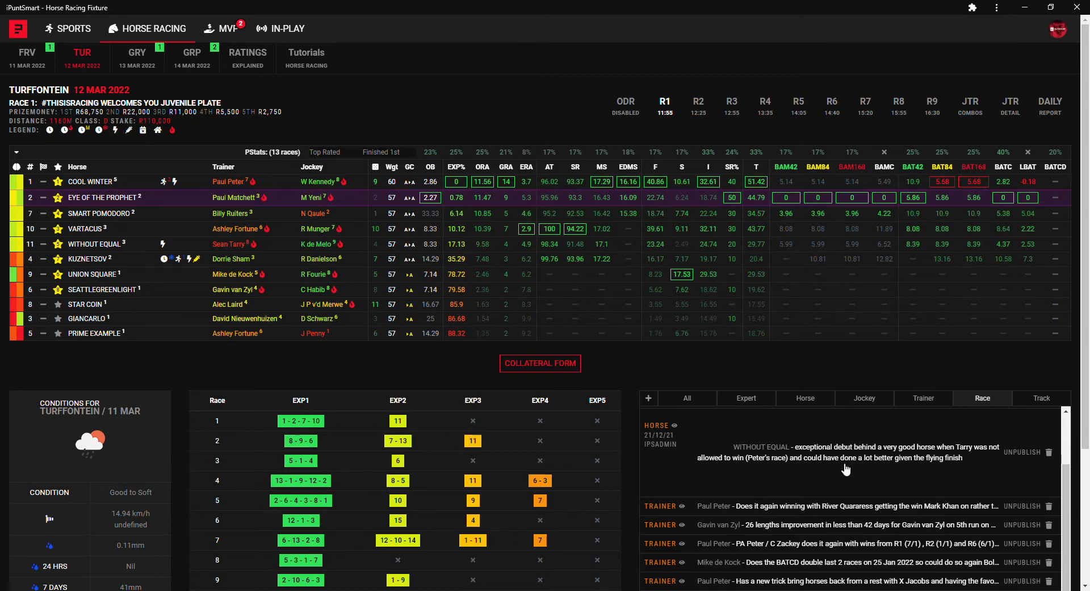
{"action": "mouse_move", "coordinate": [359, 249]}
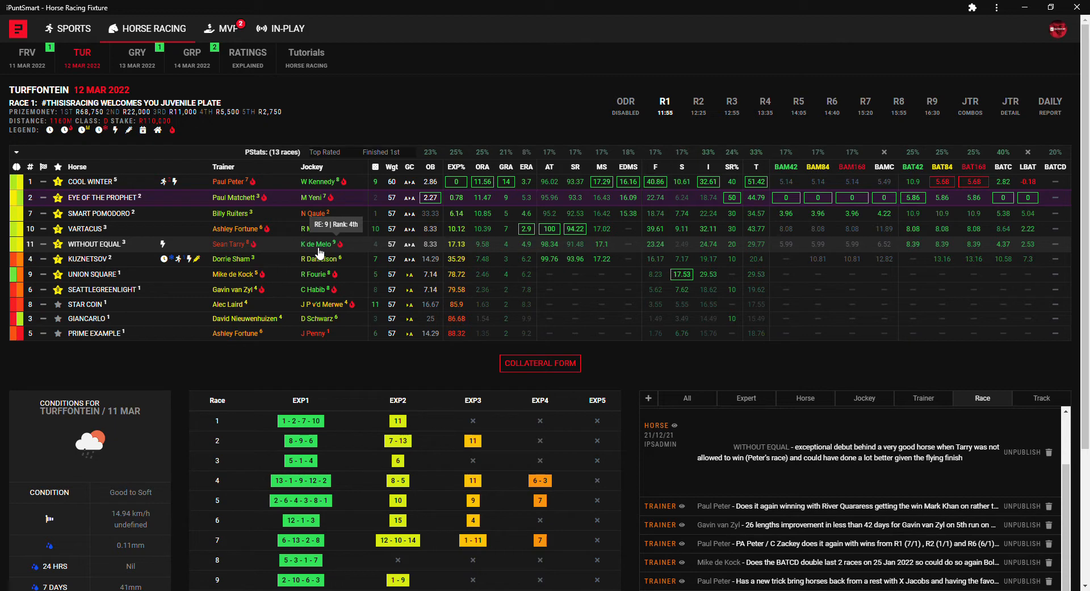
{"action": "mouse_move", "coordinate": [144, 261]}
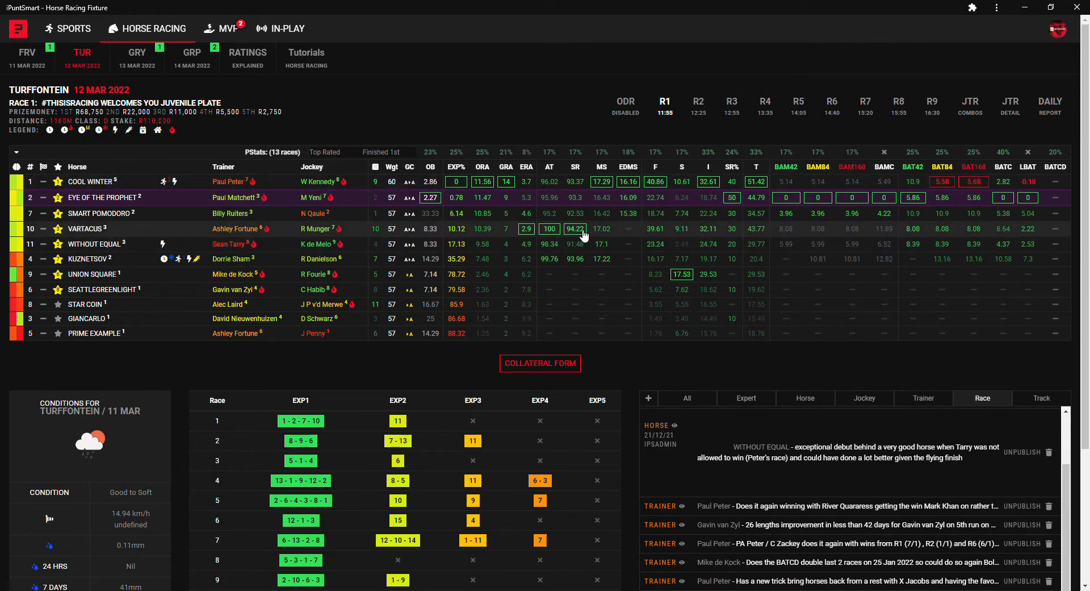
{"action": "mouse_move", "coordinate": [1025, 247]}
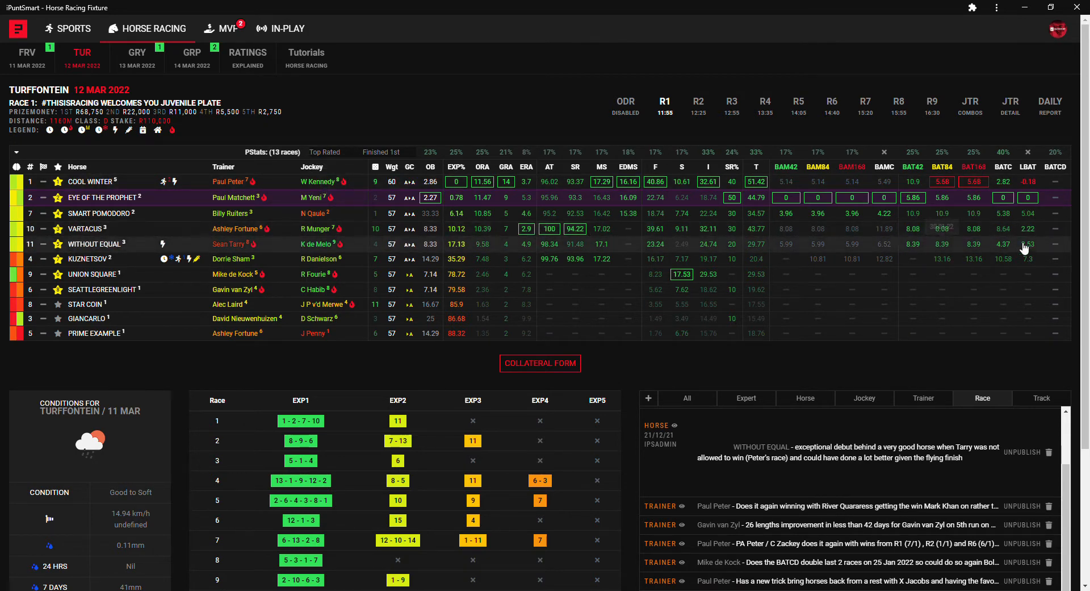
{"action": "mouse_move", "coordinate": [957, 240]}
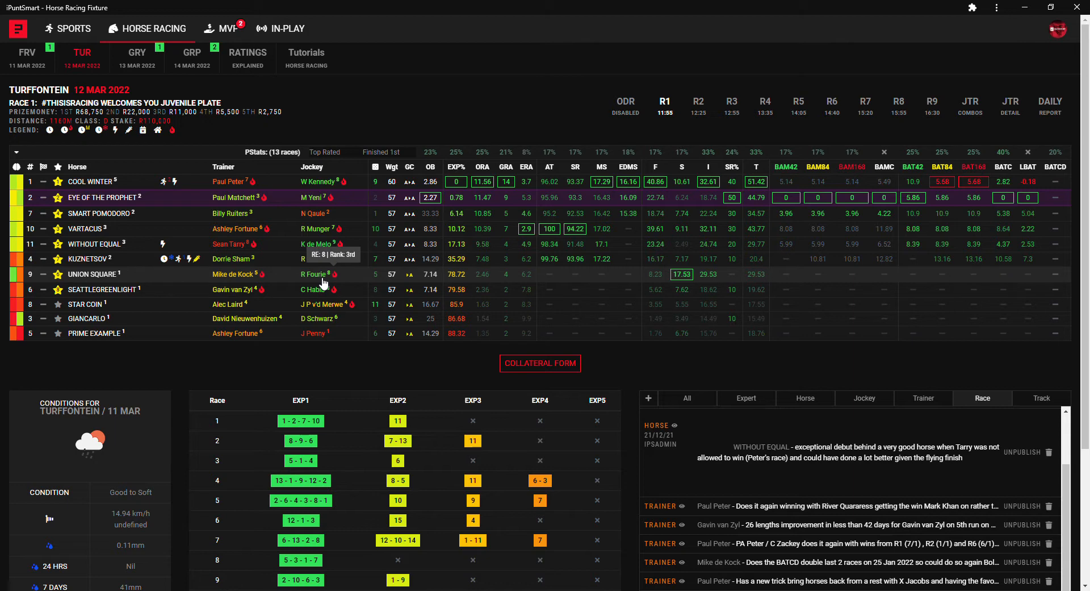
{"action": "mouse_move", "coordinate": [322, 42]}
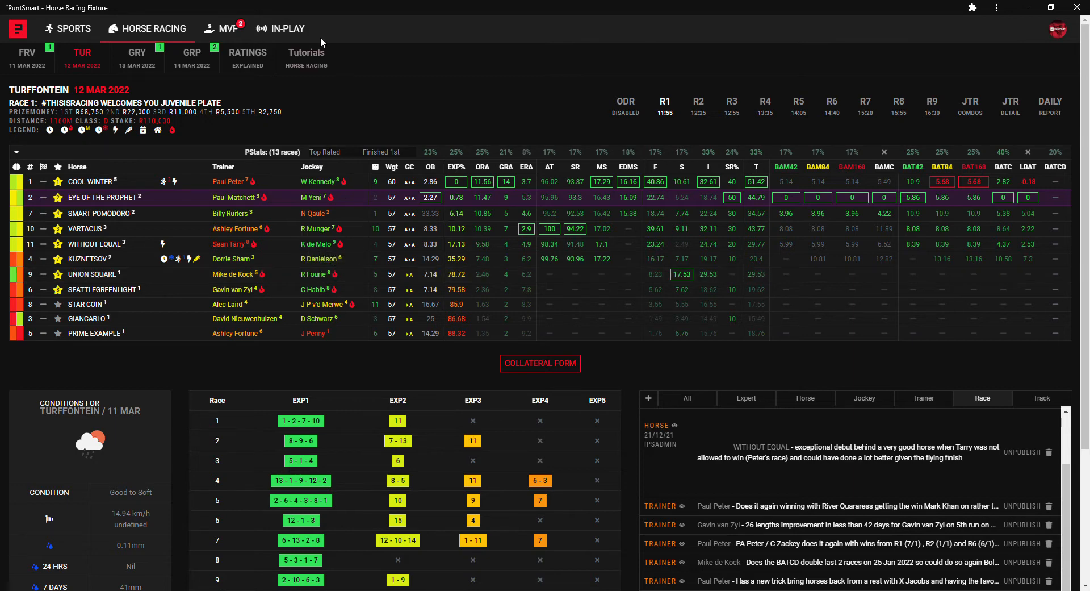
{"action": "mouse_move", "coordinate": [440, 157]}
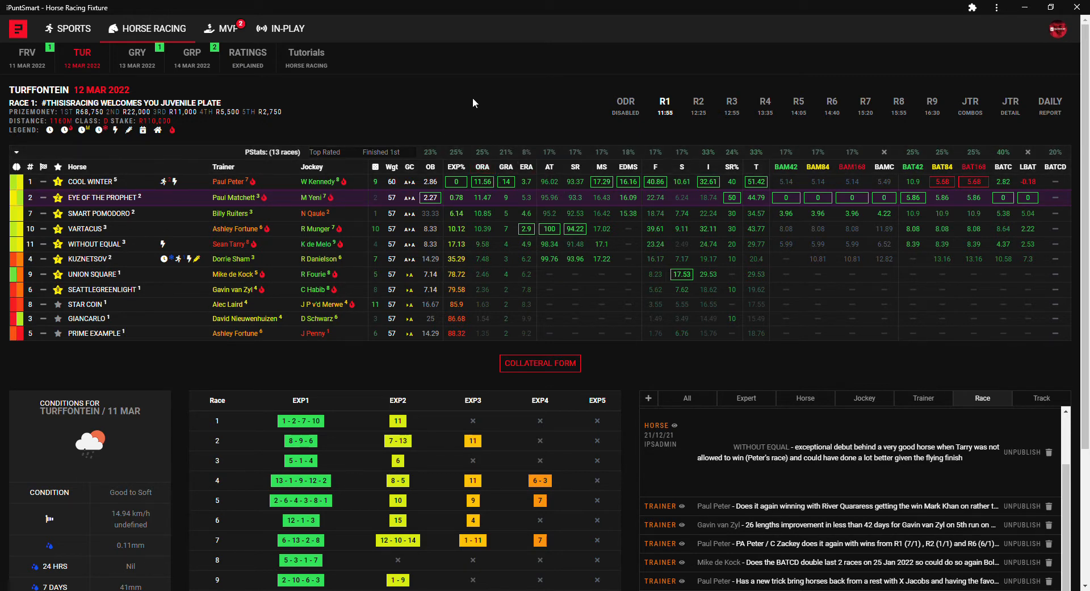
{"action": "mouse_move", "coordinate": [483, 115]}
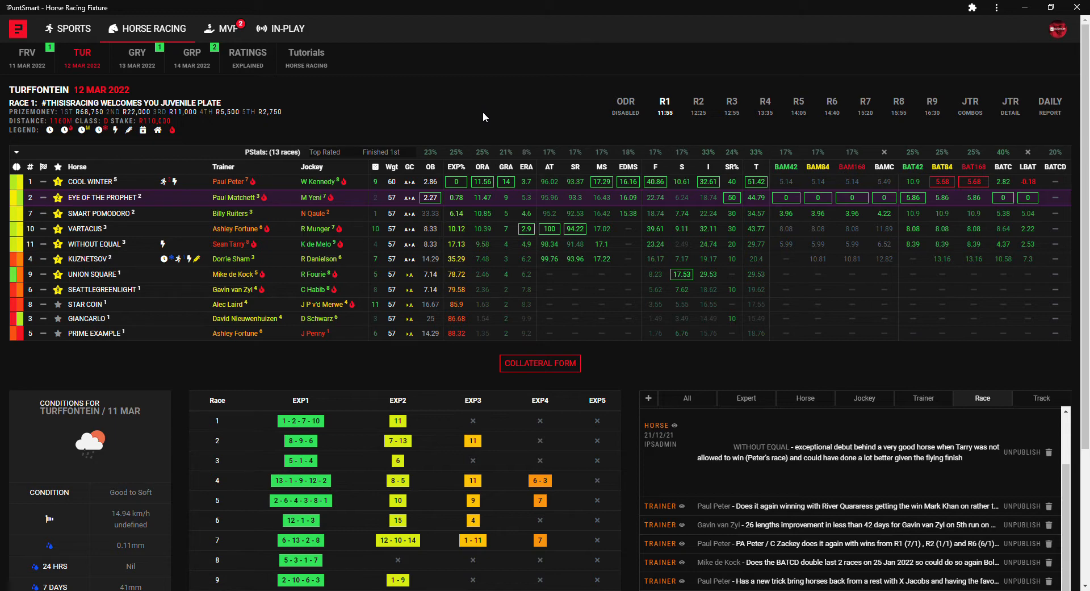
{"action": "mouse_move", "coordinate": [393, 182]}
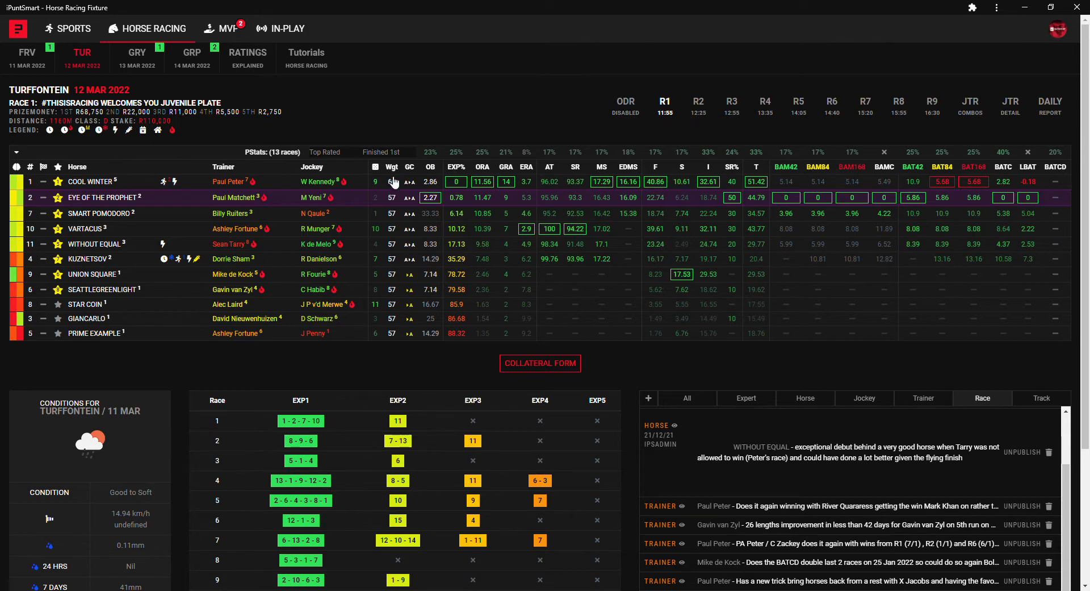
{"action": "left_click", "coordinate": [698, 105]}
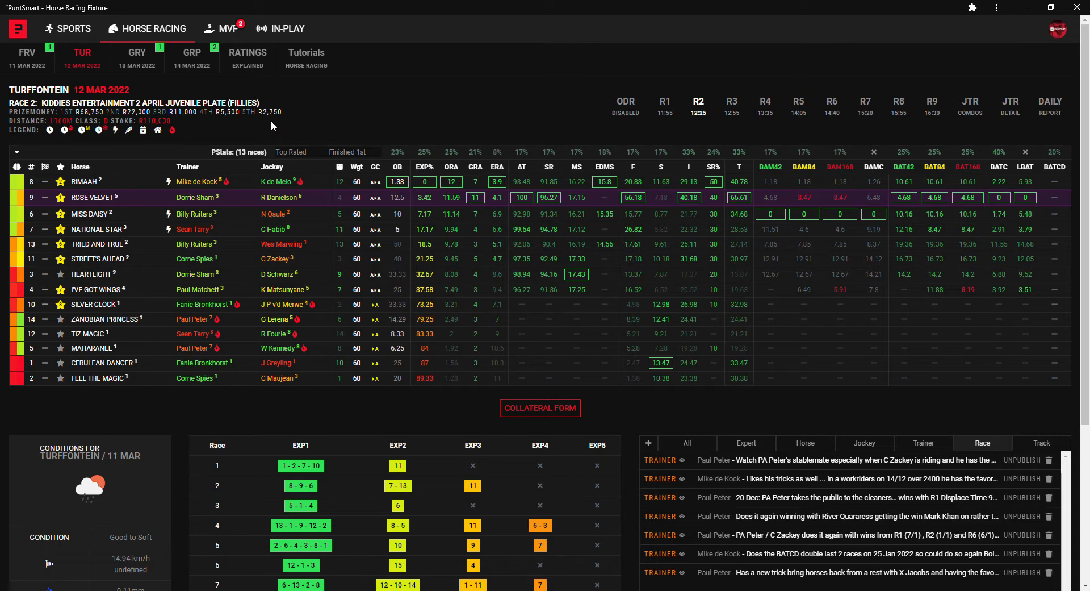
{"action": "mouse_move", "coordinate": [928, 220]}
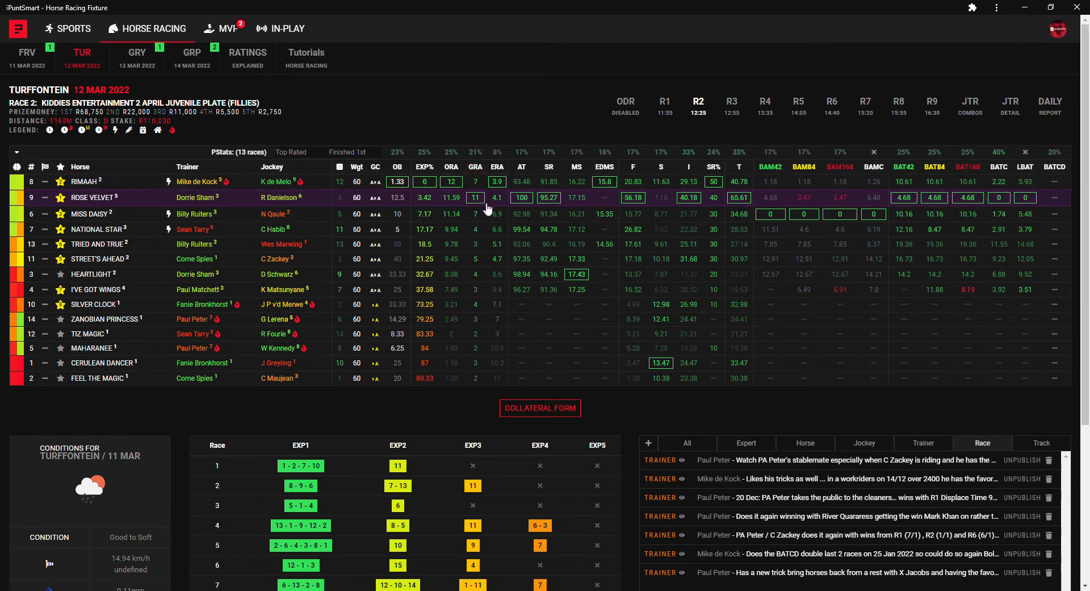
{"action": "mouse_move", "coordinate": [576, 197]}
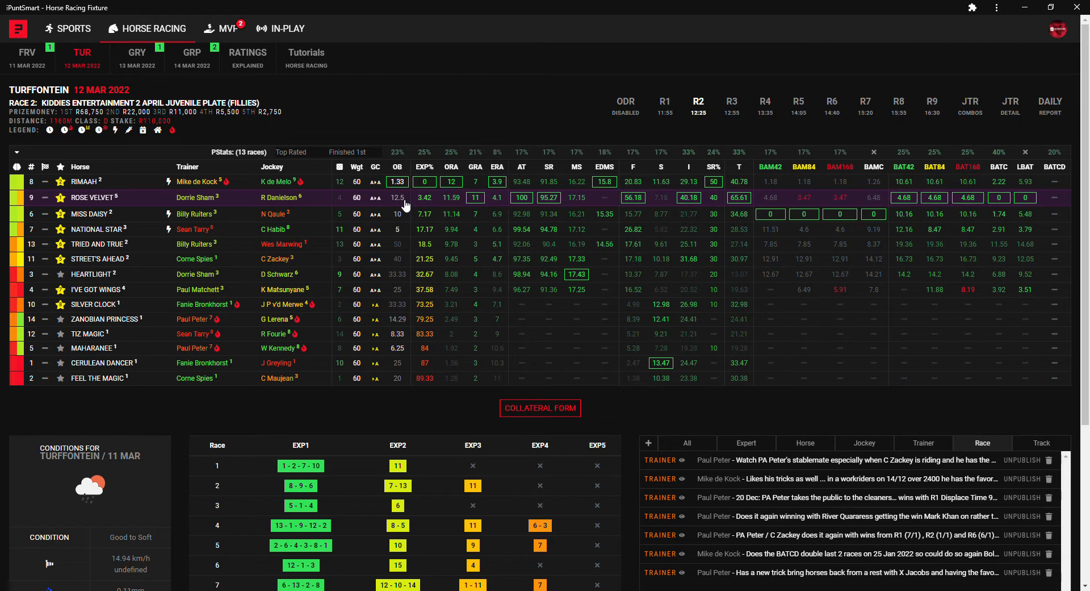
{"action": "mouse_move", "coordinate": [289, 241]}
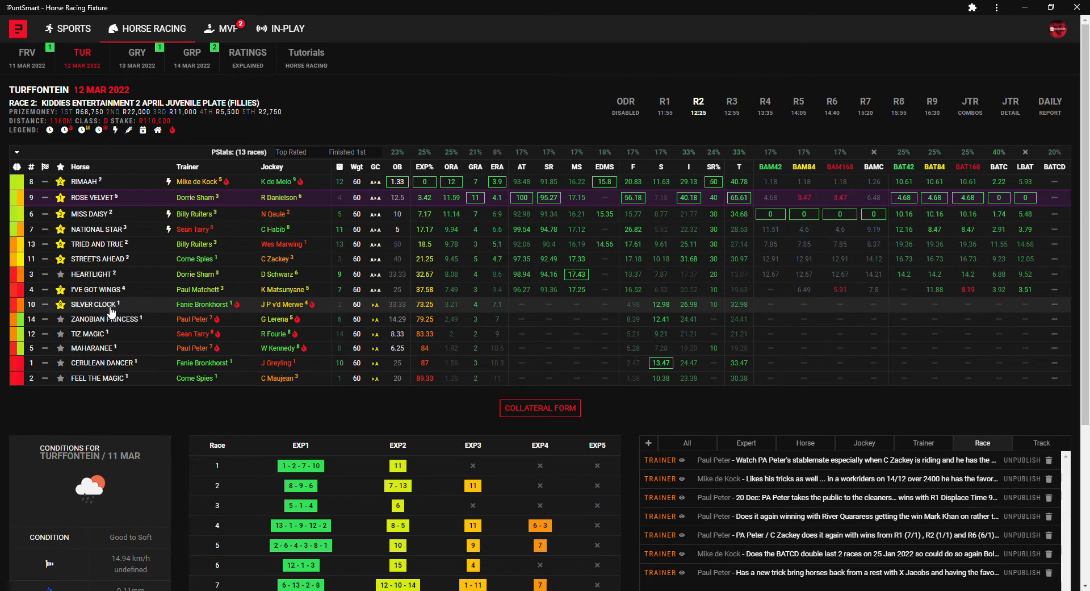
{"action": "left_click", "coordinate": [93, 305]}
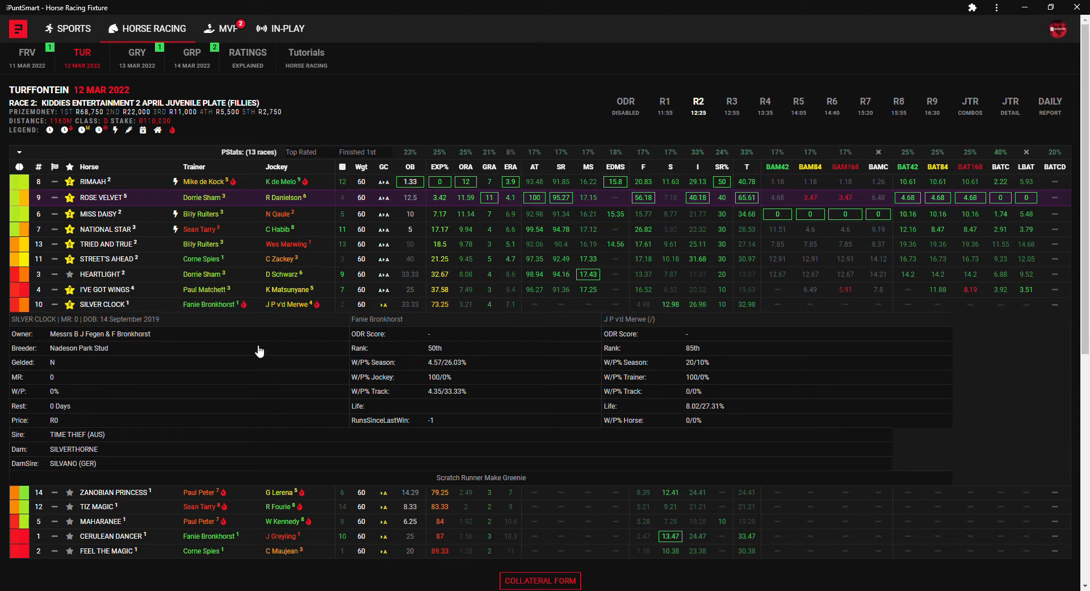
{"action": "mouse_move", "coordinate": [443, 384]}
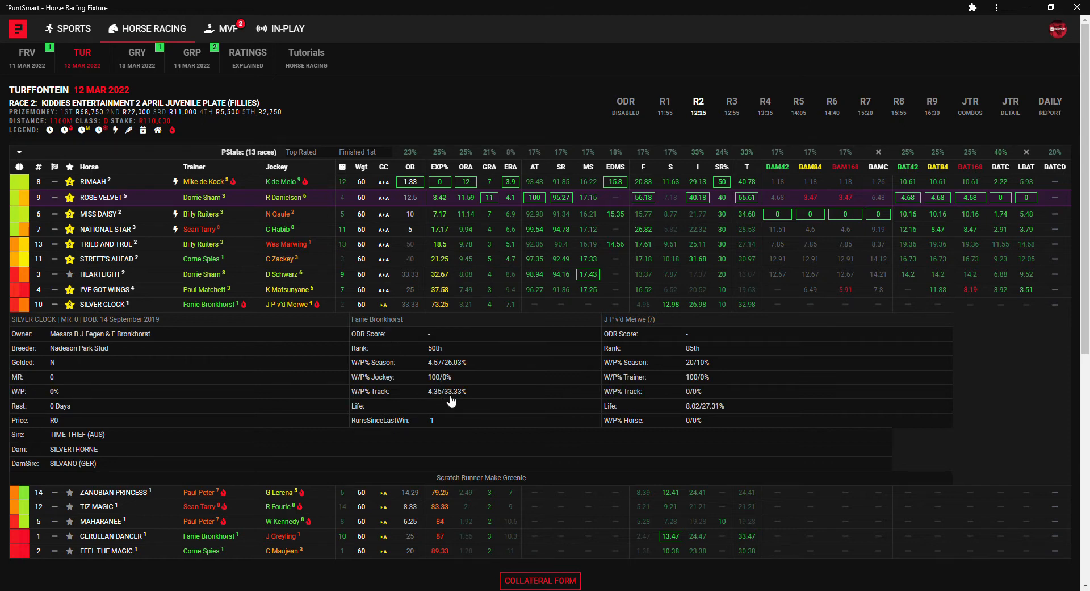
{"action": "mouse_move", "coordinate": [443, 401]}
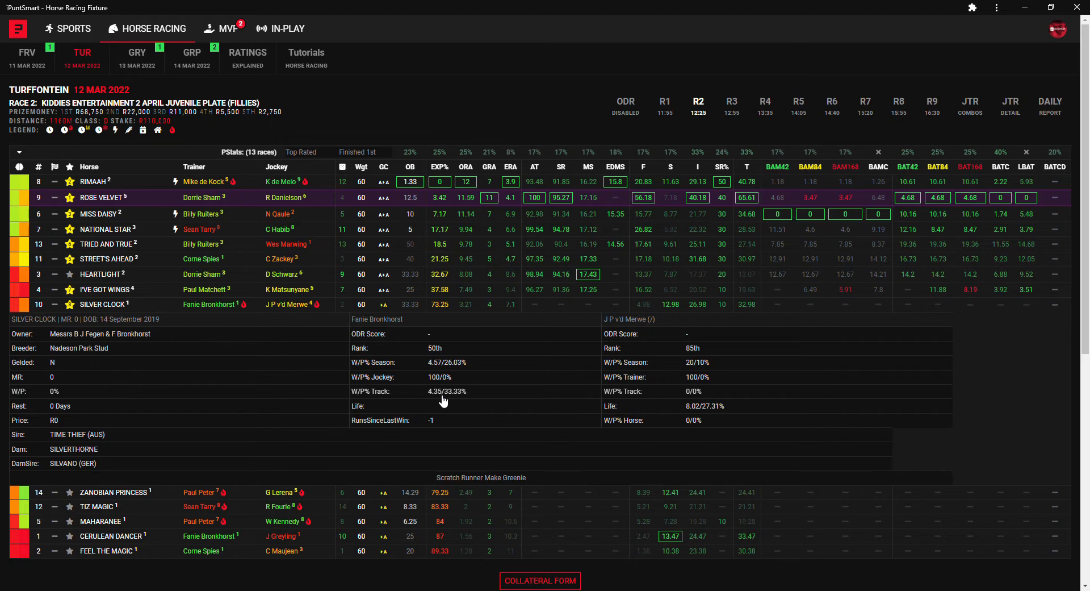
{"action": "mouse_move", "coordinate": [457, 395]}
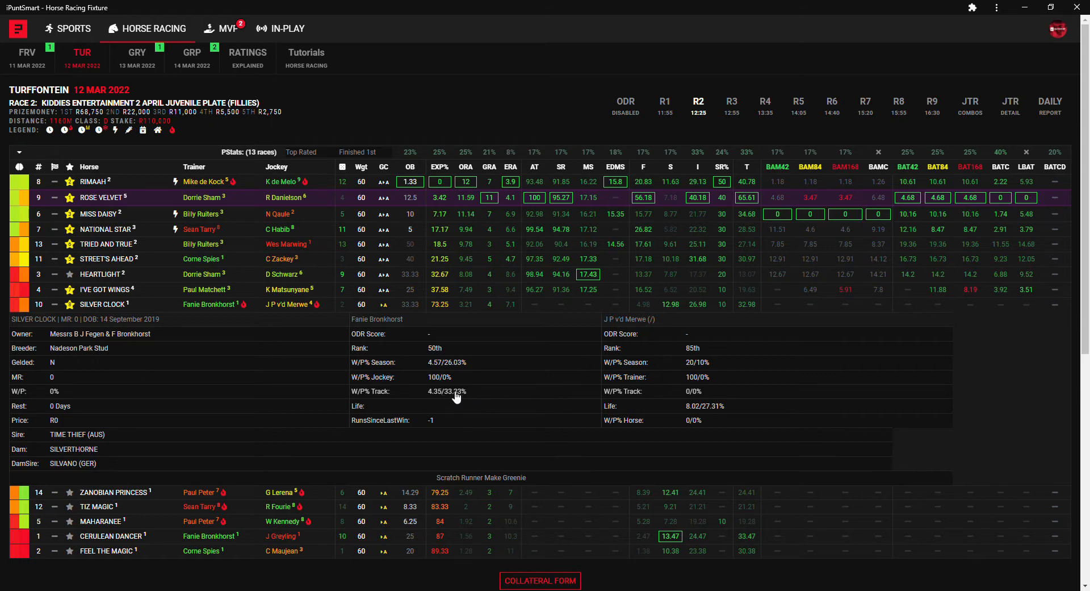
{"action": "mouse_move", "coordinate": [416, 380]}
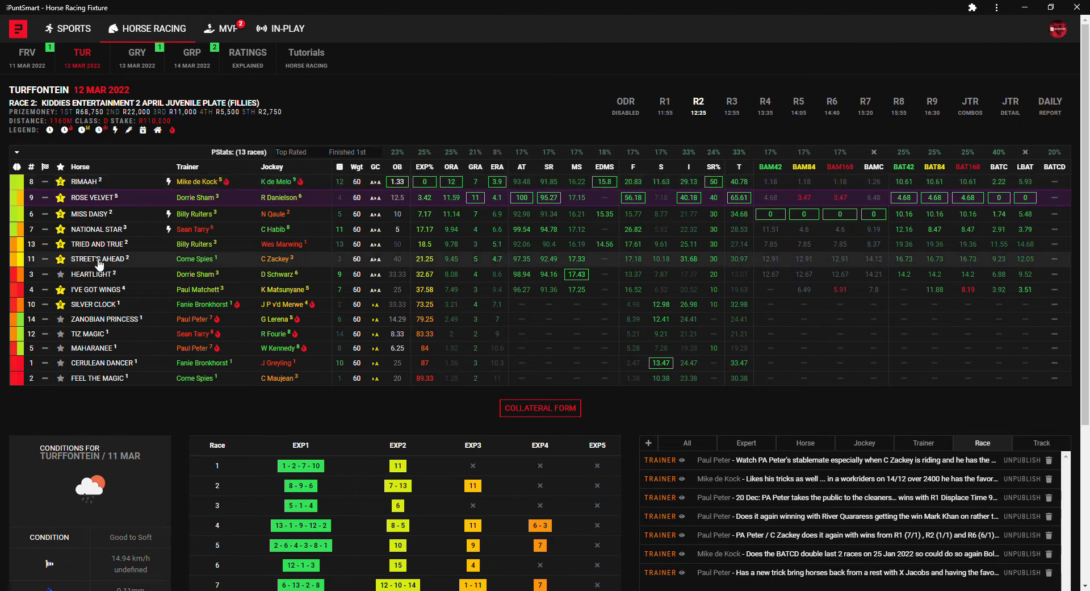
{"action": "mouse_move", "coordinate": [221, 369]}
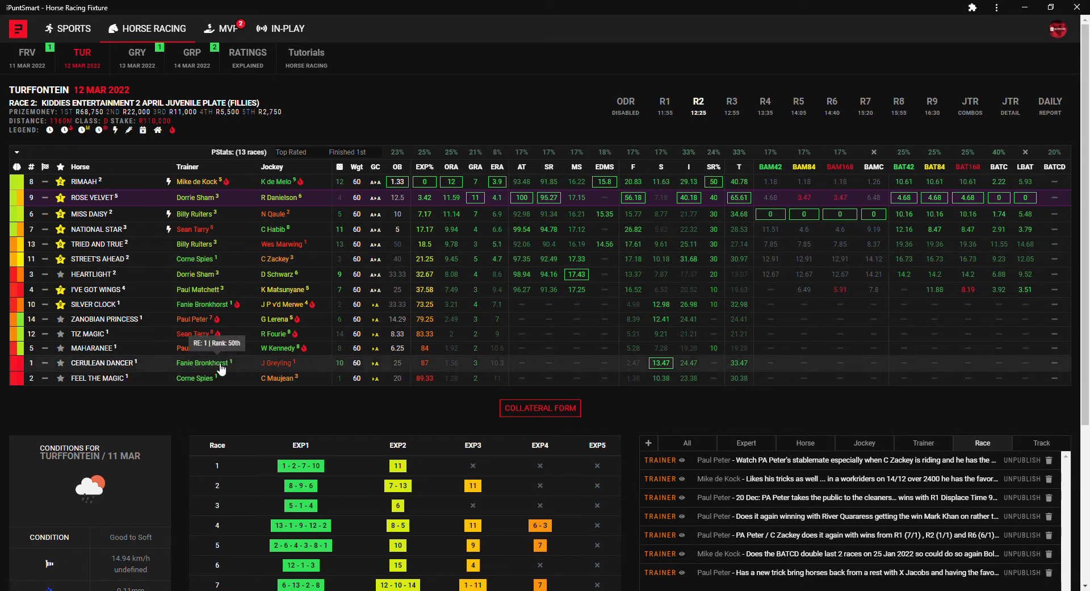
{"action": "mouse_move", "coordinate": [118, 367]}
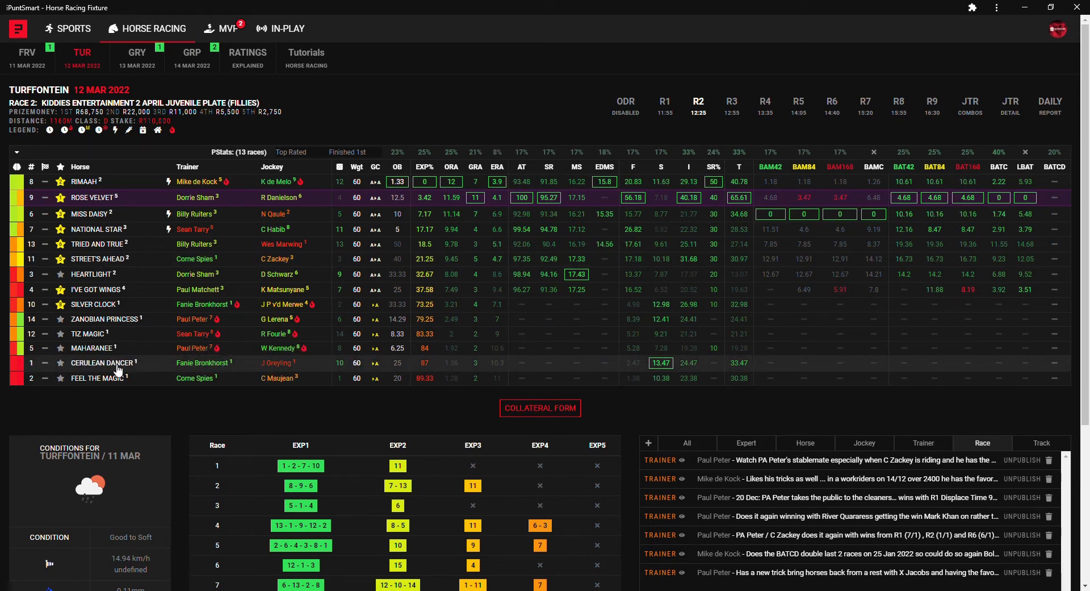
{"action": "mouse_move", "coordinate": [661, 364]}
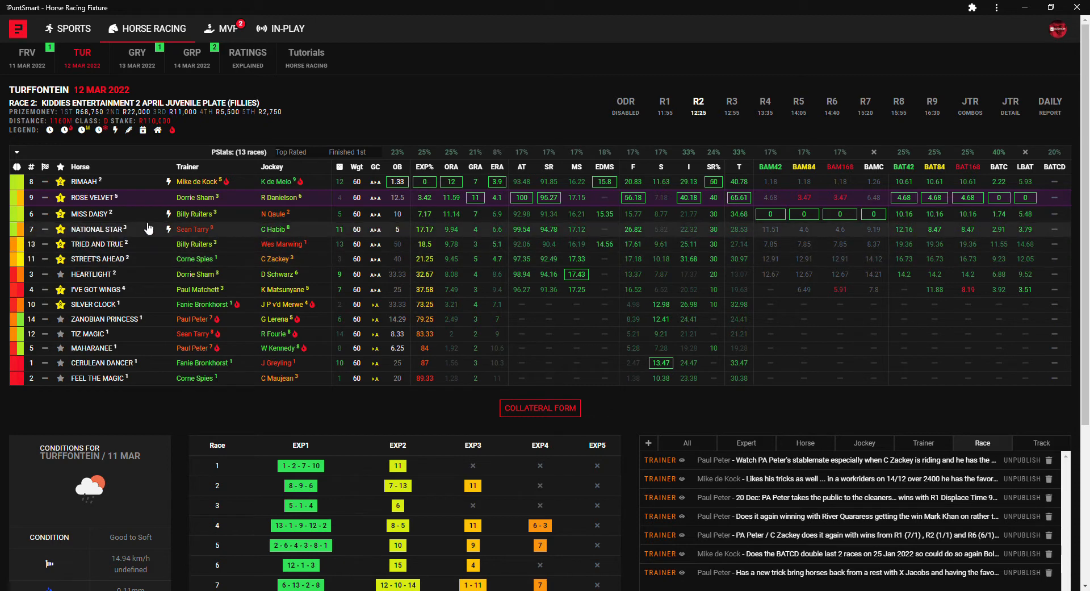
{"action": "mouse_move", "coordinate": [134, 235]}
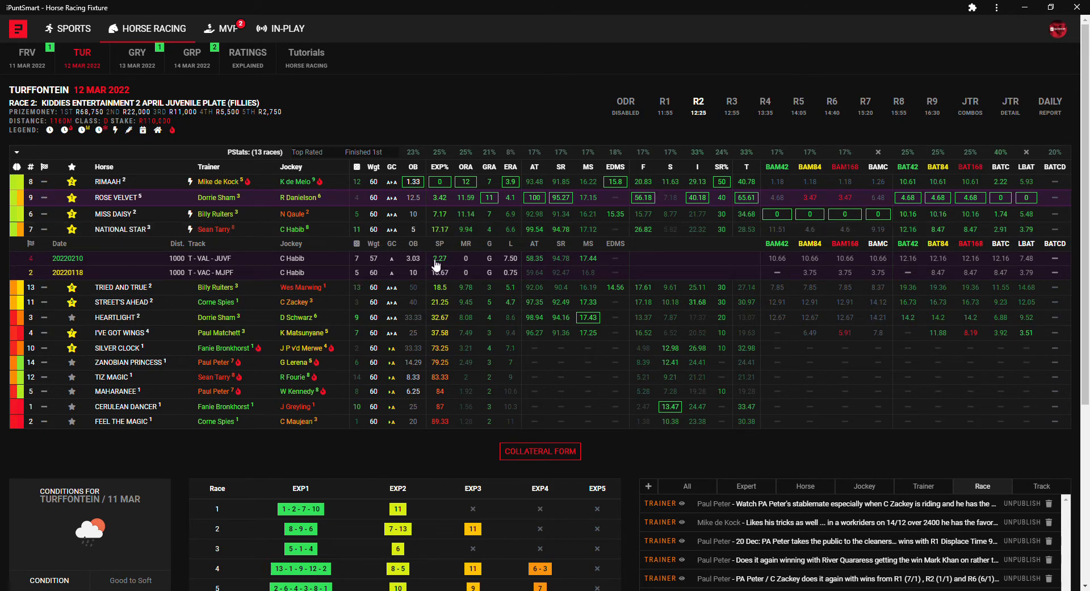
{"action": "mouse_move", "coordinate": [117, 234]}
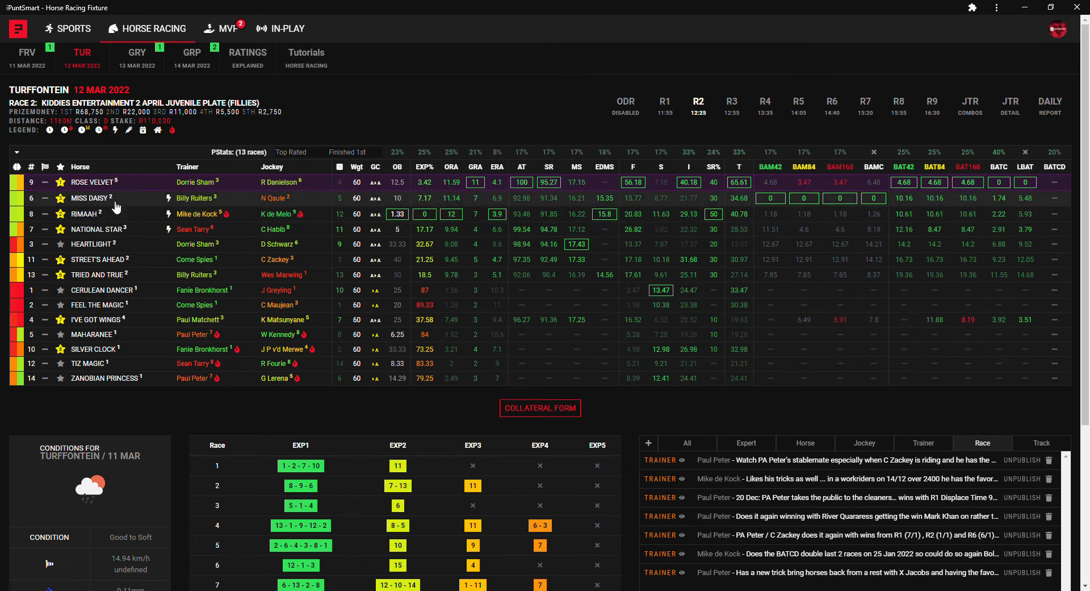
{"action": "mouse_move", "coordinate": [763, 178]}
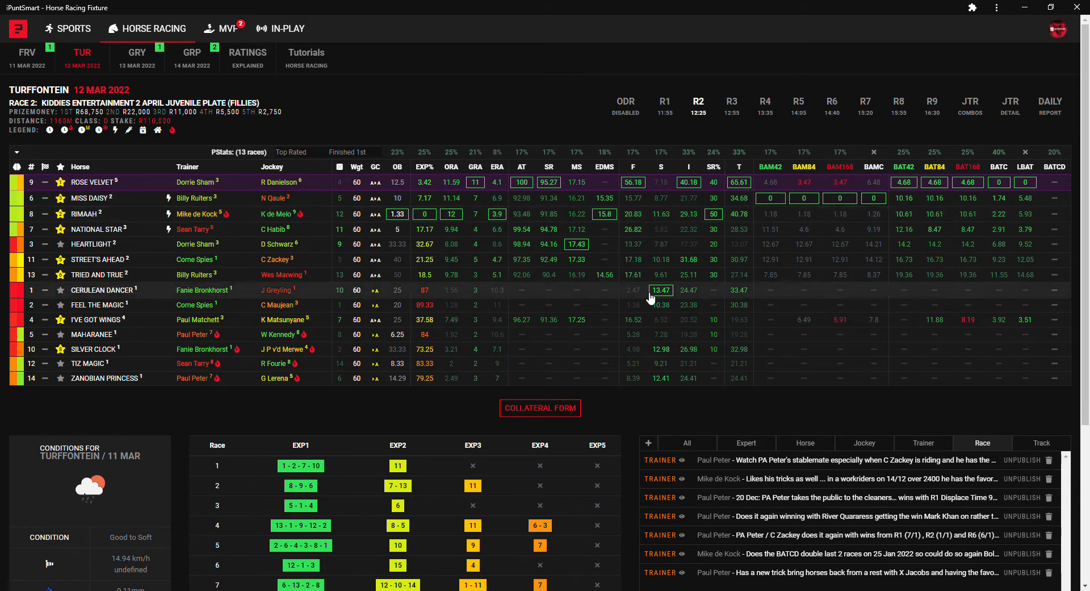
Load the Race 3 card and expand every runner's past-race history from Castletown down
{"action": "left_click", "coordinate": [732, 102]}
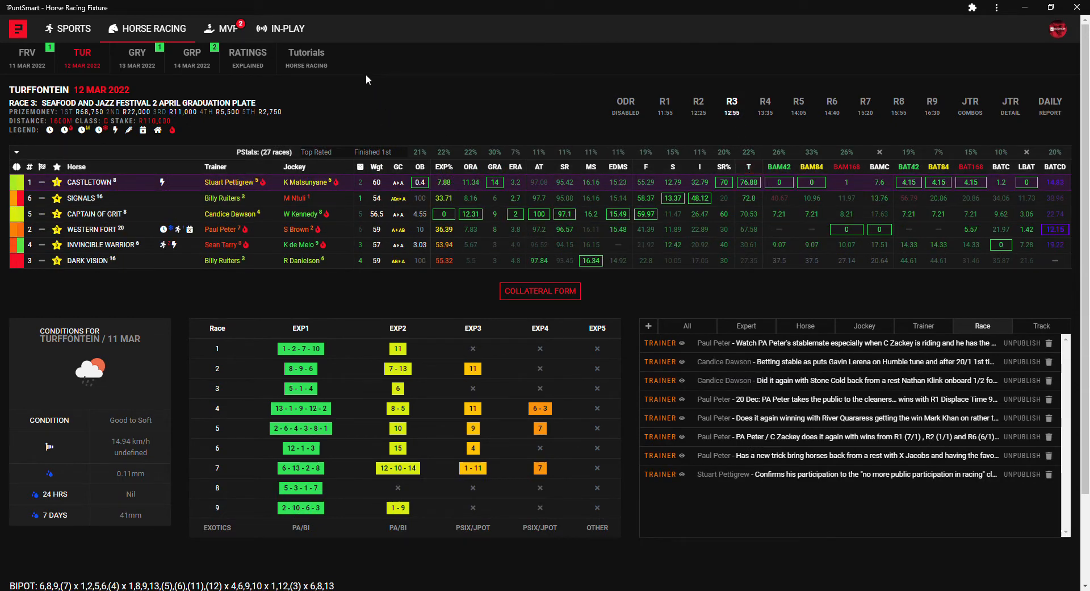
{"action": "mouse_move", "coordinate": [106, 187]}
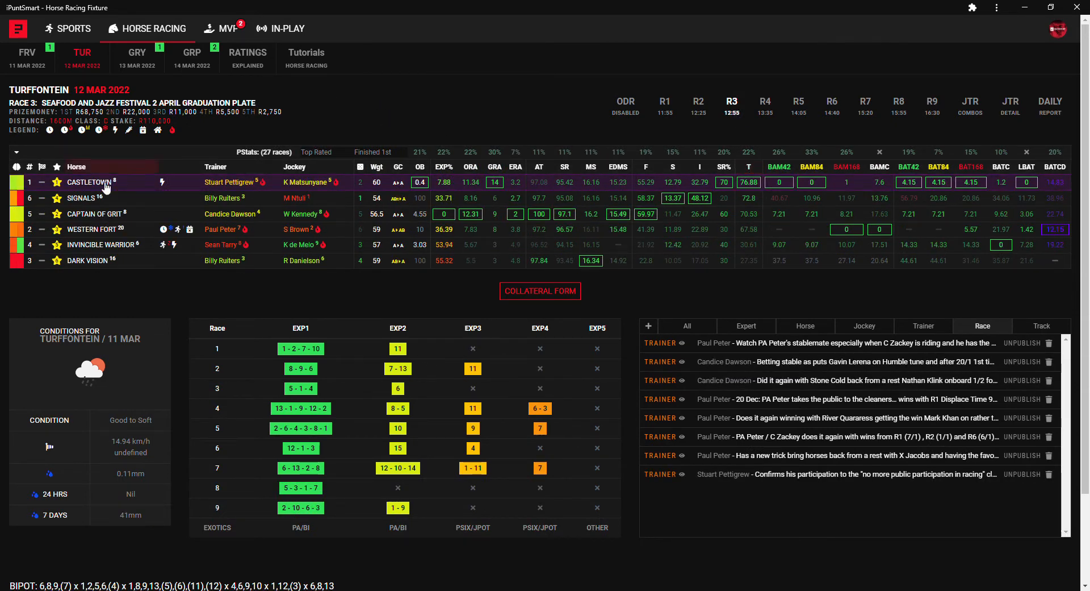
{"action": "left_click", "coordinate": [16, 152]}
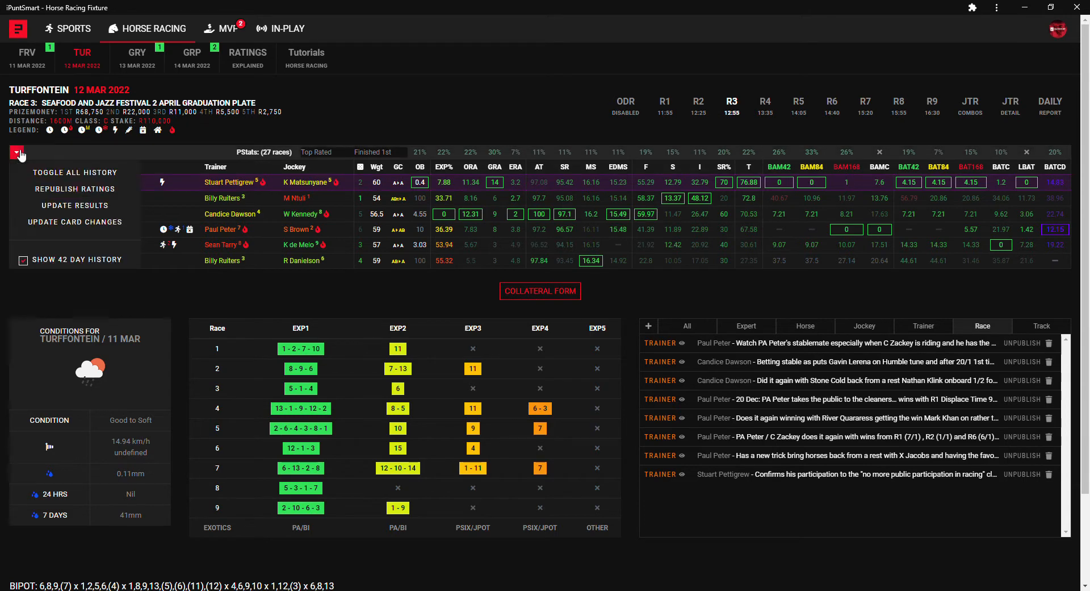
{"action": "left_click", "coordinate": [17, 154]}
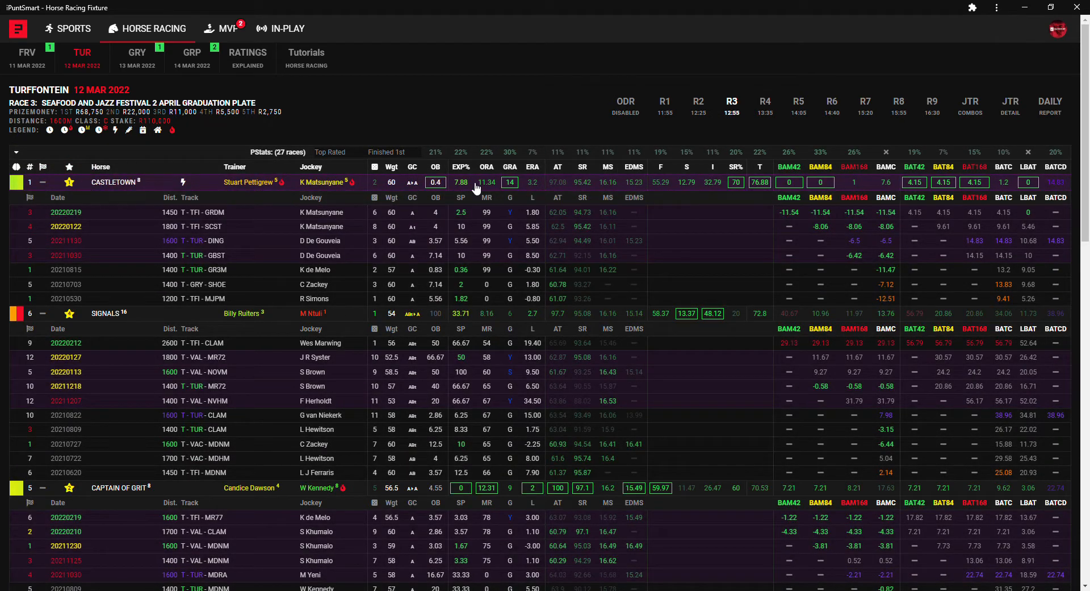
{"action": "mouse_move", "coordinate": [462, 191]}
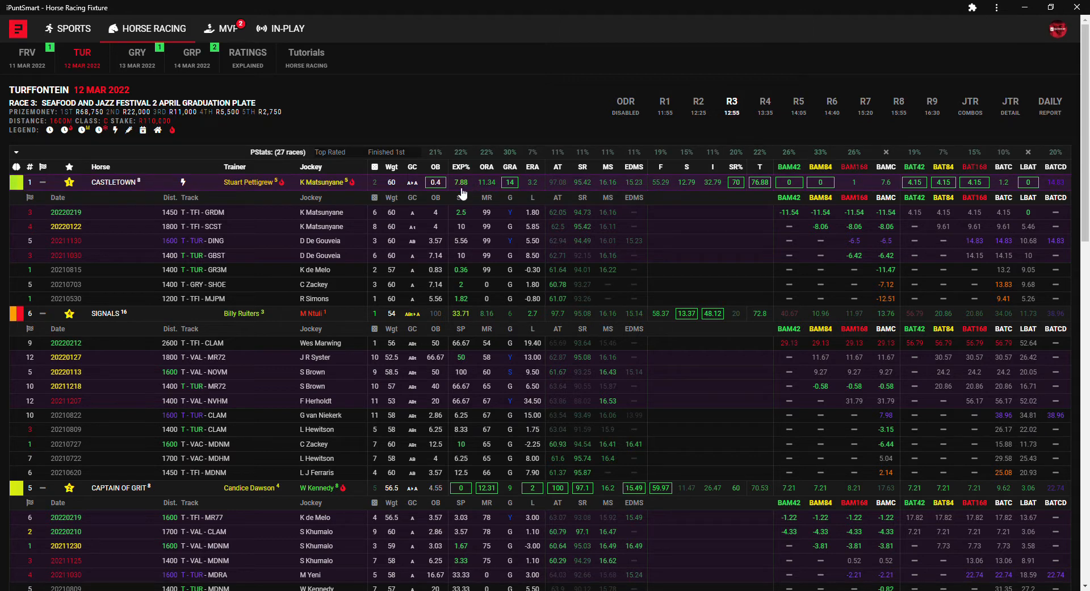
{"action": "mouse_move", "coordinate": [516, 243]}
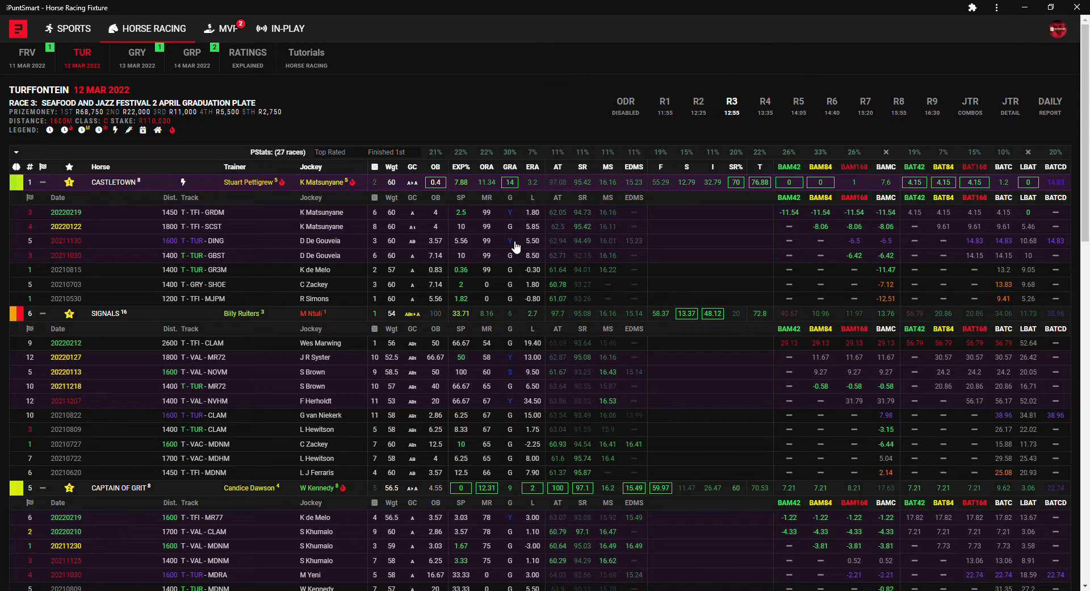
{"action": "mouse_move", "coordinate": [236, 216]}
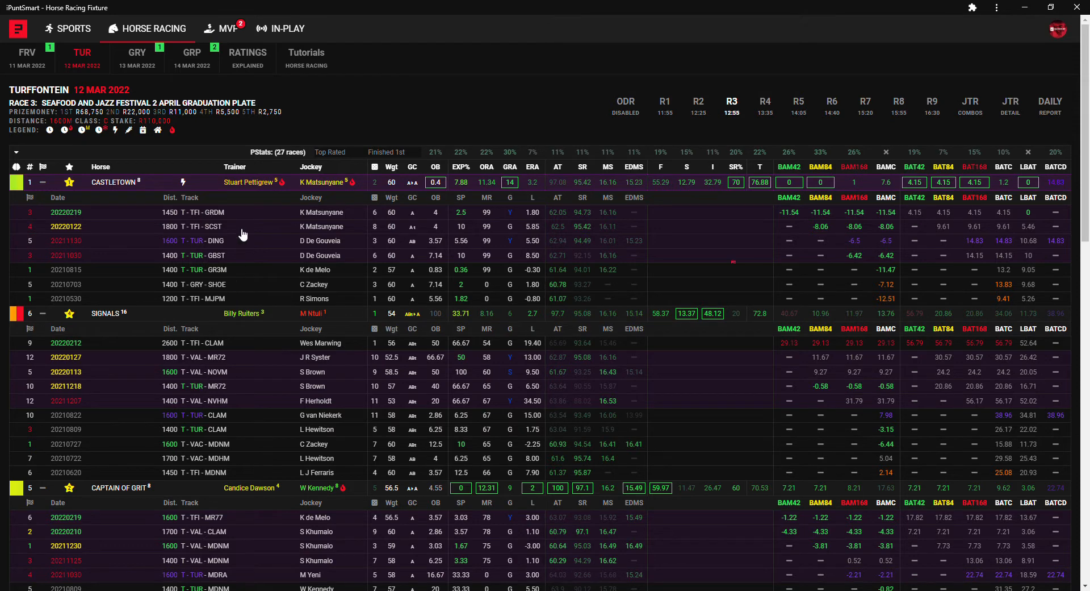
{"action": "mouse_move", "coordinate": [192, 247]}
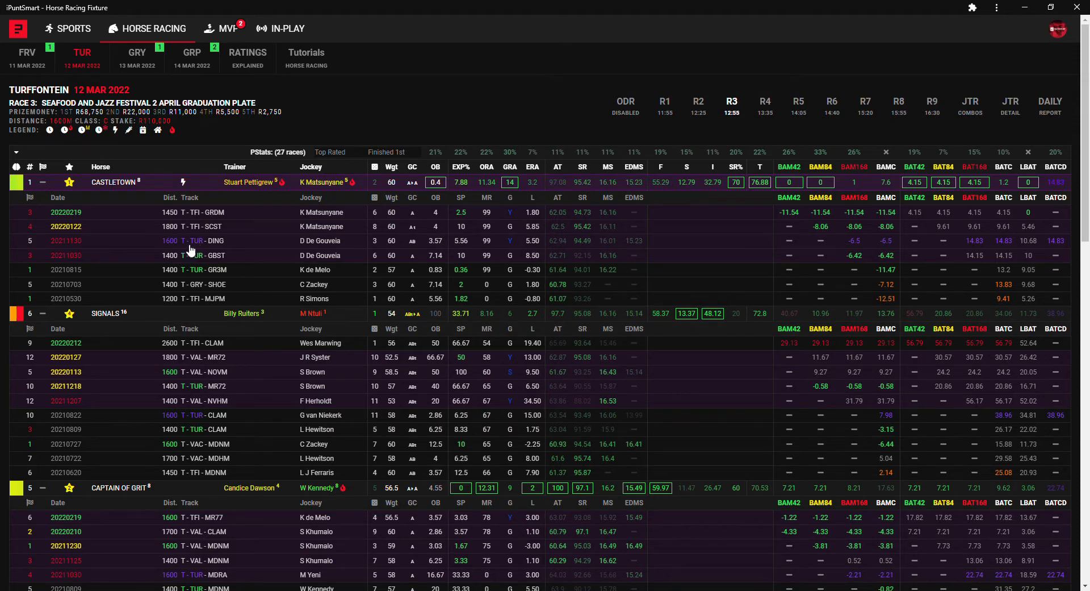
{"action": "mouse_move", "coordinate": [925, 235]}
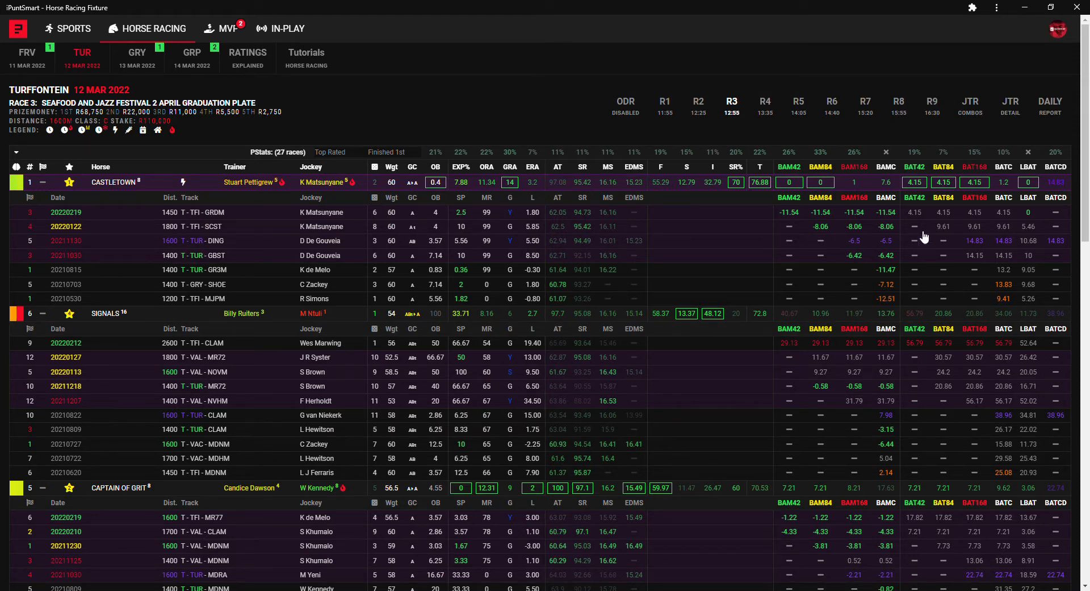
{"action": "mouse_move", "coordinate": [982, 248]}
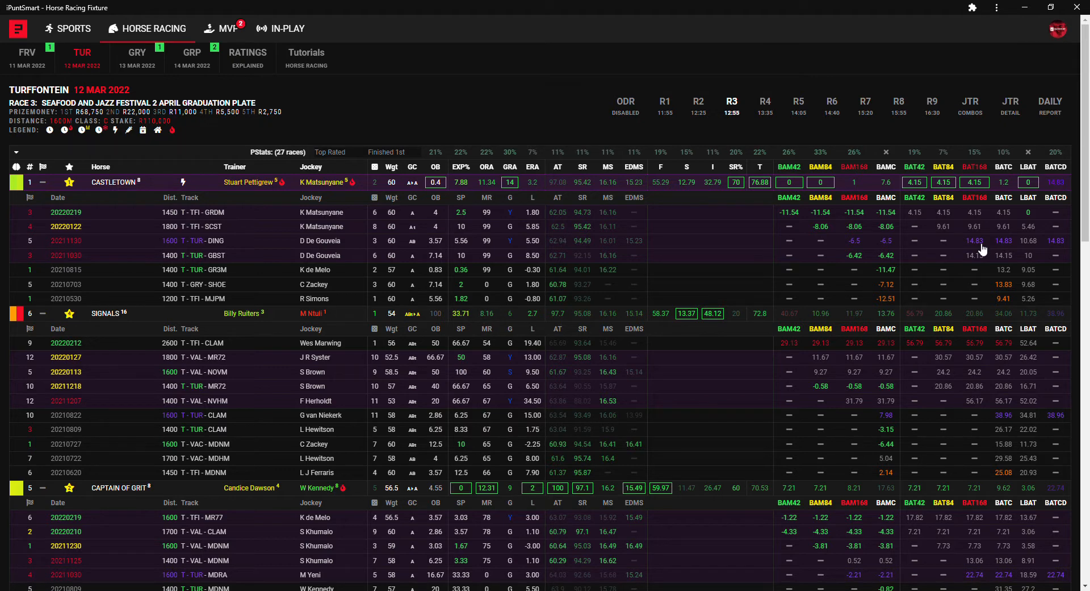
{"action": "mouse_move", "coordinate": [945, 232]}
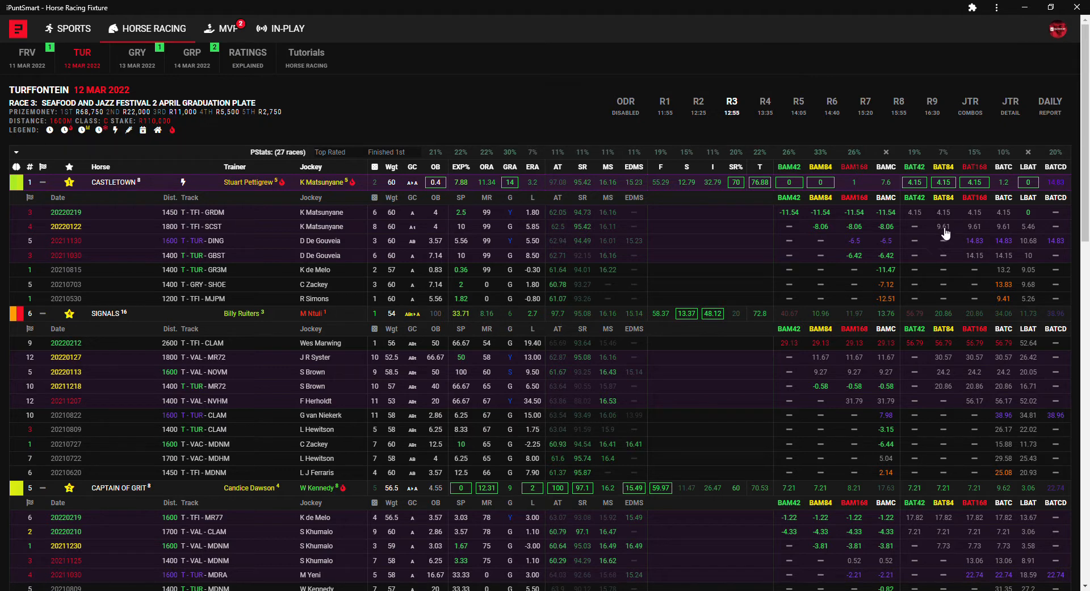
{"action": "mouse_move", "coordinate": [948, 222]}
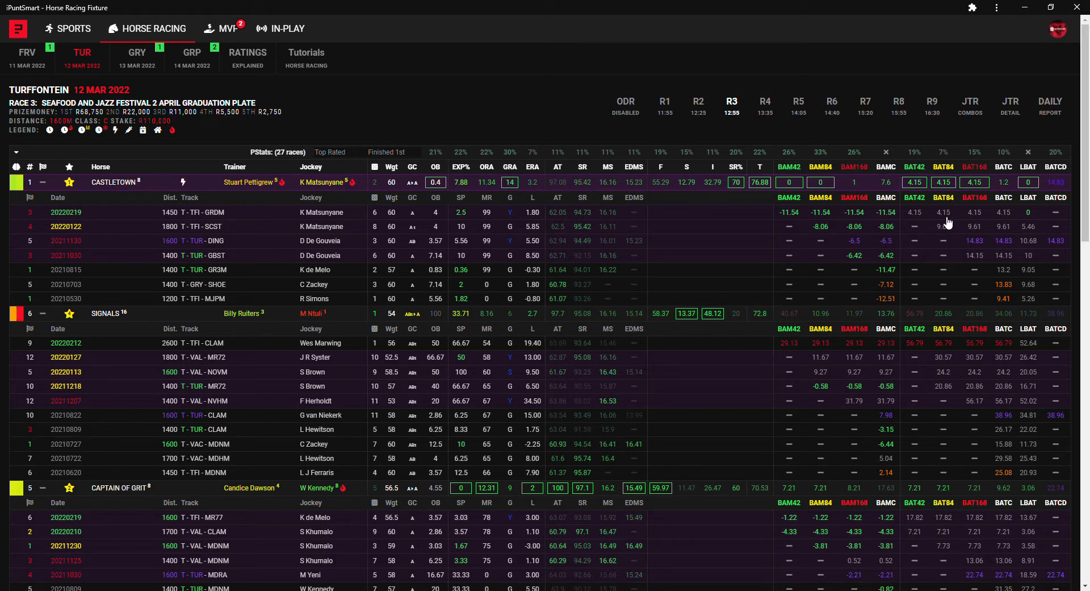
{"action": "mouse_move", "coordinate": [956, 223]}
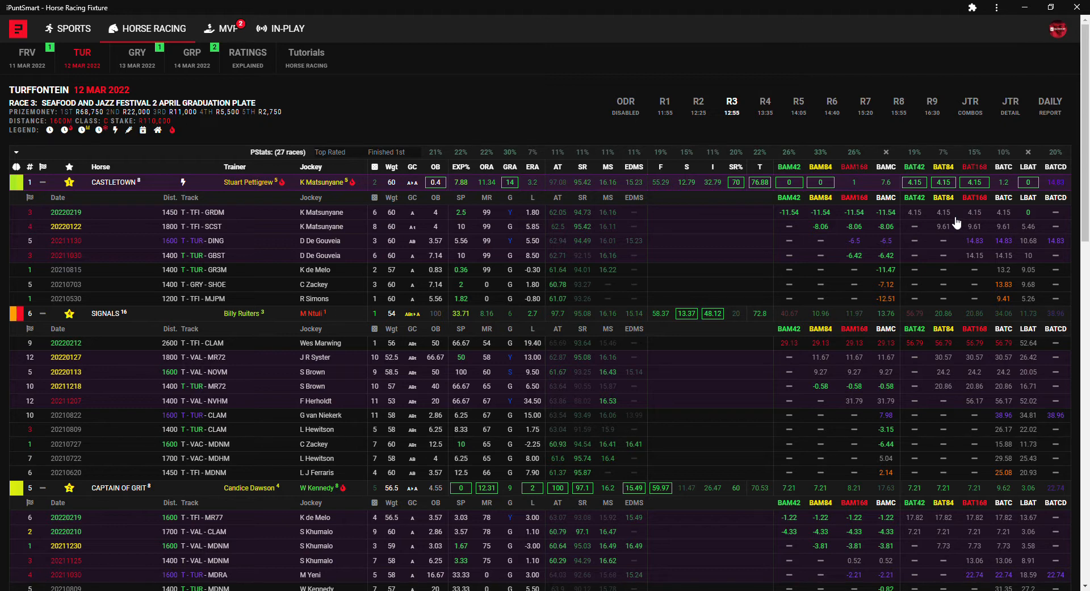
{"action": "mouse_move", "coordinate": [421, 229]}
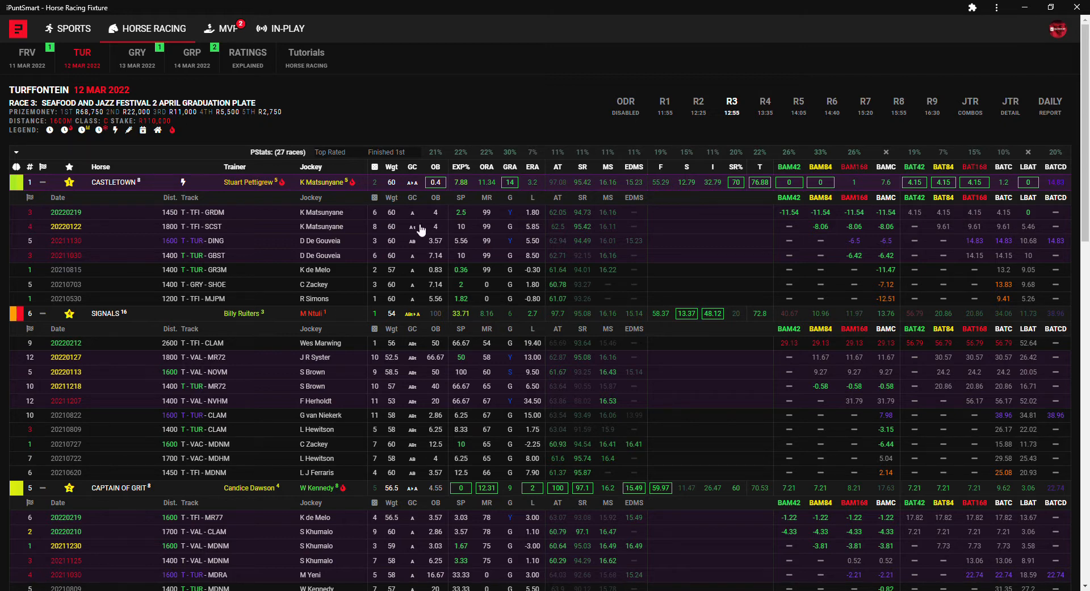
{"action": "mouse_move", "coordinate": [422, 264]}
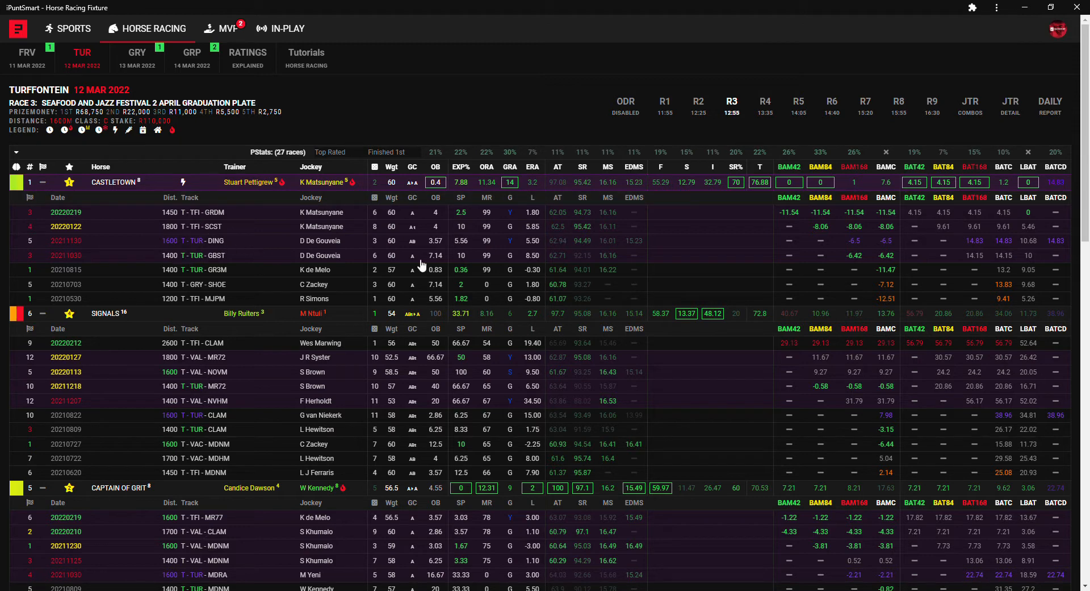
{"action": "mouse_move", "coordinate": [815, 277]}
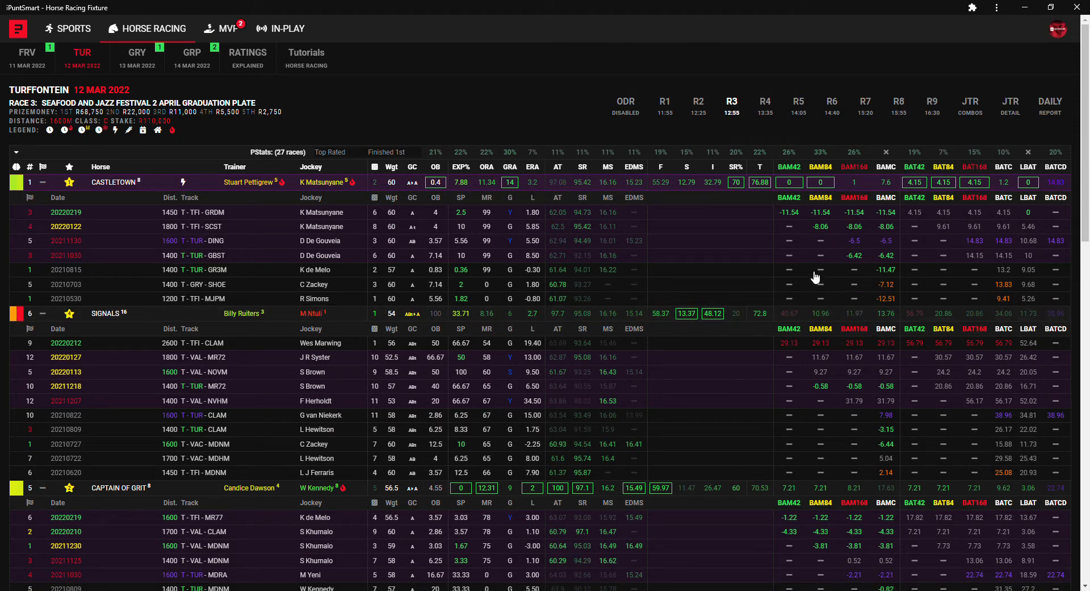
{"action": "mouse_move", "coordinate": [689, 248]}
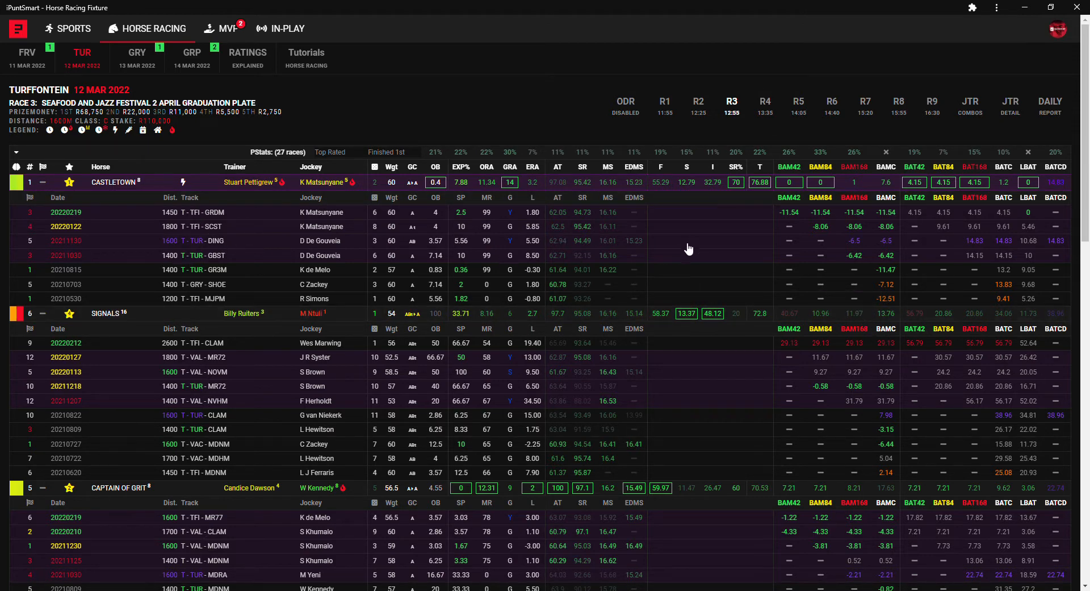
{"action": "scroll", "scroll_direction": "down", "scroll_amount": 3}
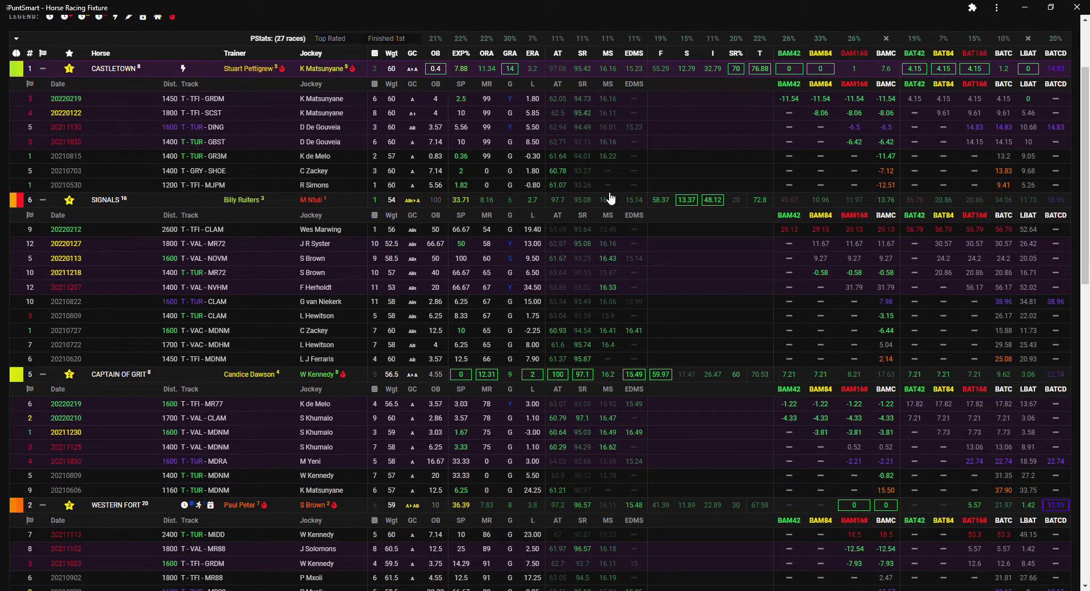
{"action": "scroll", "scroll_direction": "down", "scroll_amount": 3}
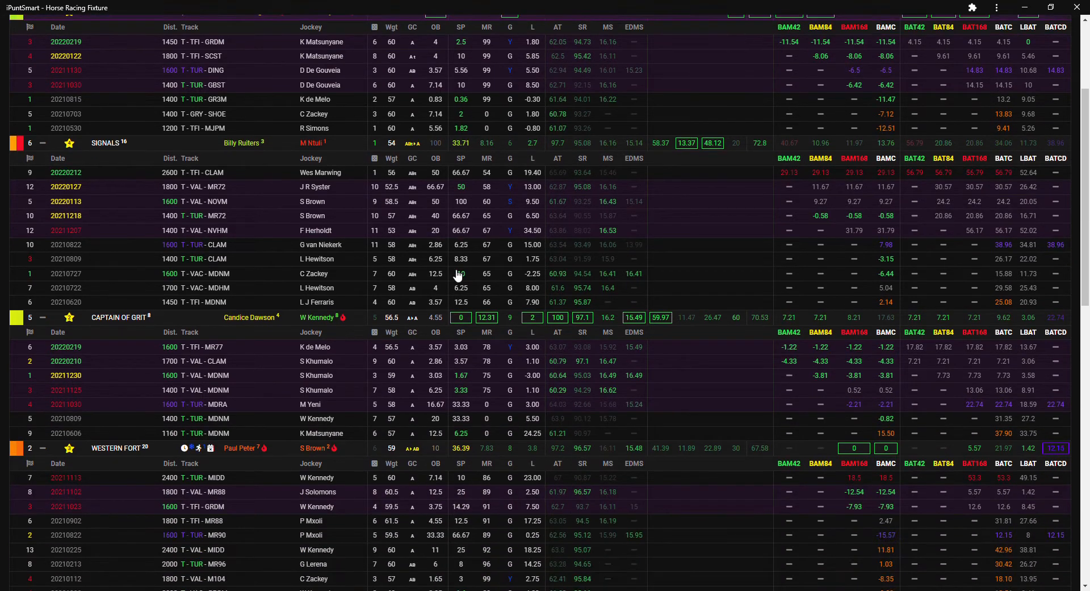
{"action": "scroll", "scroll_direction": "down", "scroll_amount": 3}
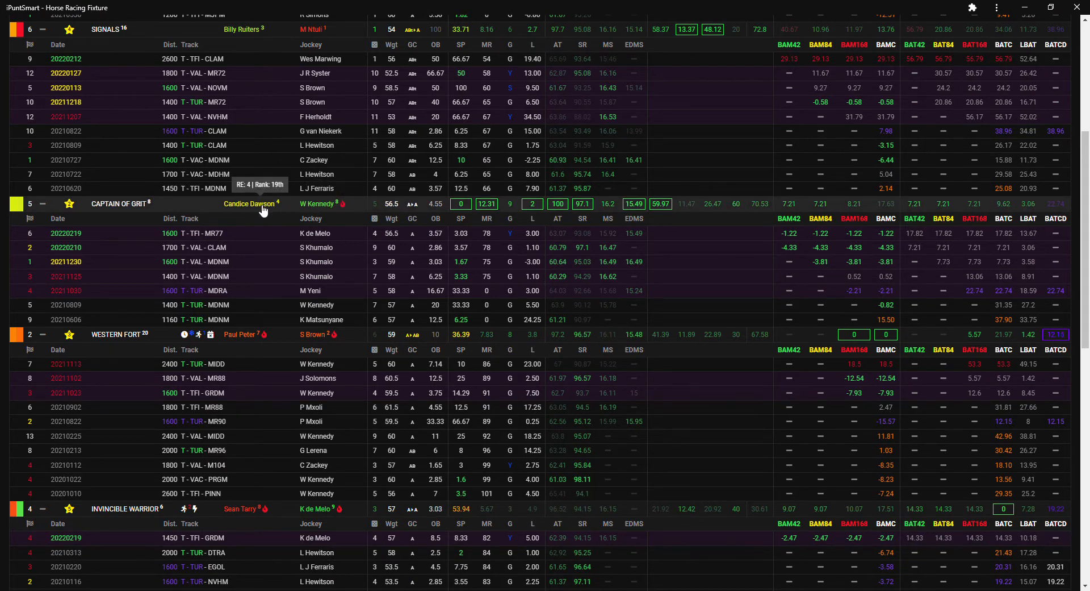
{"action": "scroll", "scroll_direction": "down", "scroll_amount": 3}
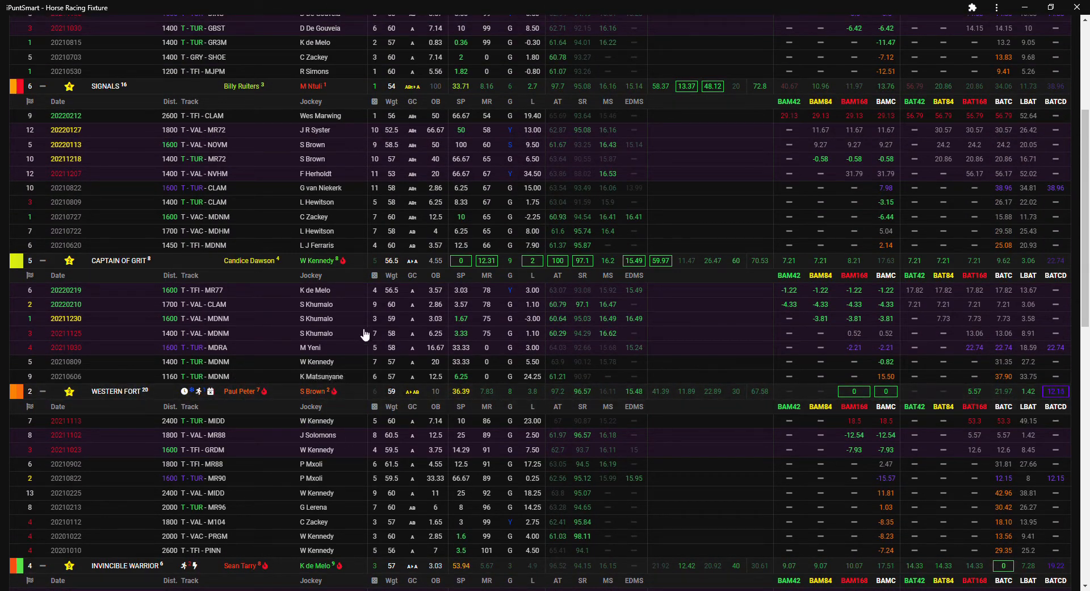
{"action": "mouse_move", "coordinate": [141, 275]}
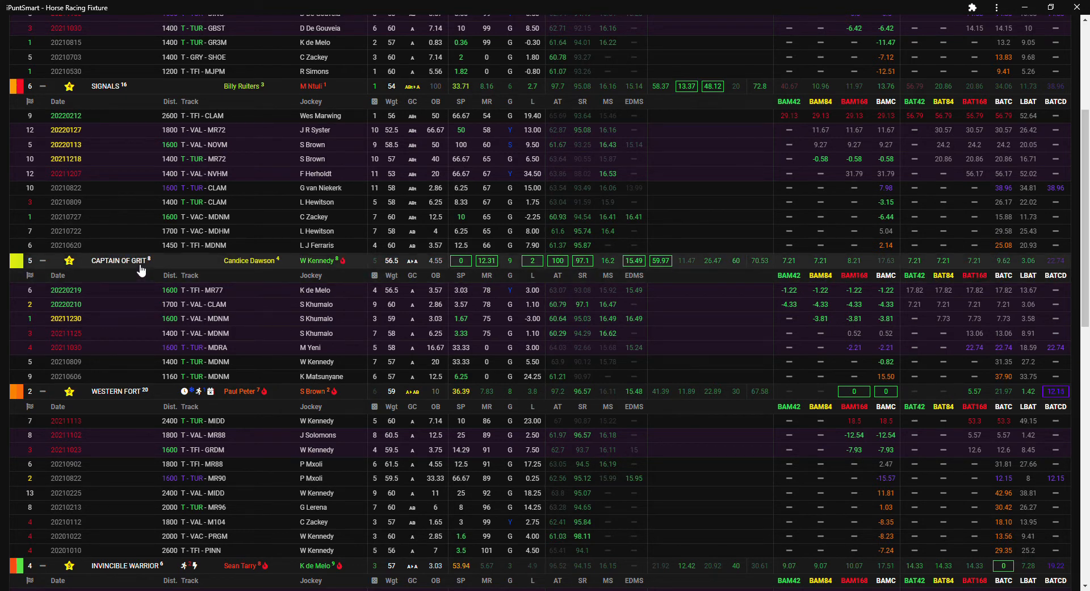
{"action": "mouse_move", "coordinate": [887, 399]}
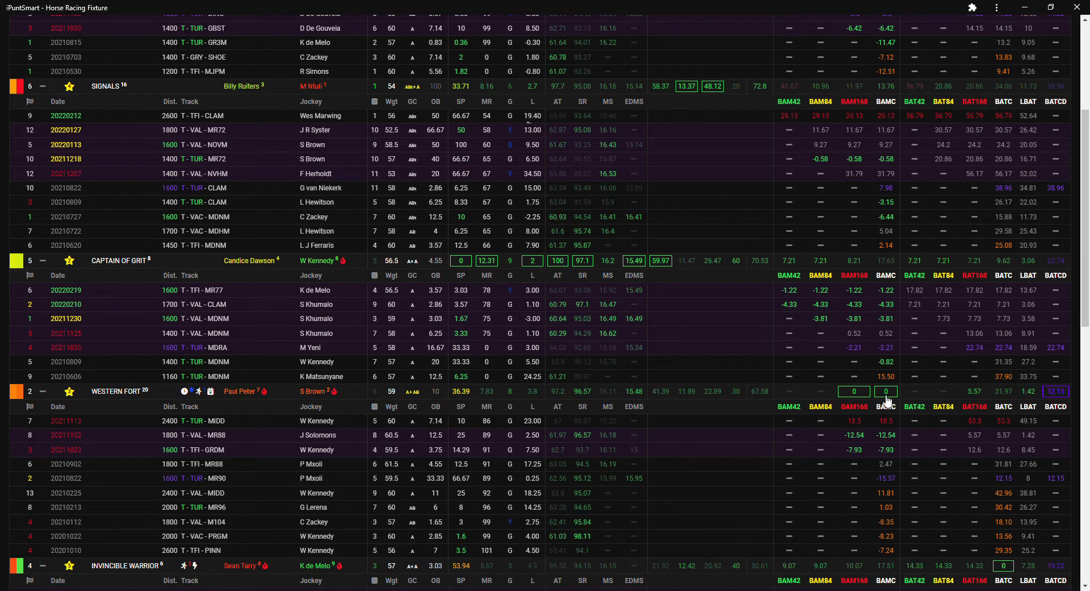
{"action": "mouse_move", "coordinate": [475, 285]}
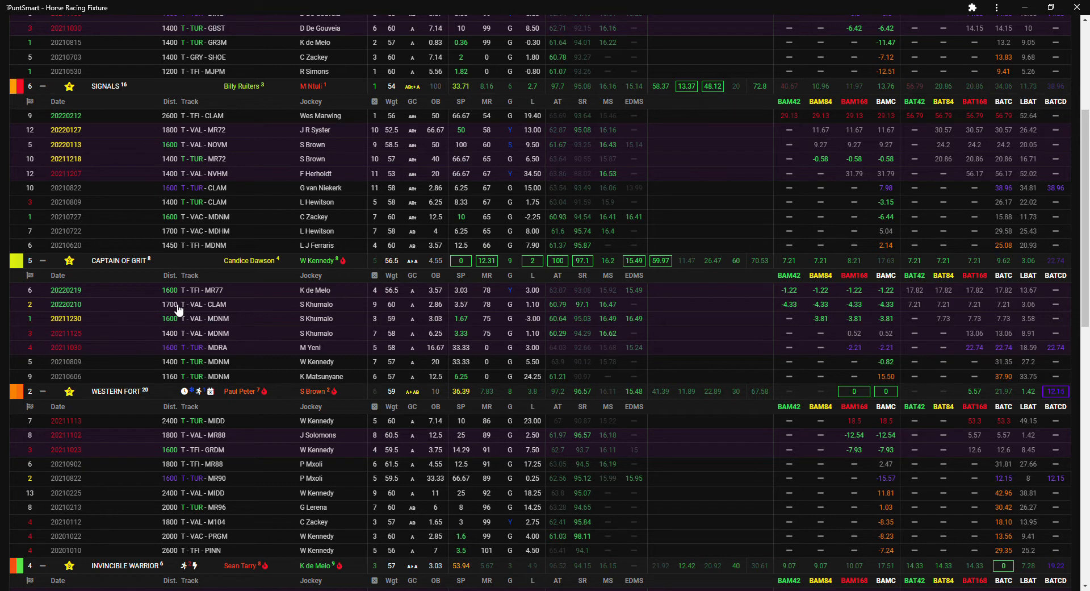
{"action": "mouse_move", "coordinate": [194, 306]}
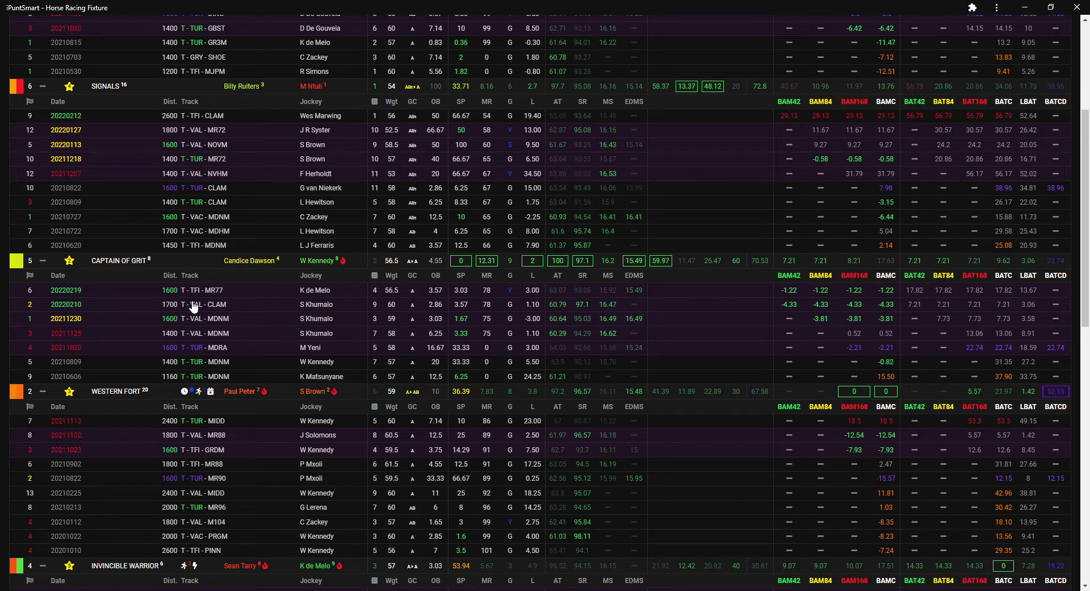
{"action": "mouse_move", "coordinate": [211, 313]}
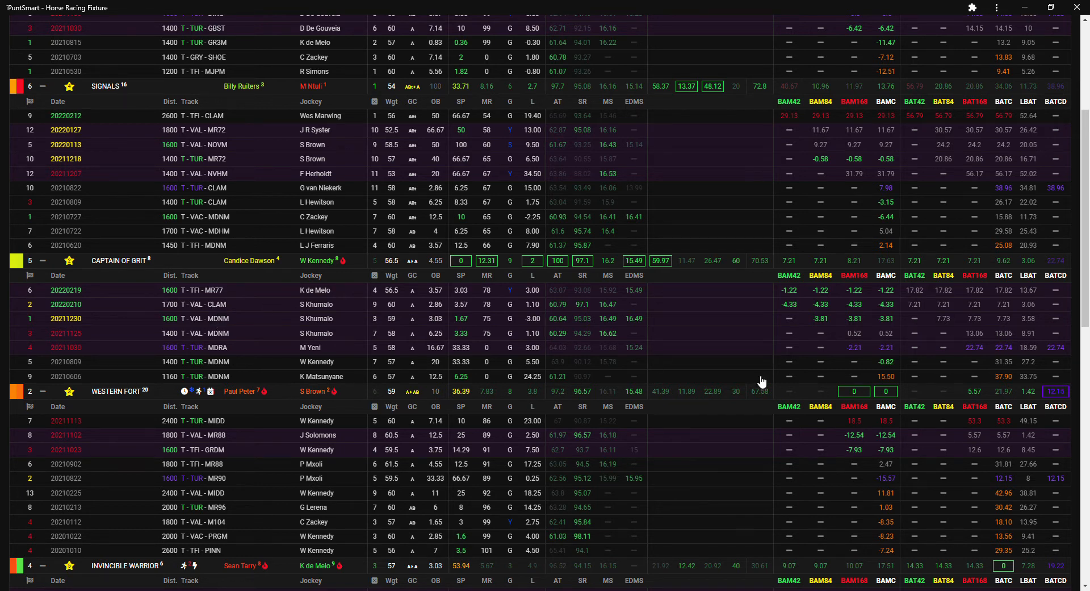
{"action": "mouse_move", "coordinate": [922, 483]}
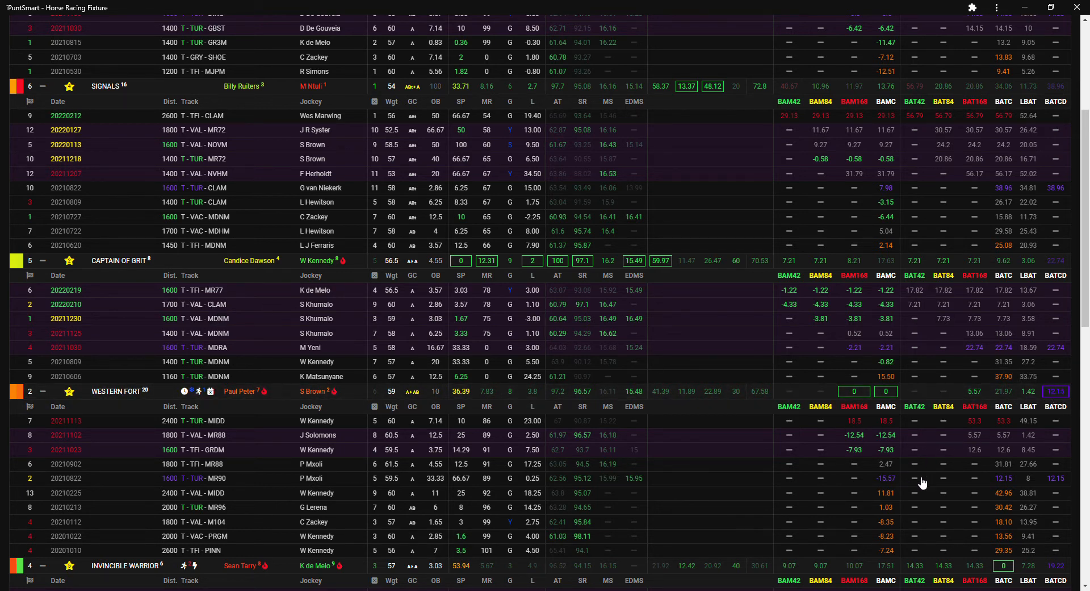
{"action": "mouse_move", "coordinate": [202, 485]}
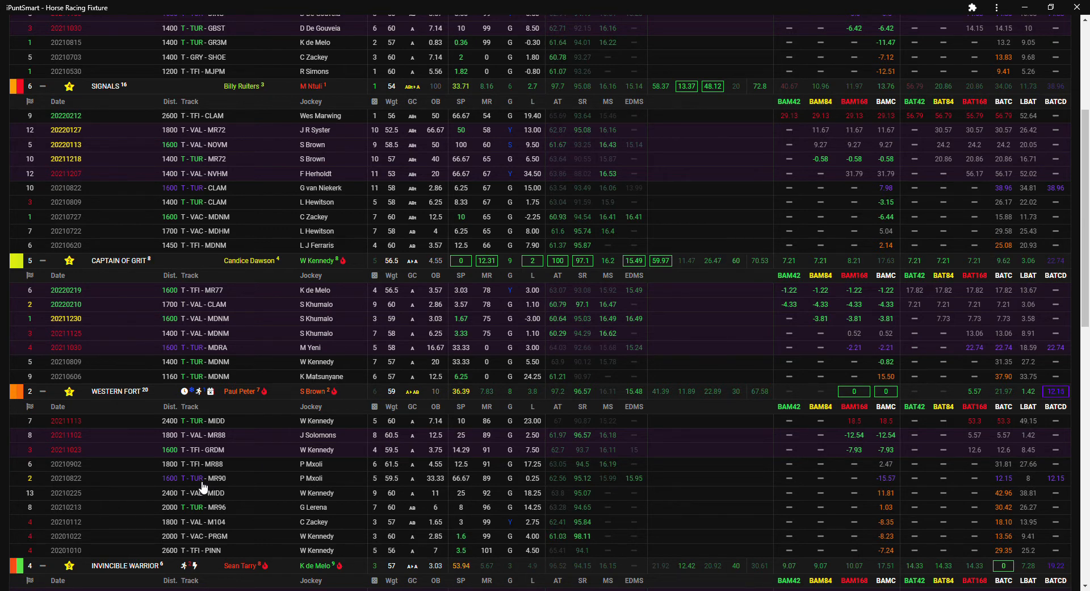
{"action": "mouse_move", "coordinate": [895, 487]}
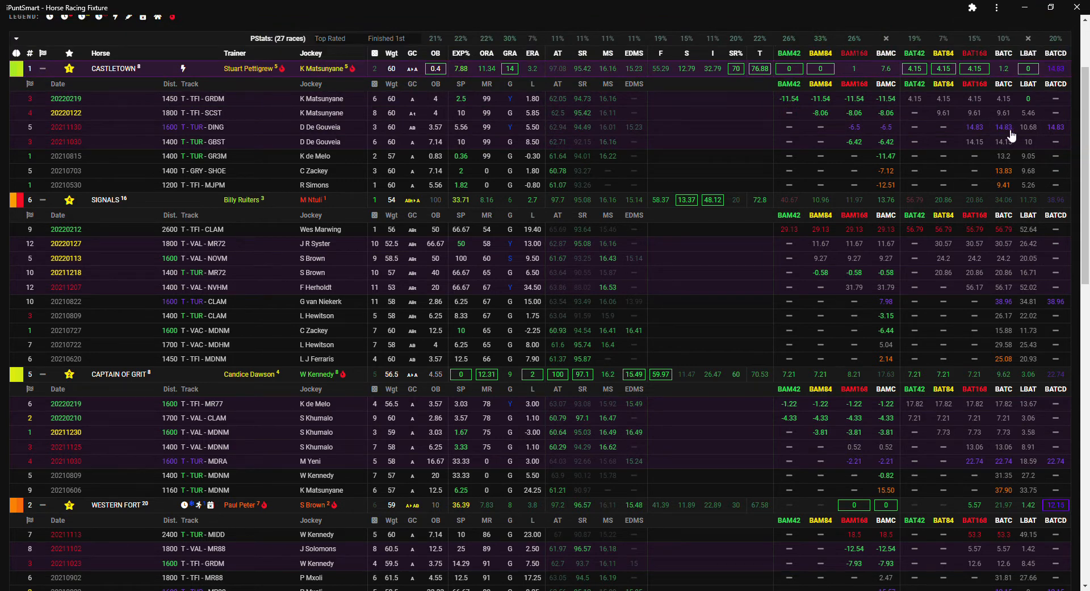
{"action": "scroll", "scroll_direction": "down", "scroll_amount": 3}
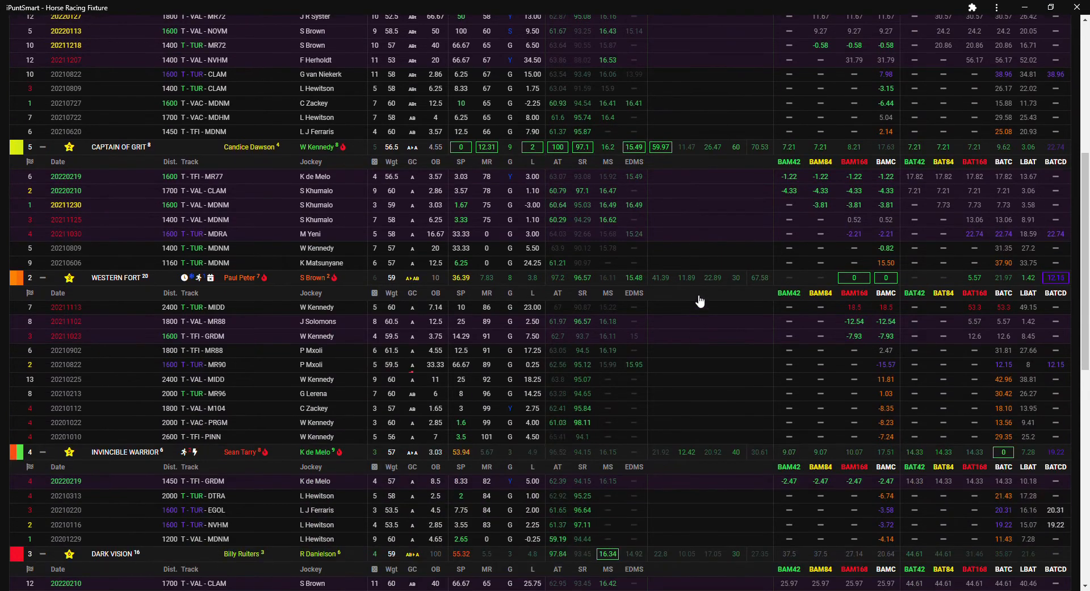
{"action": "scroll", "scroll_direction": "down", "scroll_amount": 3}
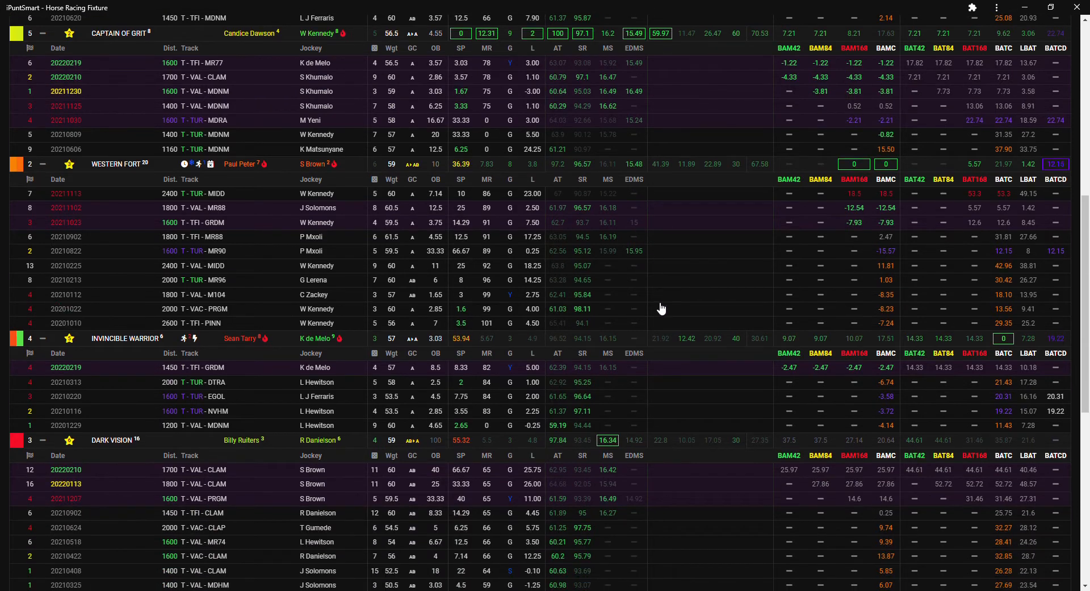
{"action": "mouse_move", "coordinate": [558, 237]}
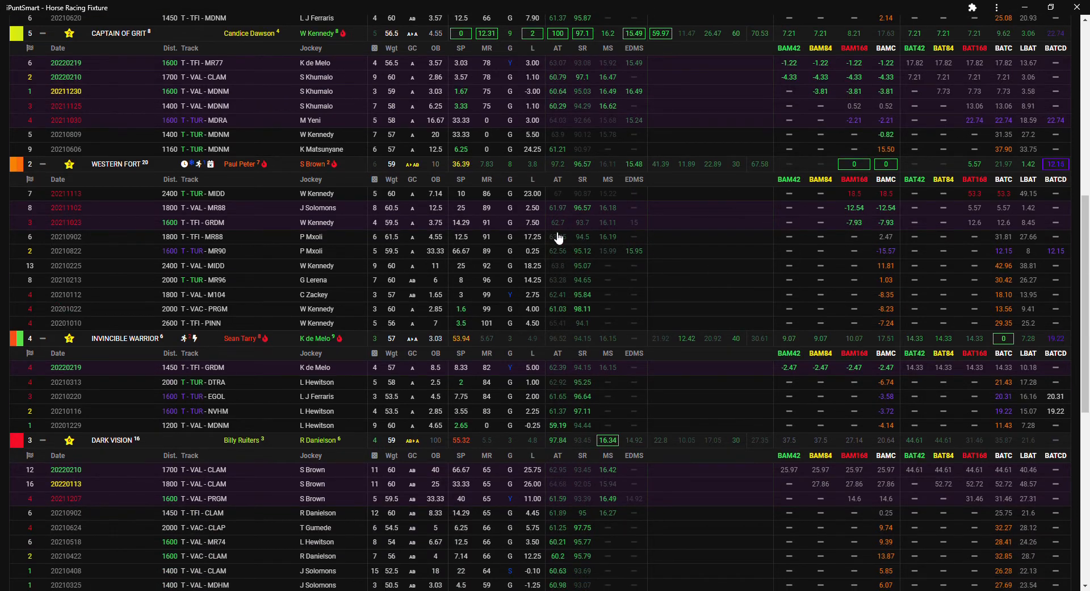
{"action": "mouse_move", "coordinate": [539, 229]}
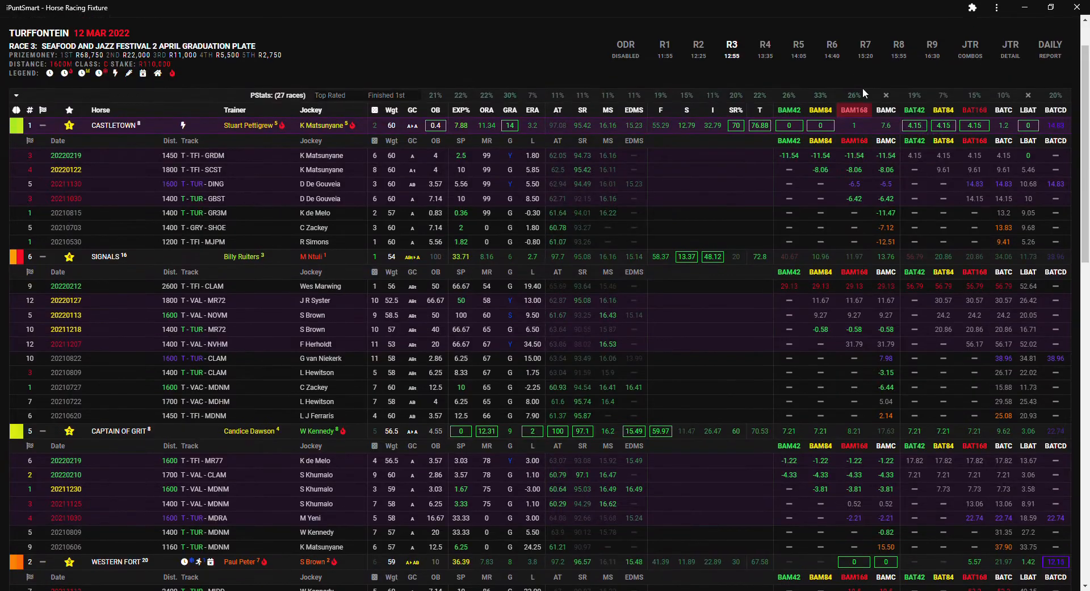
{"action": "mouse_move", "coordinate": [366, 220]}
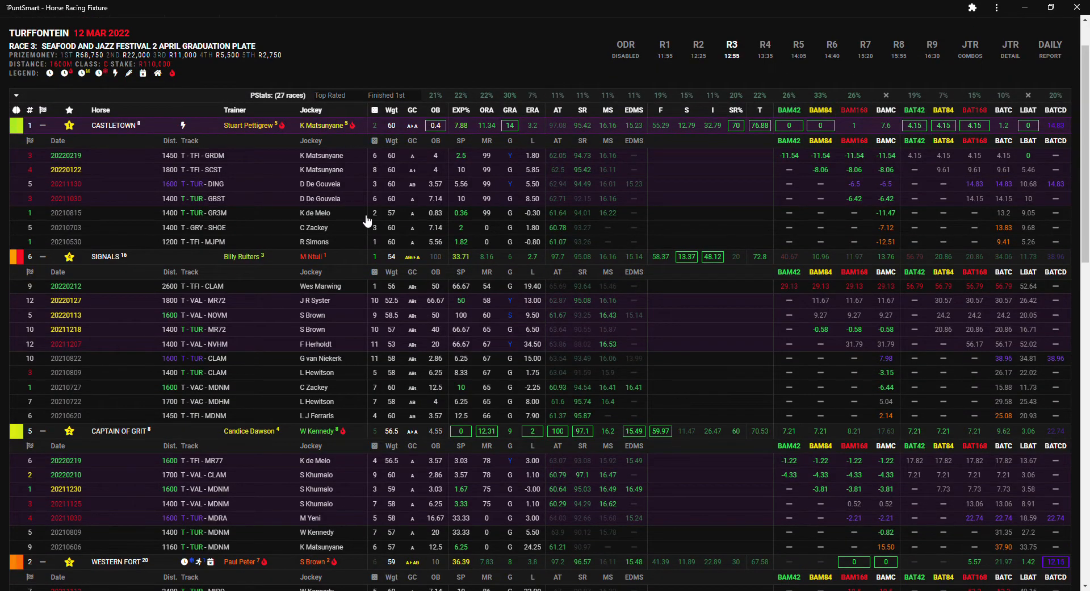
{"action": "mouse_move", "coordinate": [279, 139]}
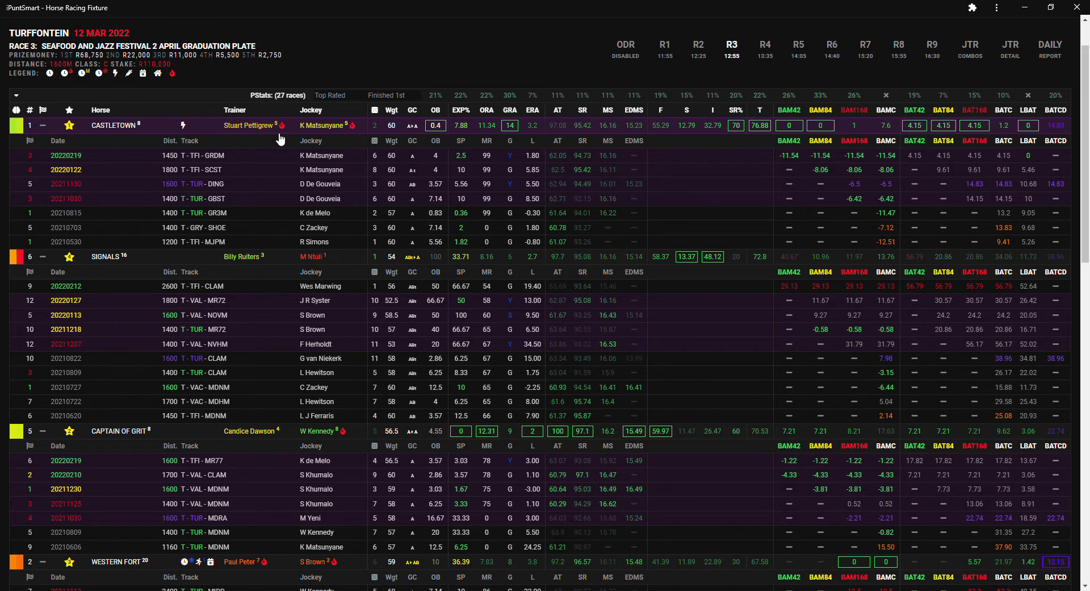
Load Turffontein Race 4, the Drum Star Listed Handicap, with its fourteen runners and conditions
{"action": "left_click", "coordinate": [765, 48]}
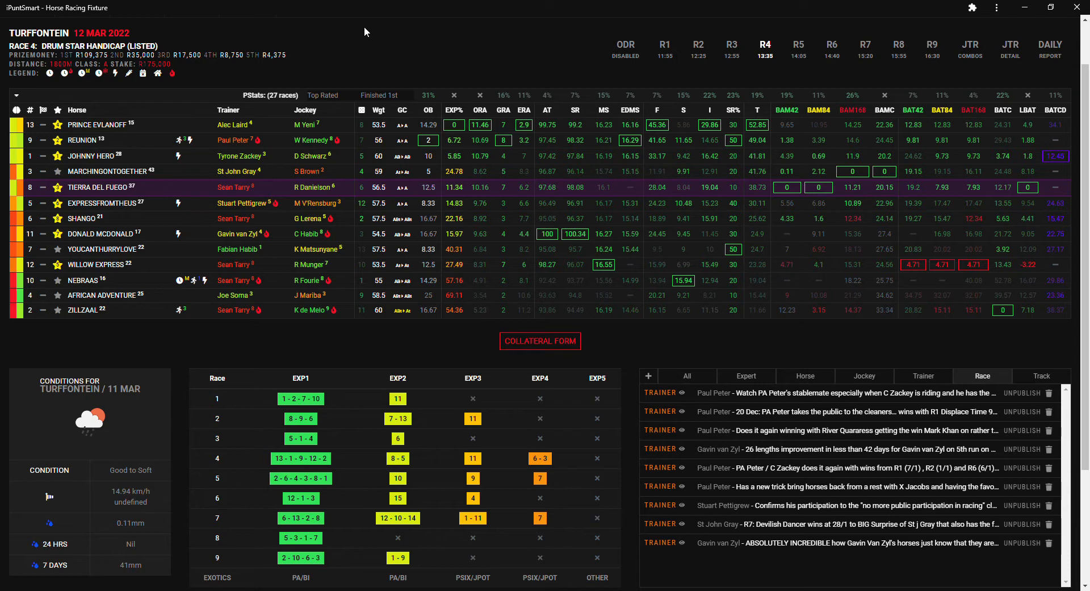
{"action": "mouse_move", "coordinate": [1075, 181]}
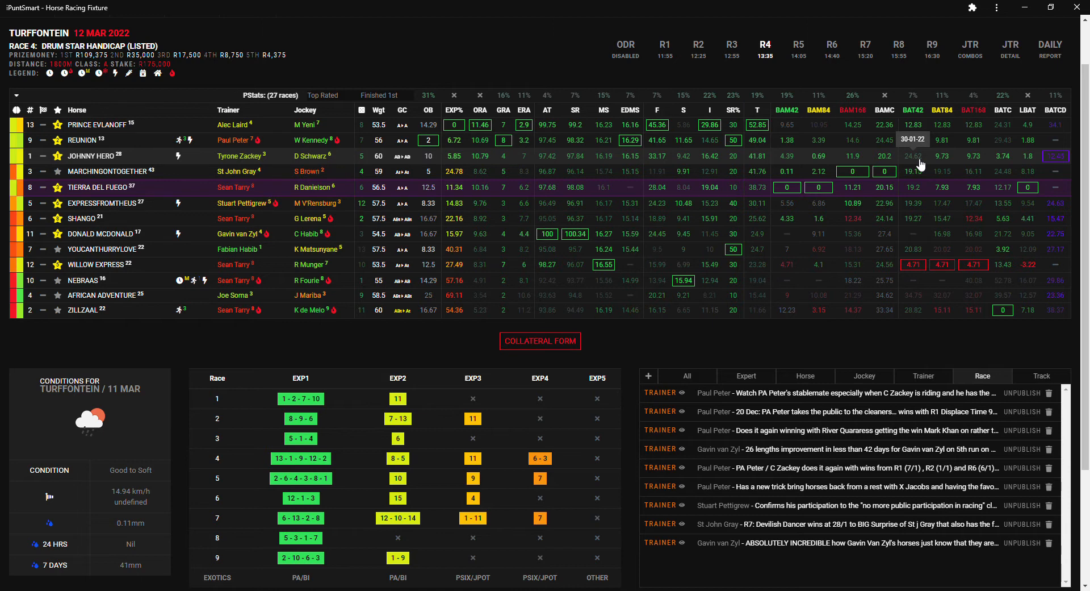
{"action": "mouse_move", "coordinate": [166, 160]}
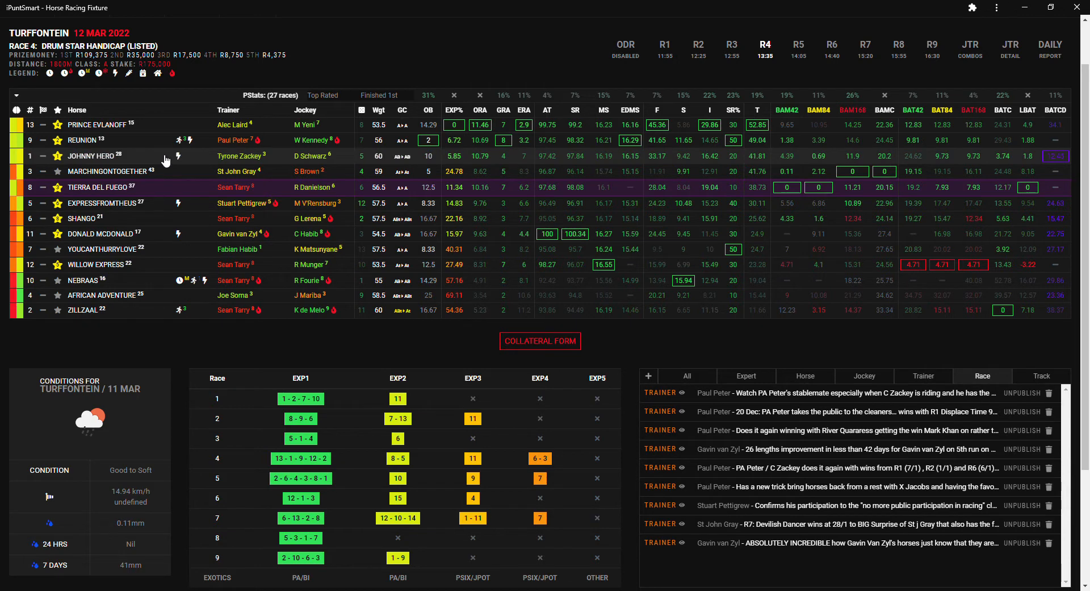
{"action": "mouse_move", "coordinate": [98, 161]}
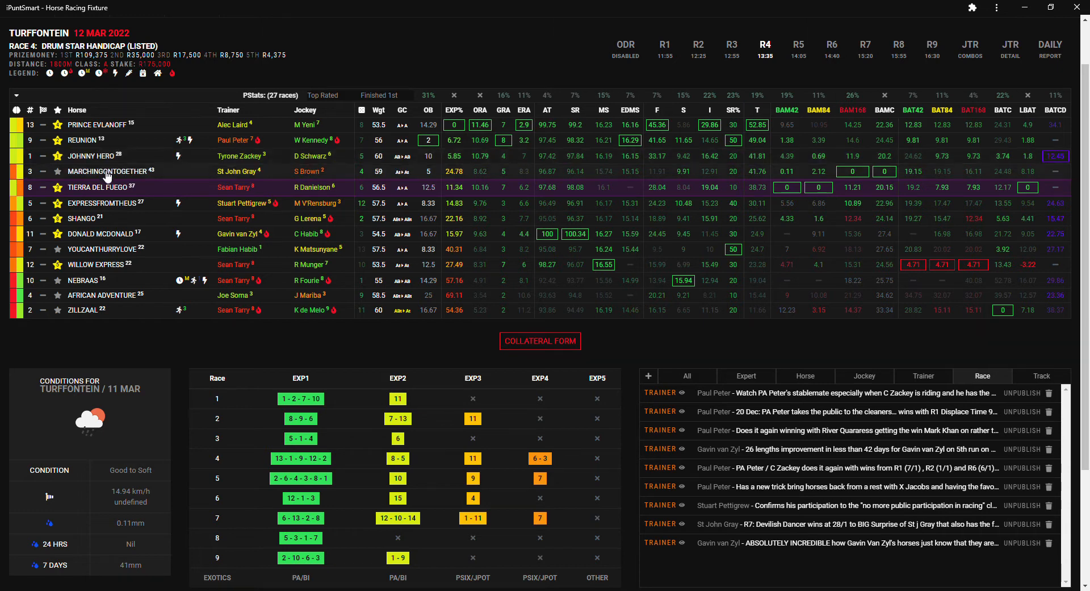
{"action": "left_click", "coordinate": [123, 234]}
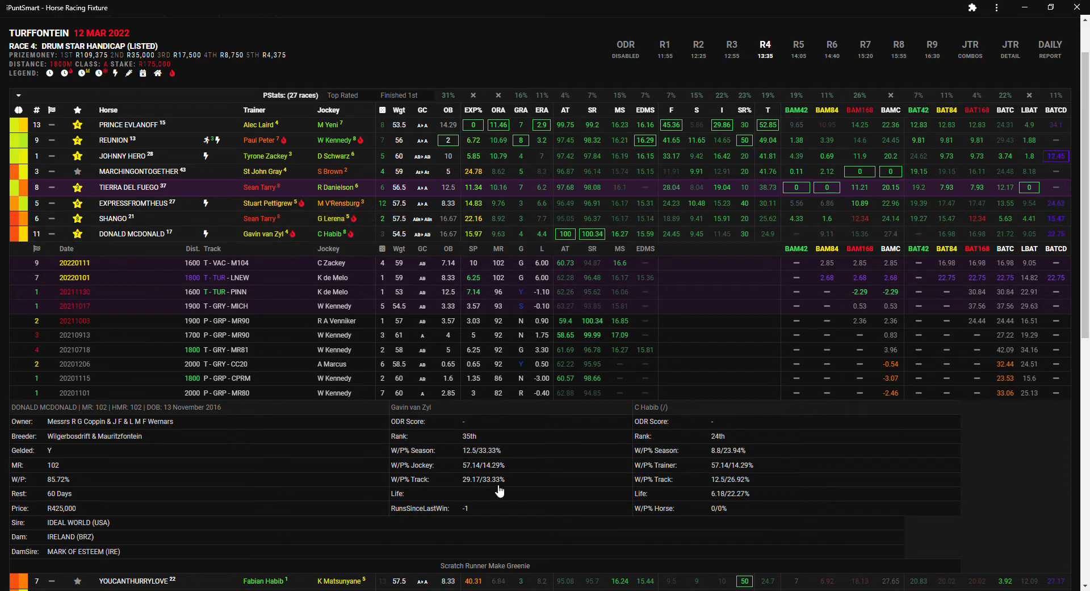
{"action": "mouse_move", "coordinate": [336, 238]}
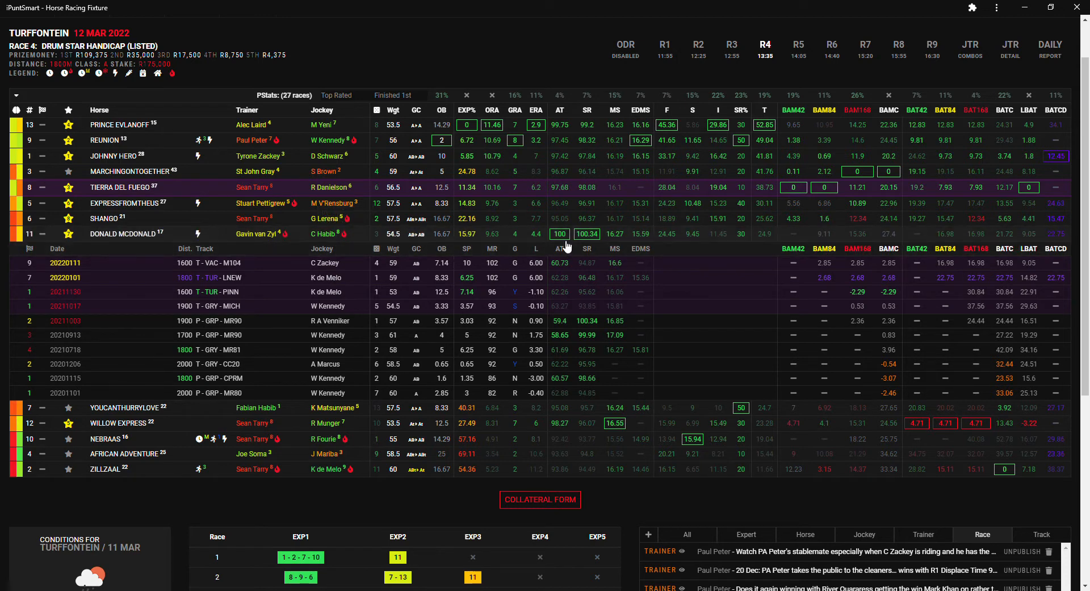
{"action": "mouse_move", "coordinate": [597, 244]}
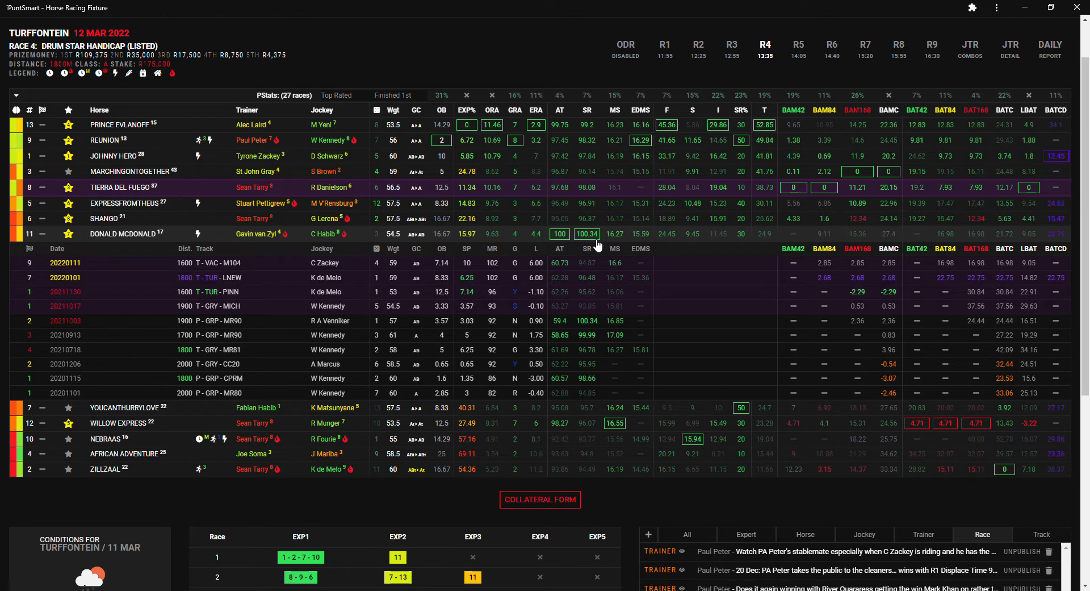
{"action": "mouse_move", "coordinate": [118, 375]}
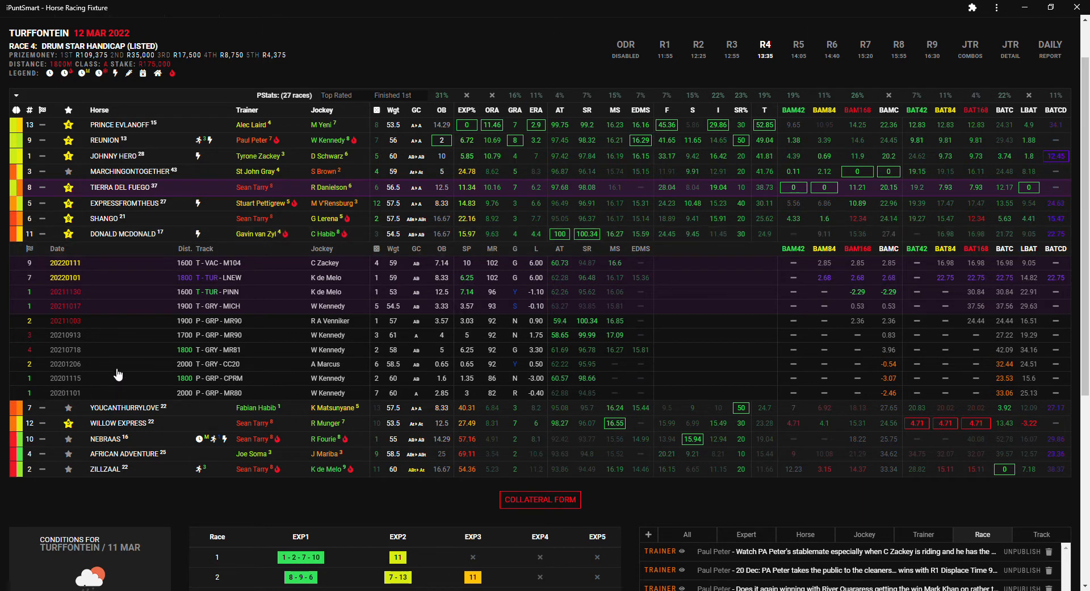
{"action": "mouse_move", "coordinate": [38, 388]}
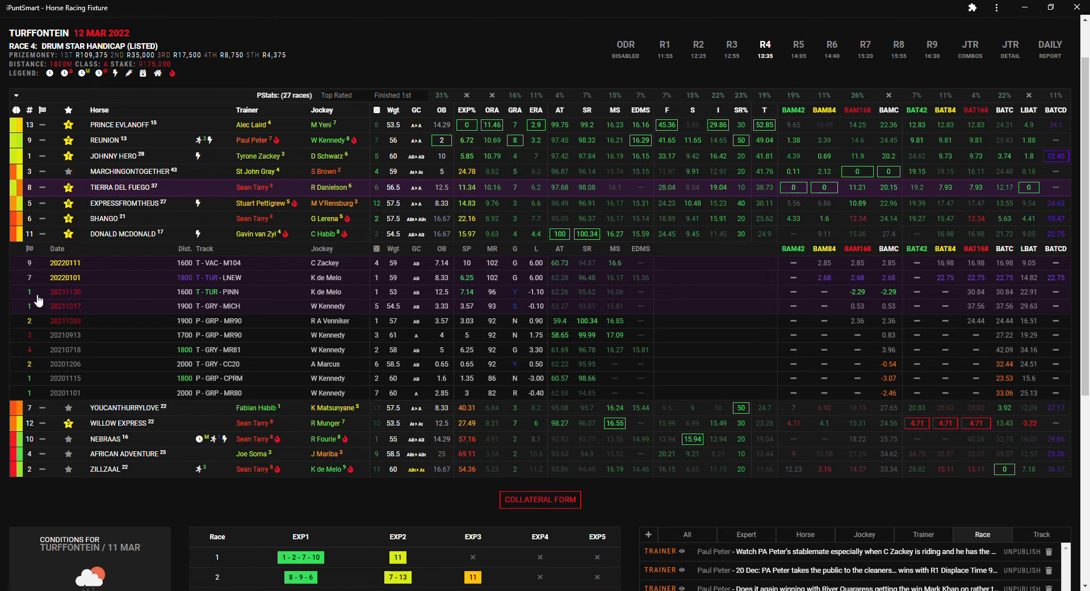
{"action": "mouse_move", "coordinate": [35, 314]}
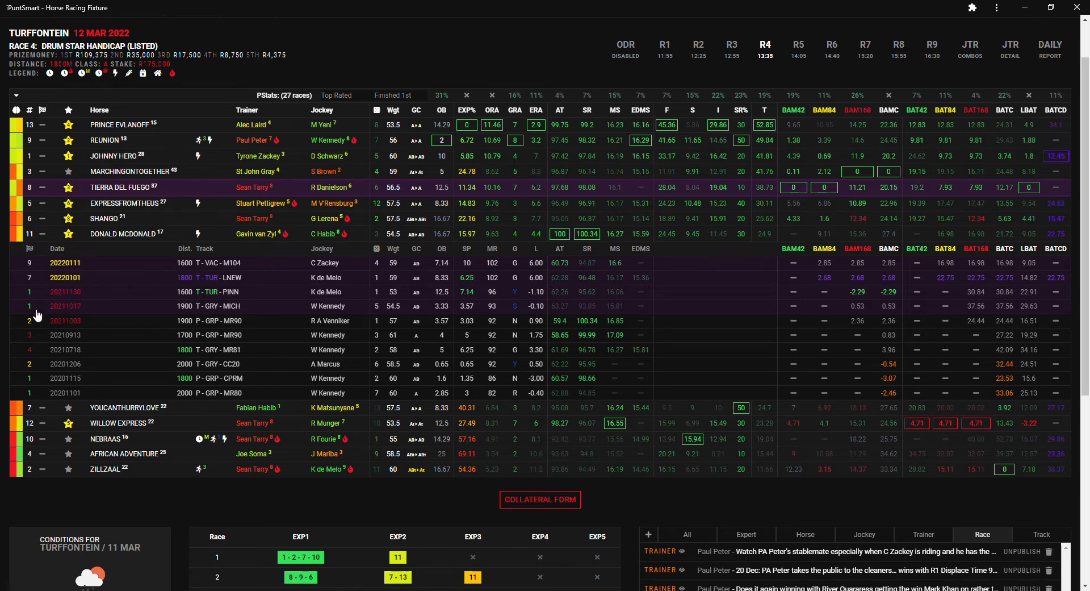
{"action": "mouse_move", "coordinate": [172, 444]}
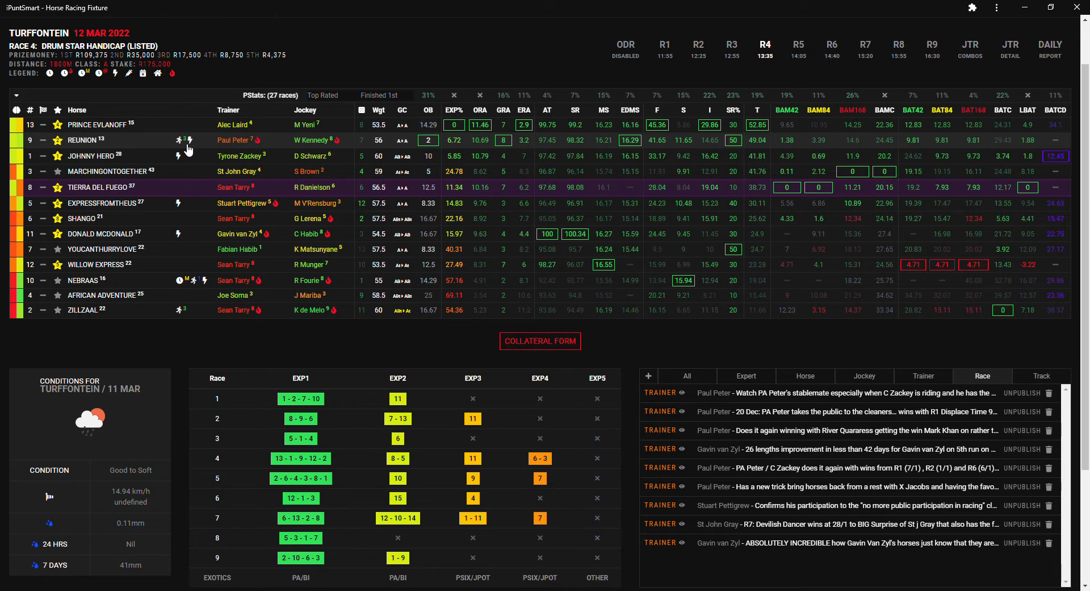
{"action": "mouse_move", "coordinate": [153, 130]}
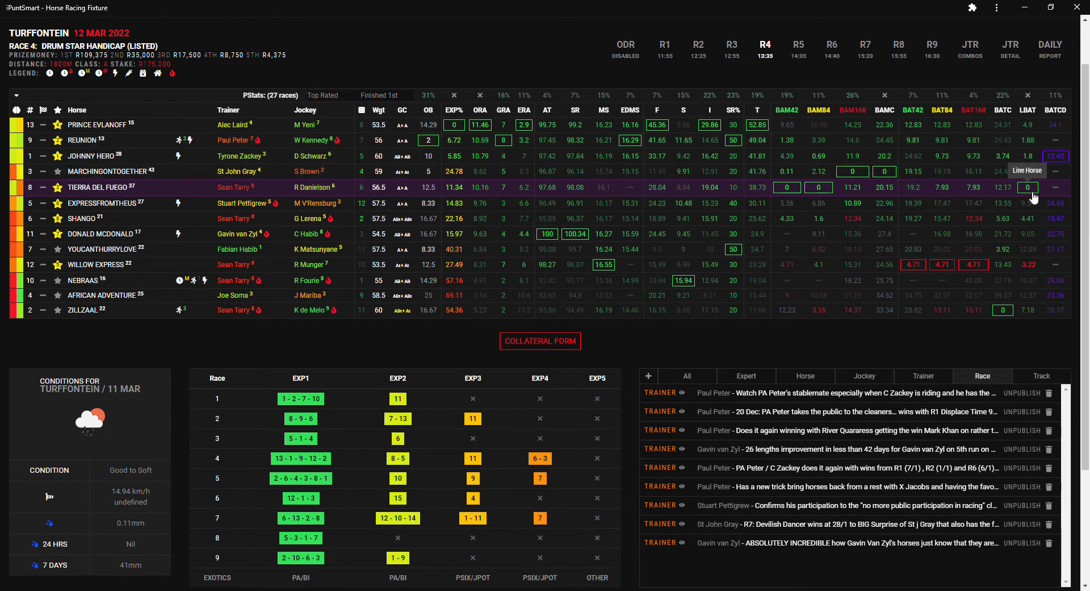
{"action": "mouse_move", "coordinate": [818, 187]}
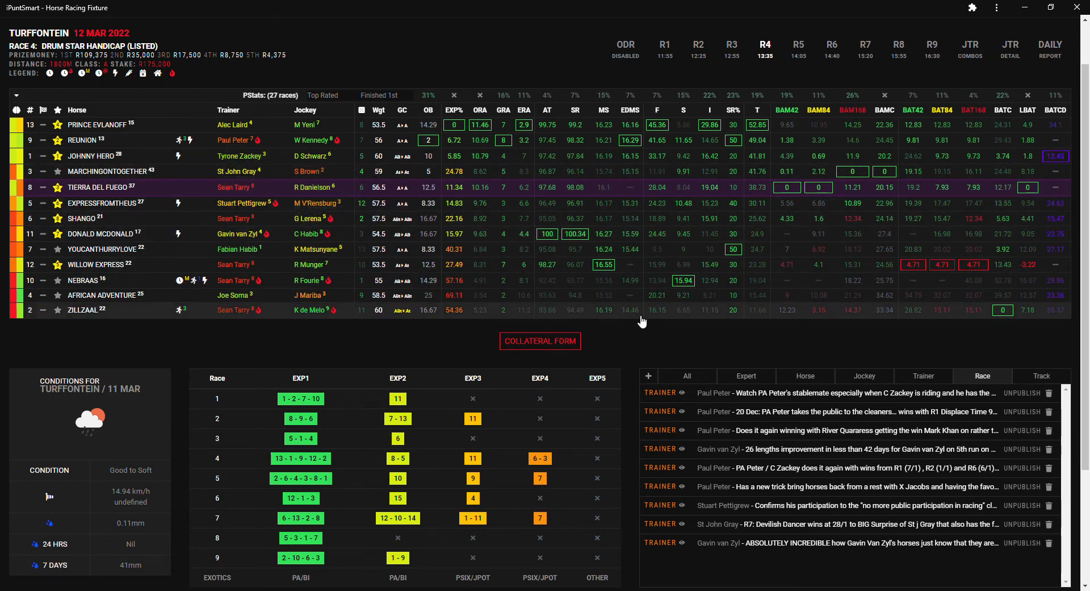
{"action": "mouse_move", "coordinate": [118, 255]}
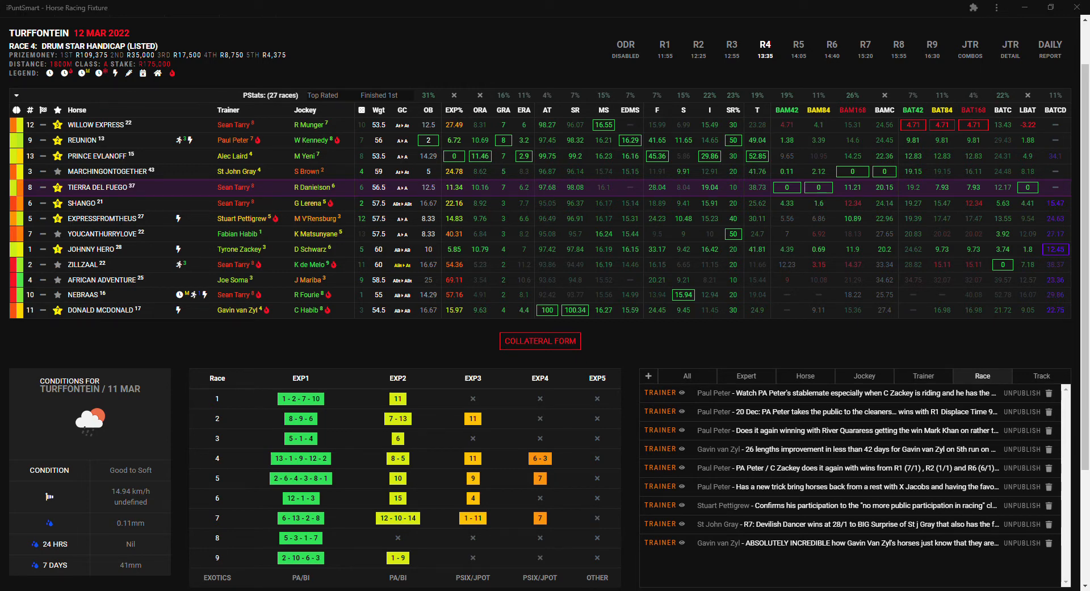
{"action": "mouse_move", "coordinate": [229, 26]}
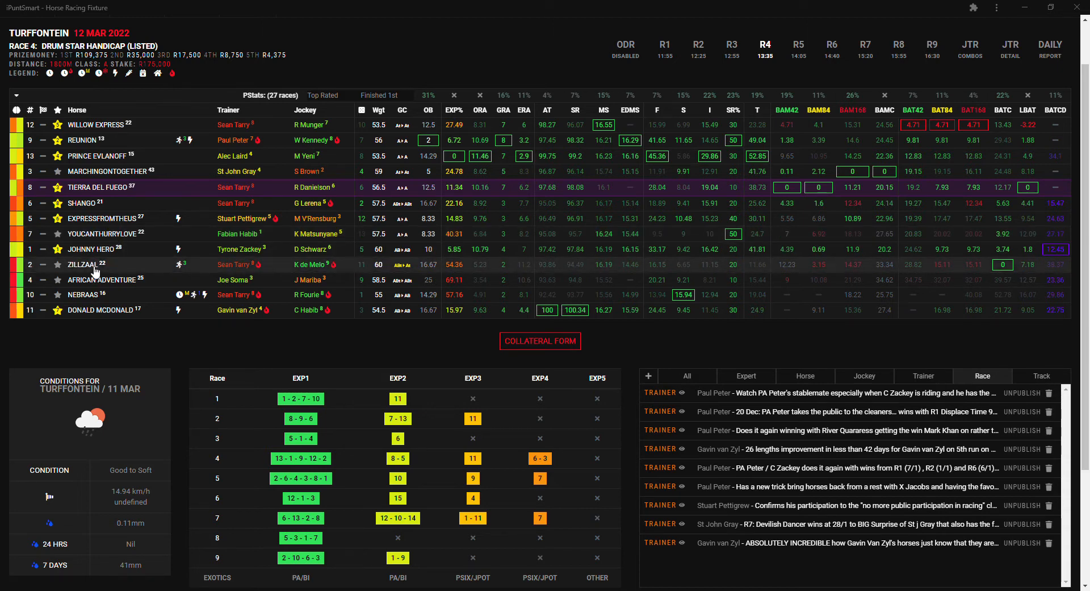
{"action": "mouse_move", "coordinate": [128, 266]}
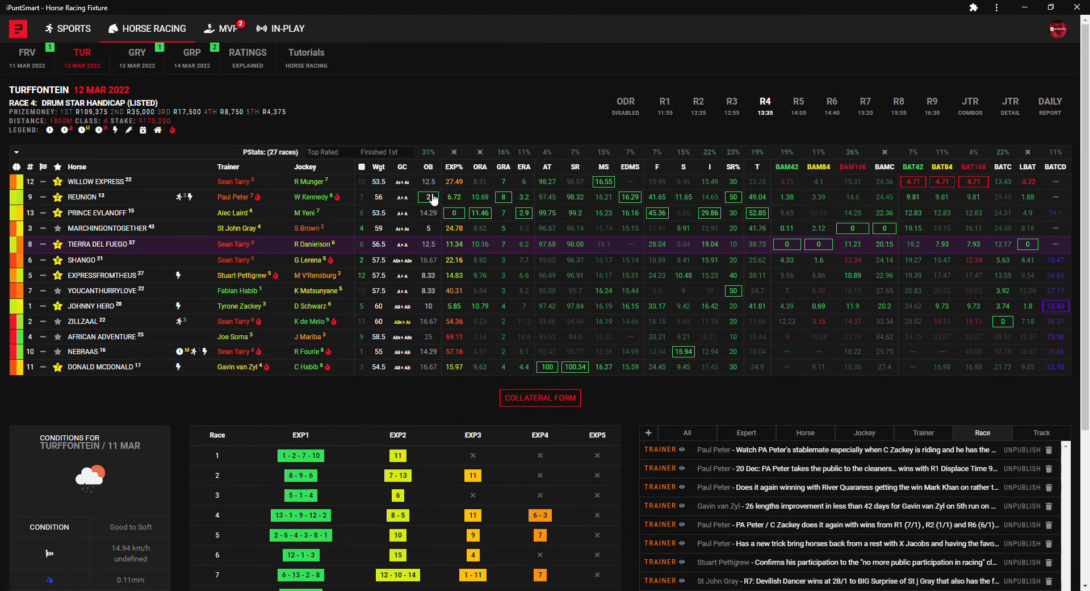
Load the Race 5 Derby Trial card with its runners and trainer news
{"action": "left_click", "coordinate": [800, 106]}
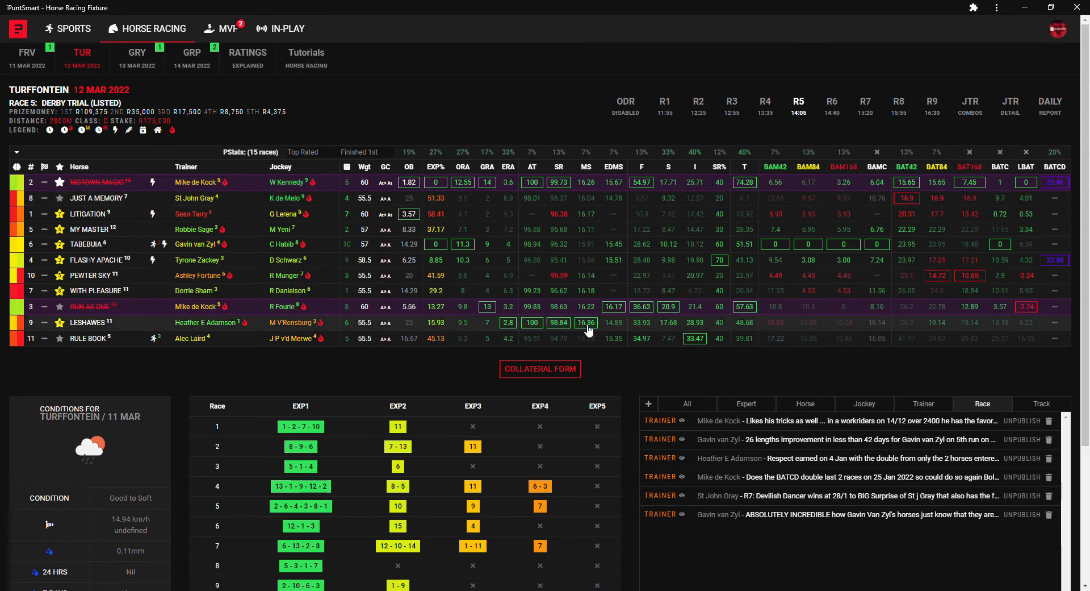
{"action": "mouse_move", "coordinate": [724, 149]}
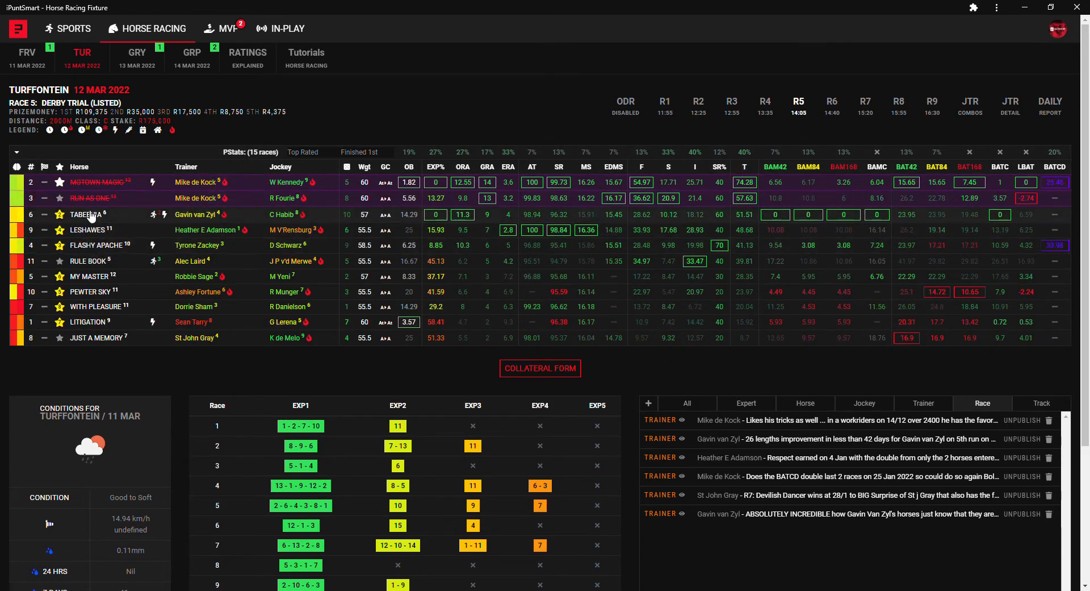
{"action": "left_click", "coordinate": [82, 215]}
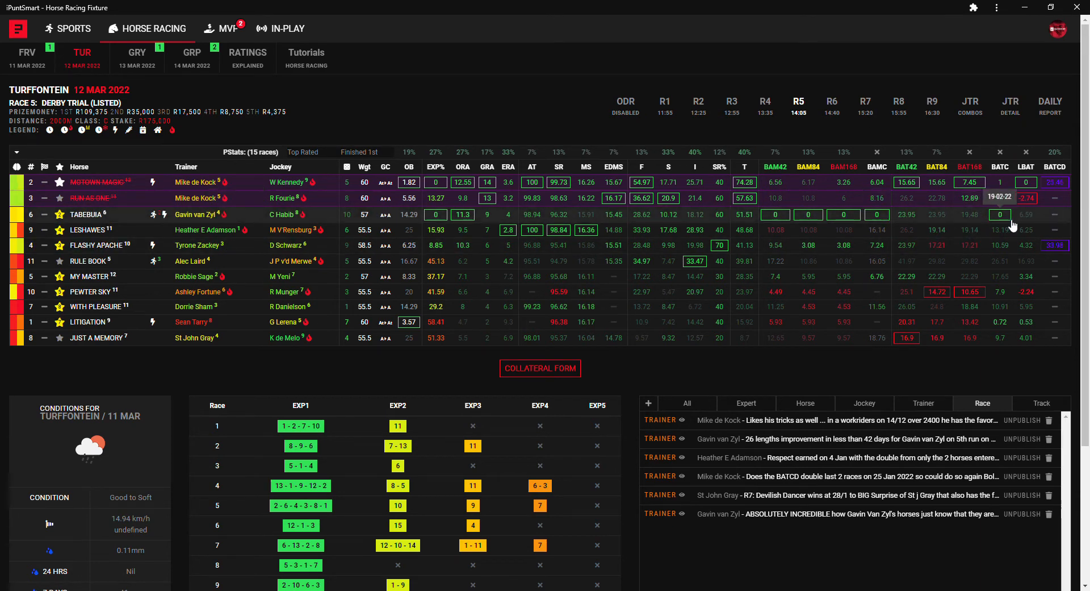
{"action": "mouse_move", "coordinate": [464, 217]}
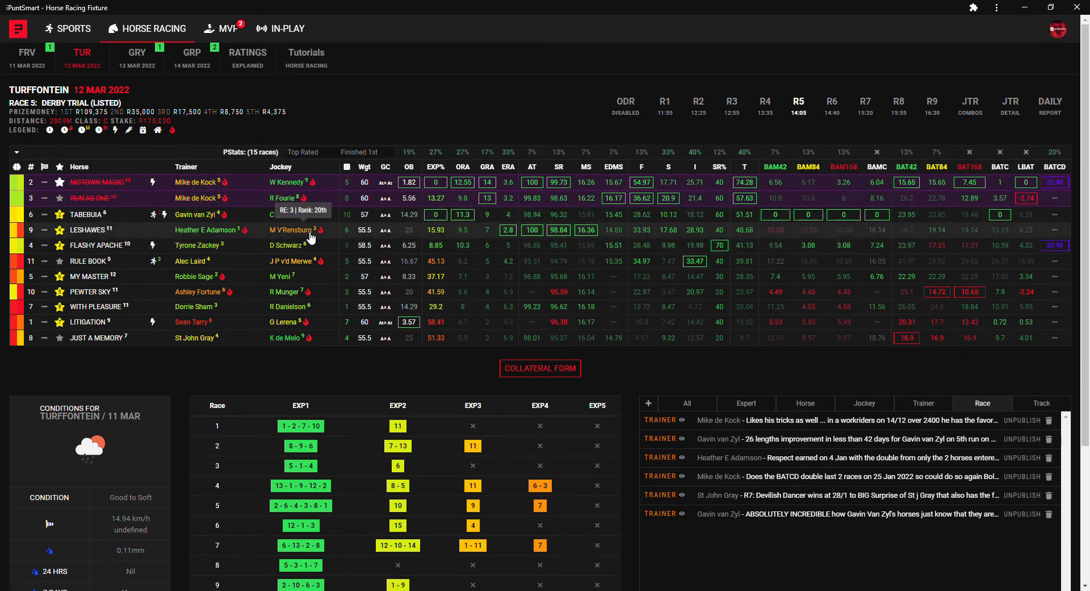
{"action": "left_click", "coordinate": [88, 229]}
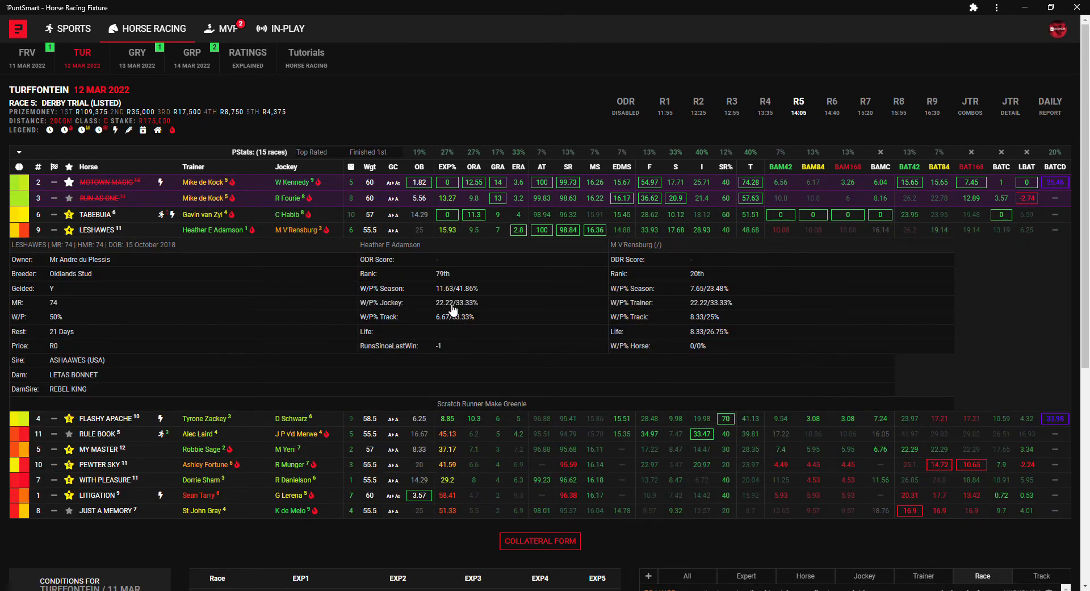
{"action": "mouse_move", "coordinate": [468, 310]}
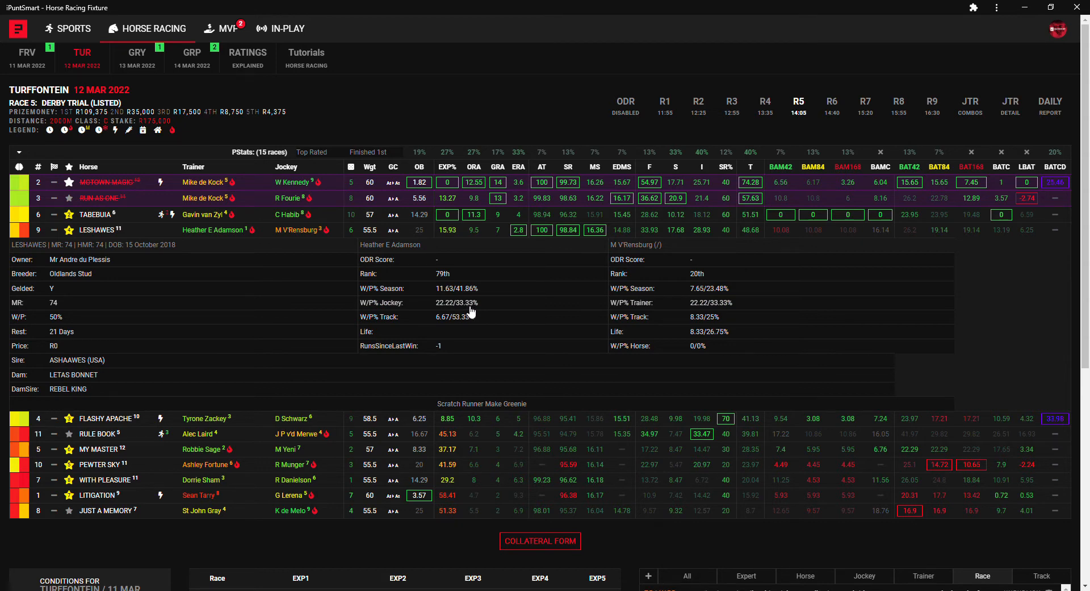
{"action": "mouse_move", "coordinate": [553, 235]}
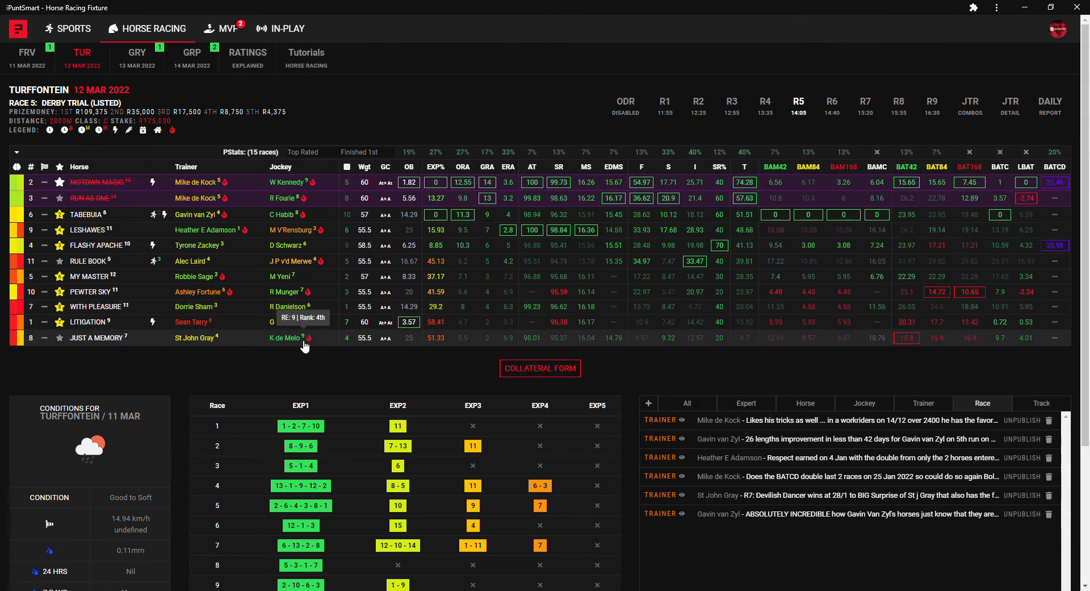
{"action": "left_click", "coordinate": [97, 337]}
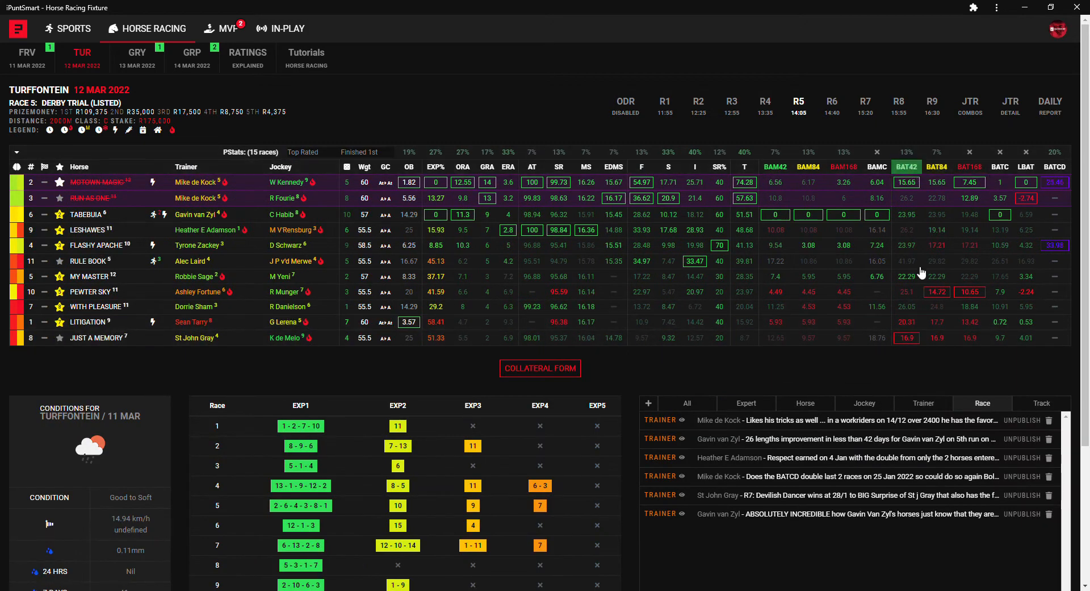
{"action": "mouse_move", "coordinate": [907, 338]}
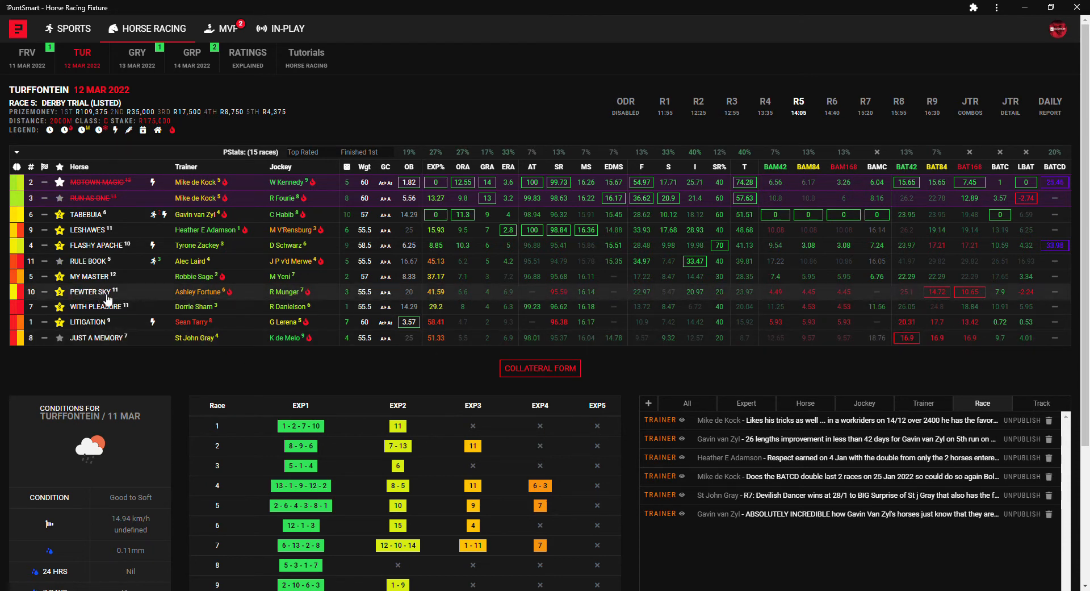
{"action": "mouse_move", "coordinate": [970, 292]}
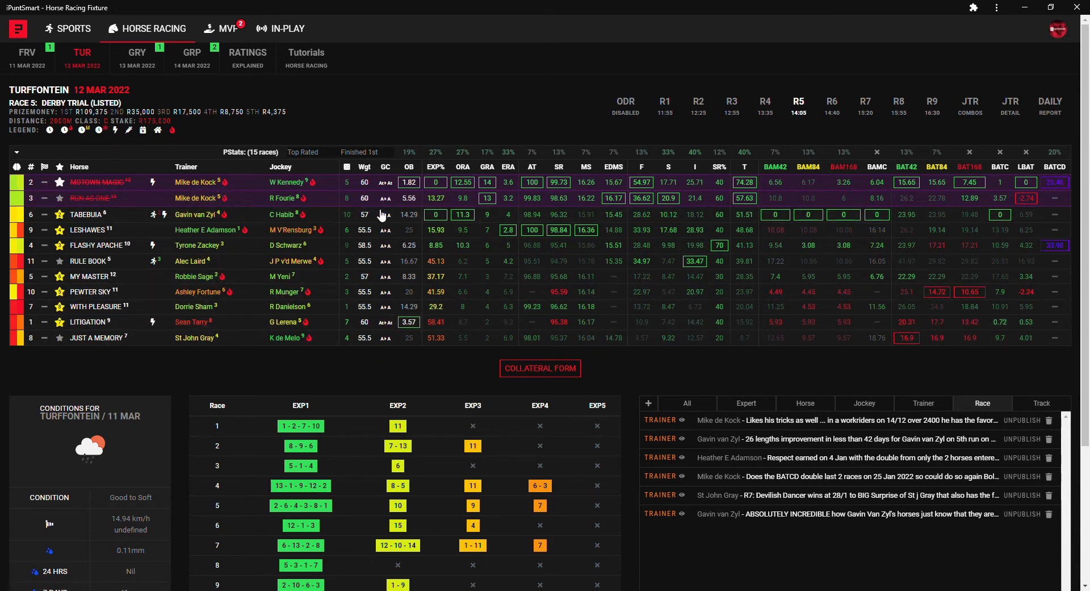
{"action": "mouse_move", "coordinate": [525, 118]}
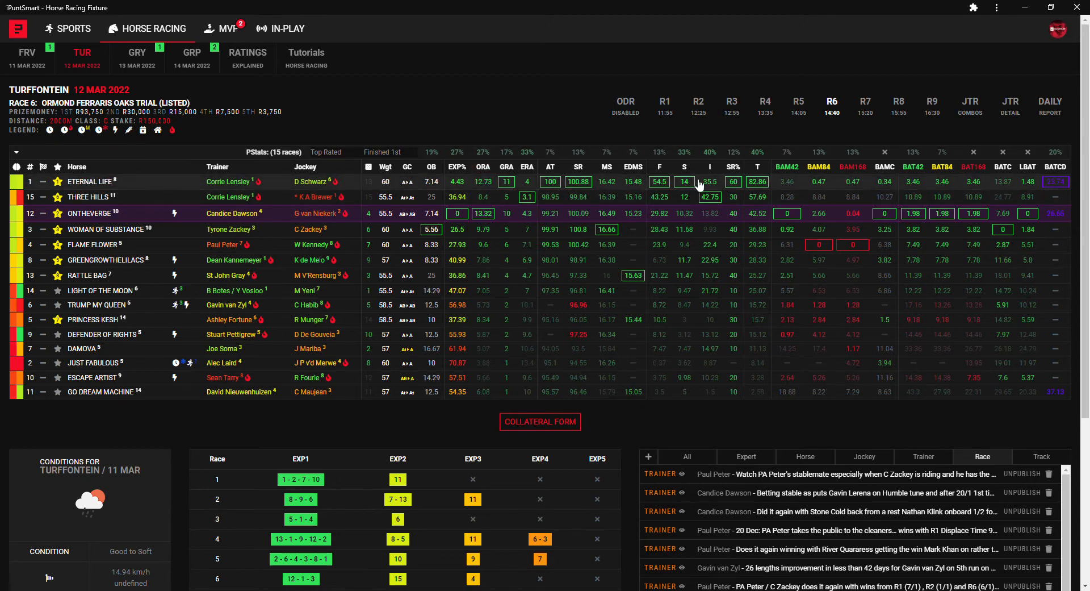
{"action": "mouse_move", "coordinate": [768, 192]}
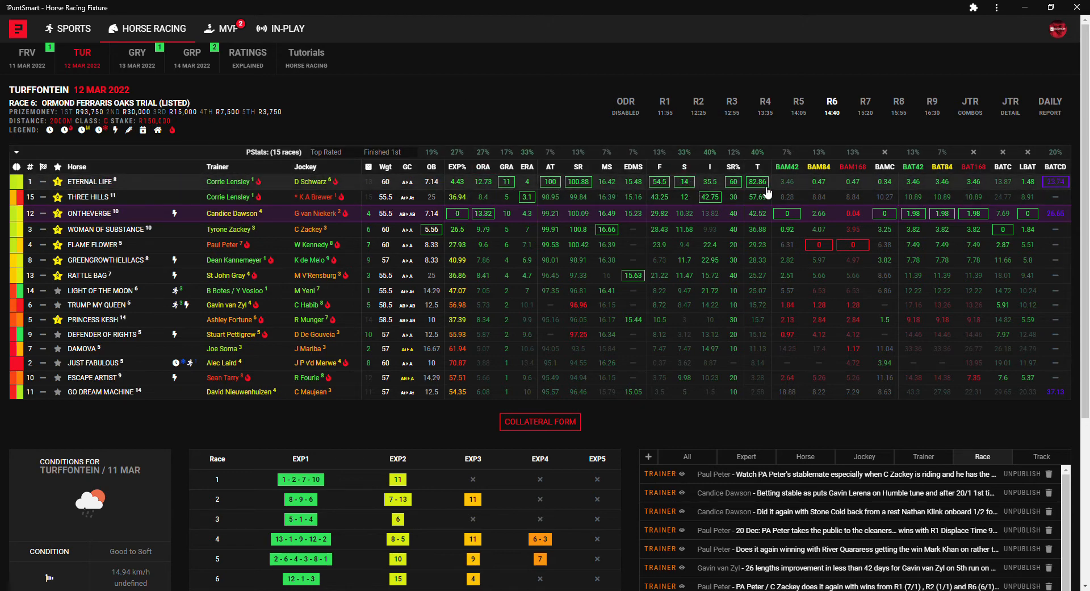
{"action": "mouse_move", "coordinate": [253, 185]}
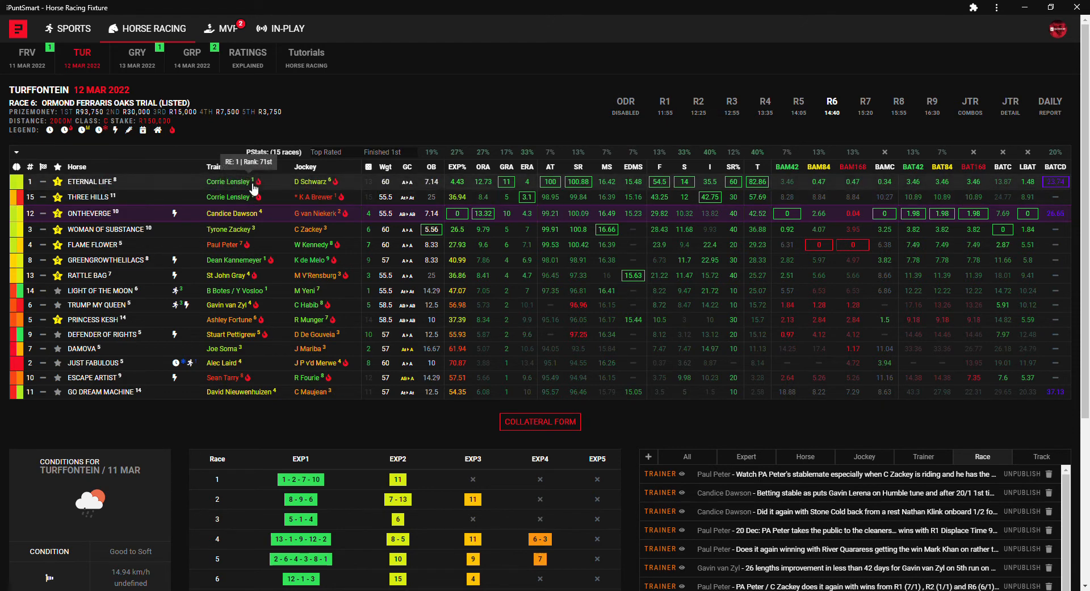
{"action": "mouse_move", "coordinate": [316, 186]}
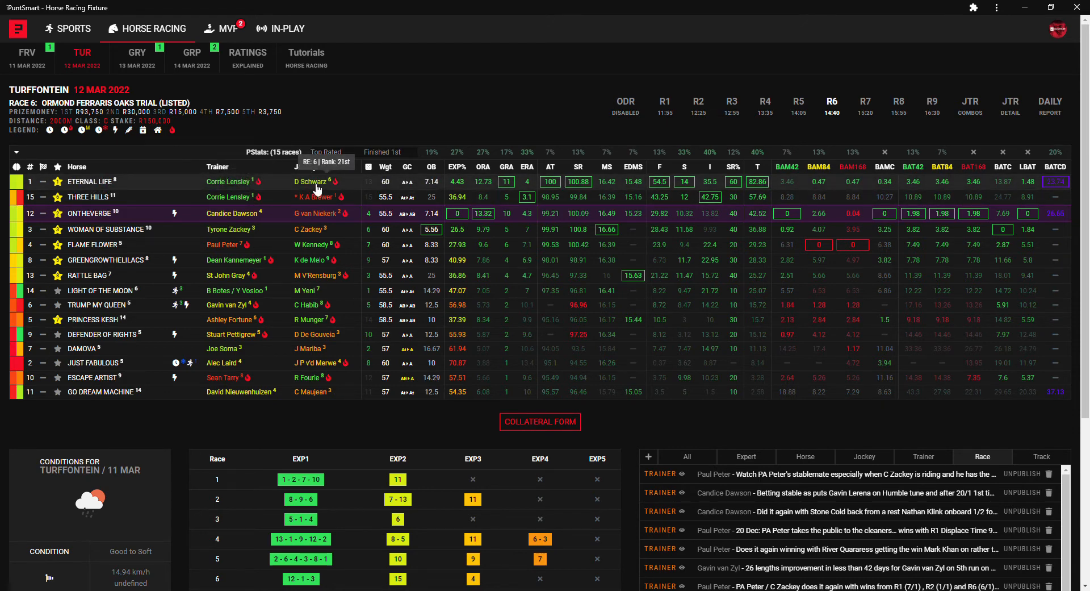
{"action": "left_click", "coordinate": [91, 182]}
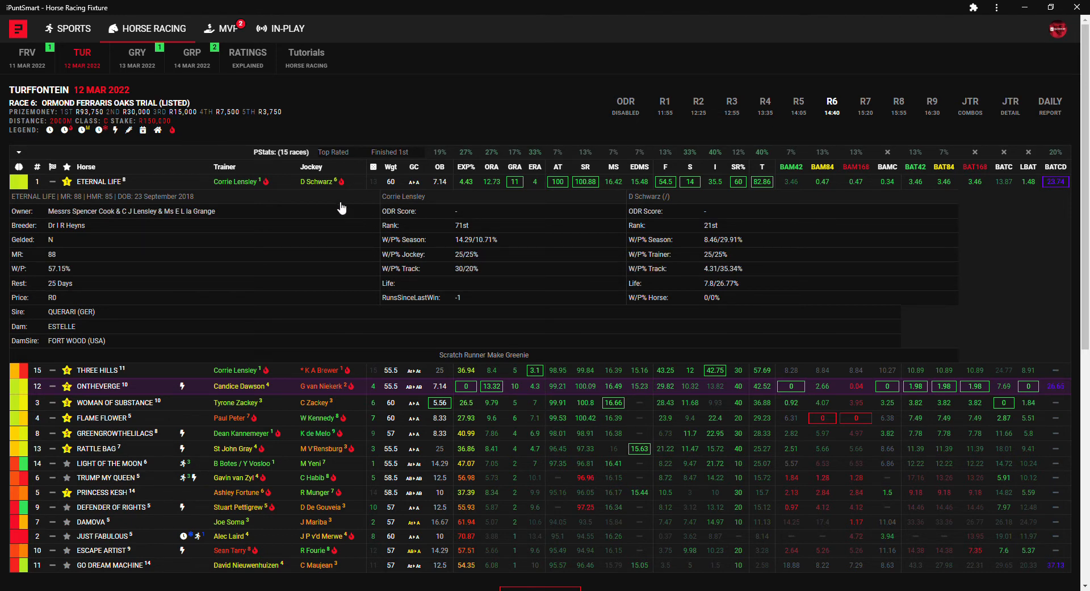
{"action": "mouse_move", "coordinate": [304, 192]}
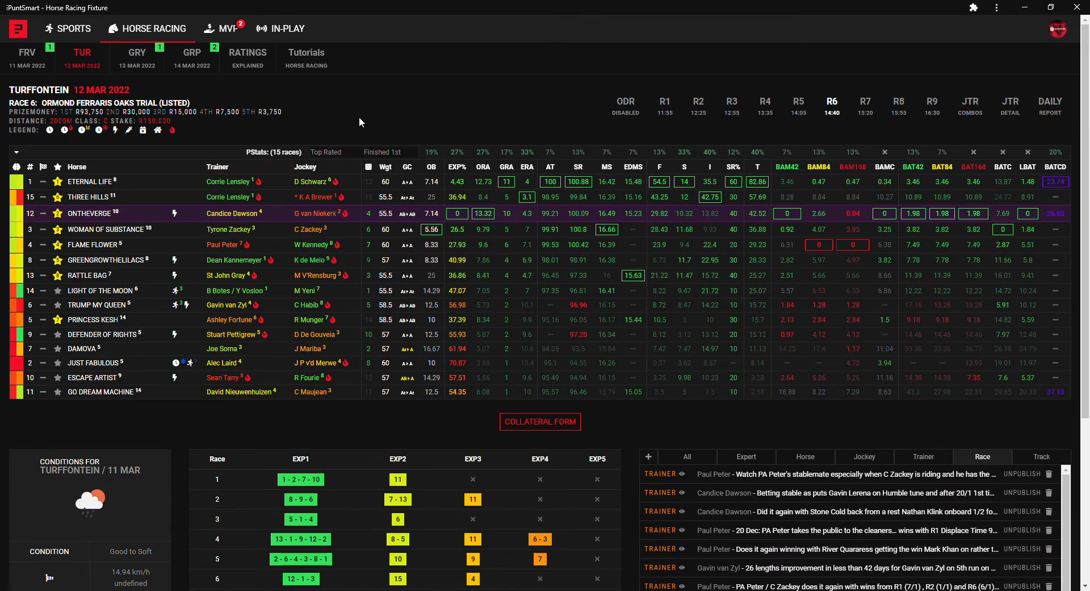
{"action": "mouse_move", "coordinate": [343, 218]}
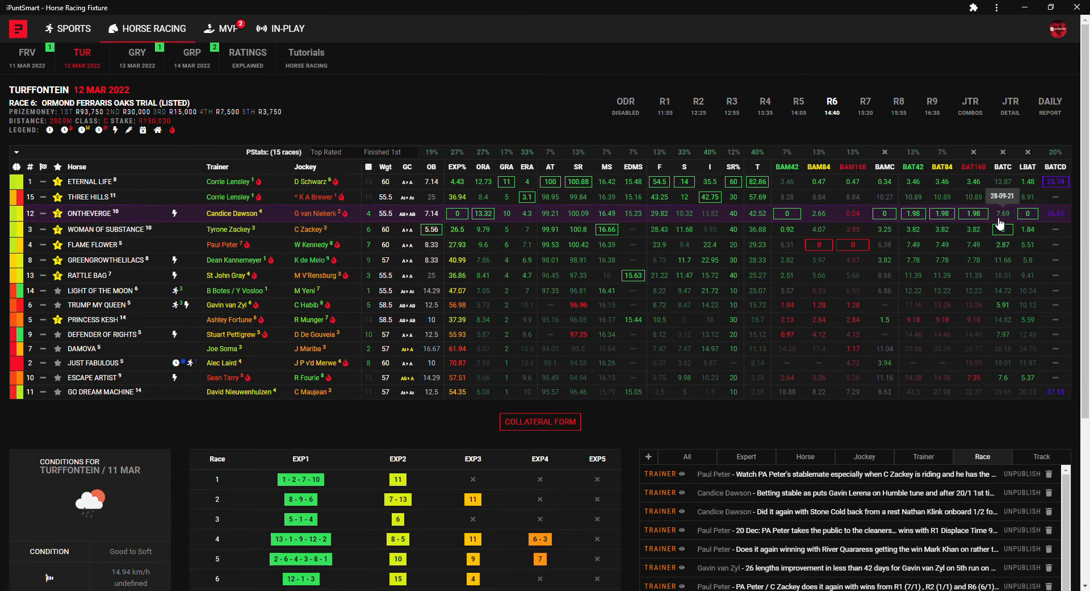
{"action": "mouse_move", "coordinate": [534, 224]}
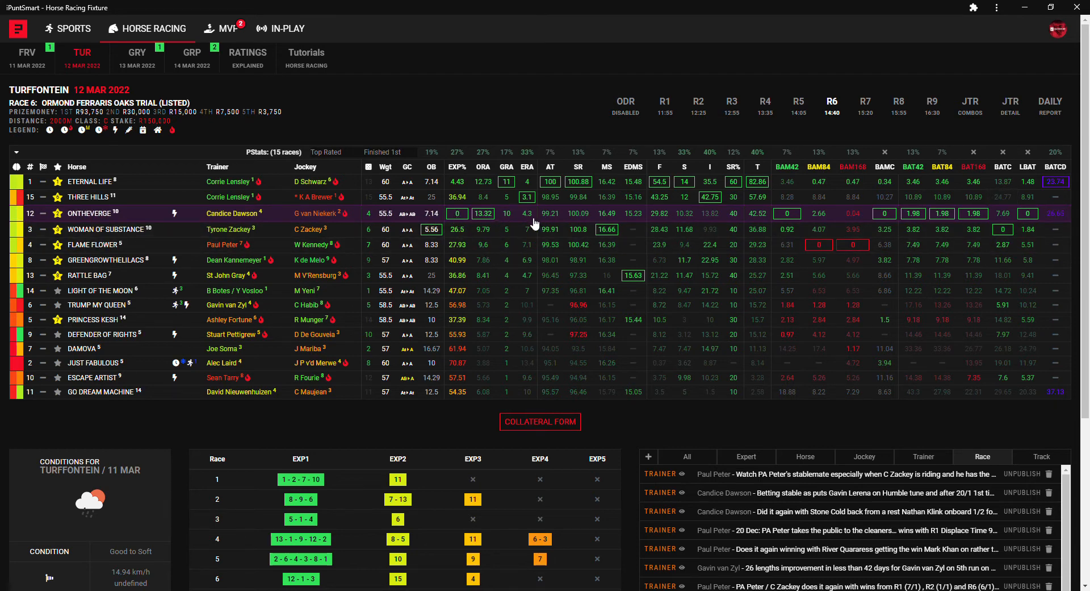
{"action": "mouse_move", "coordinate": [189, 213]}
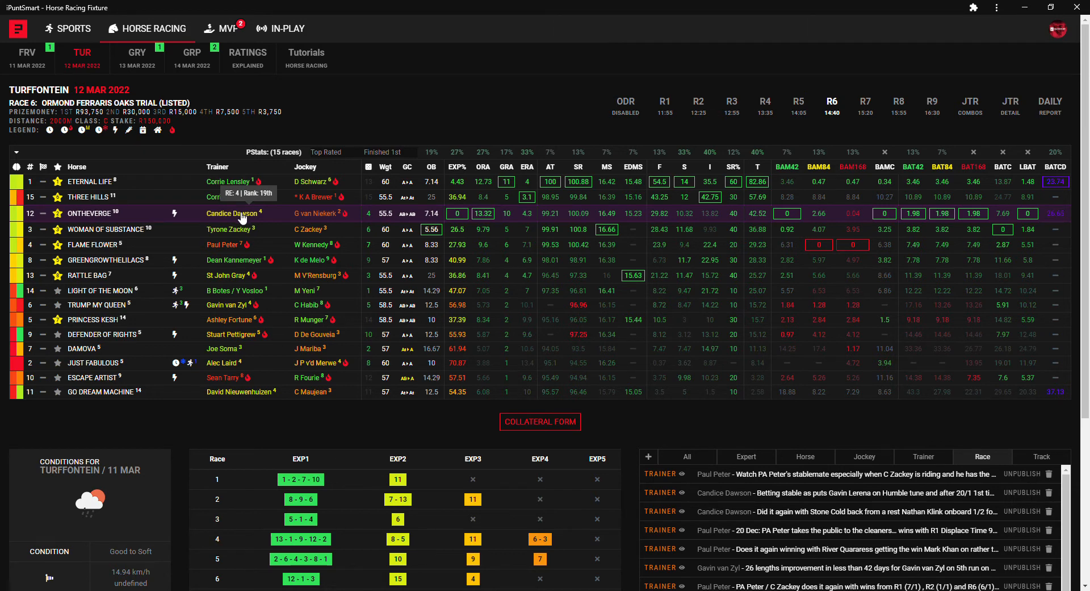
{"action": "mouse_move", "coordinate": [331, 232]}
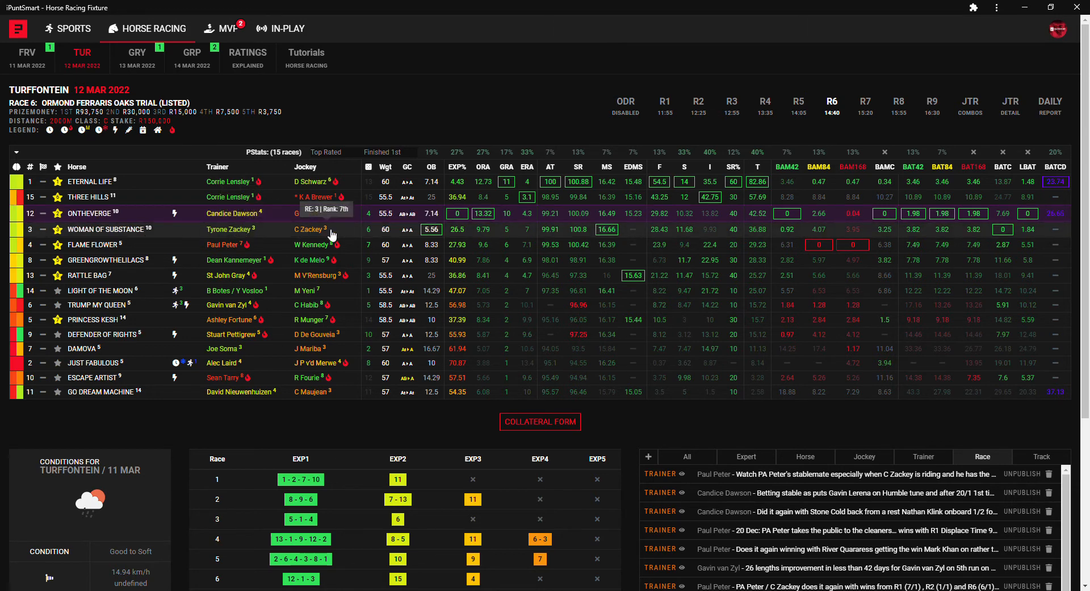
{"action": "mouse_move", "coordinate": [423, 229]}
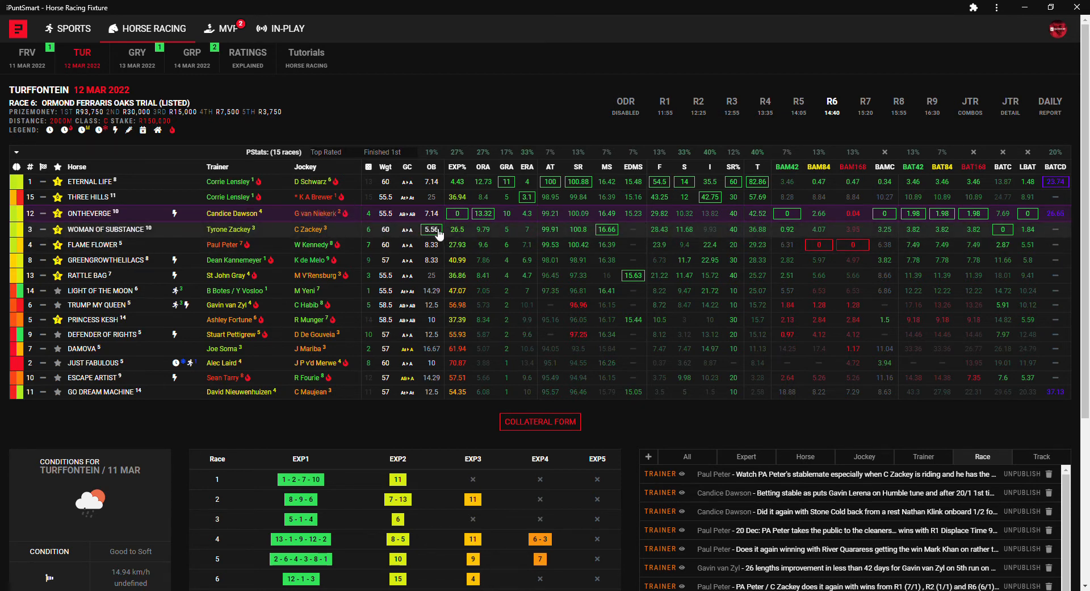
{"action": "mouse_move", "coordinate": [693, 230]}
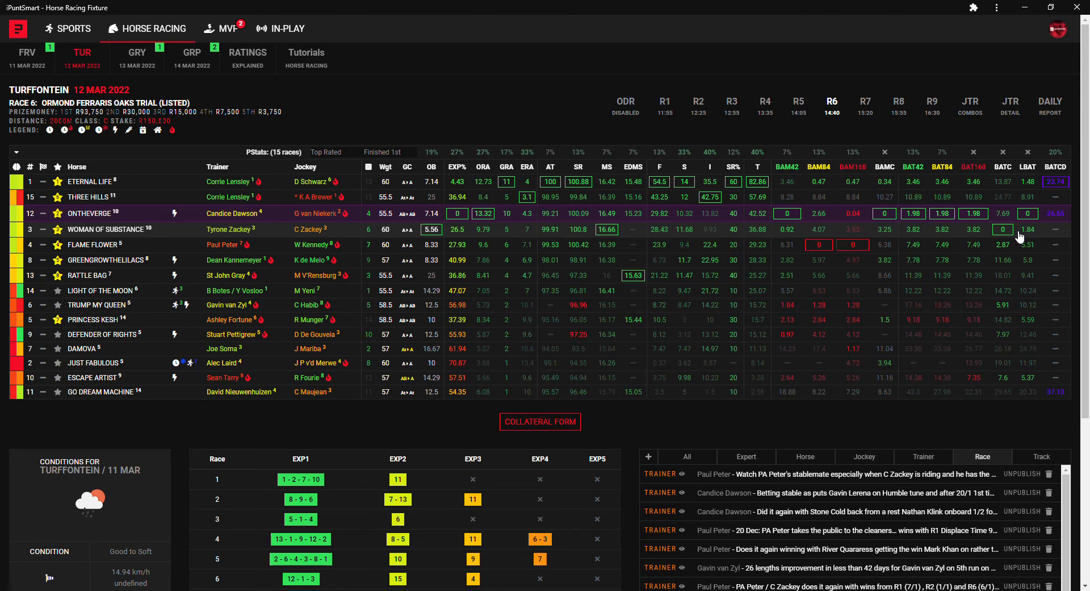
{"action": "mouse_move", "coordinate": [359, 249]}
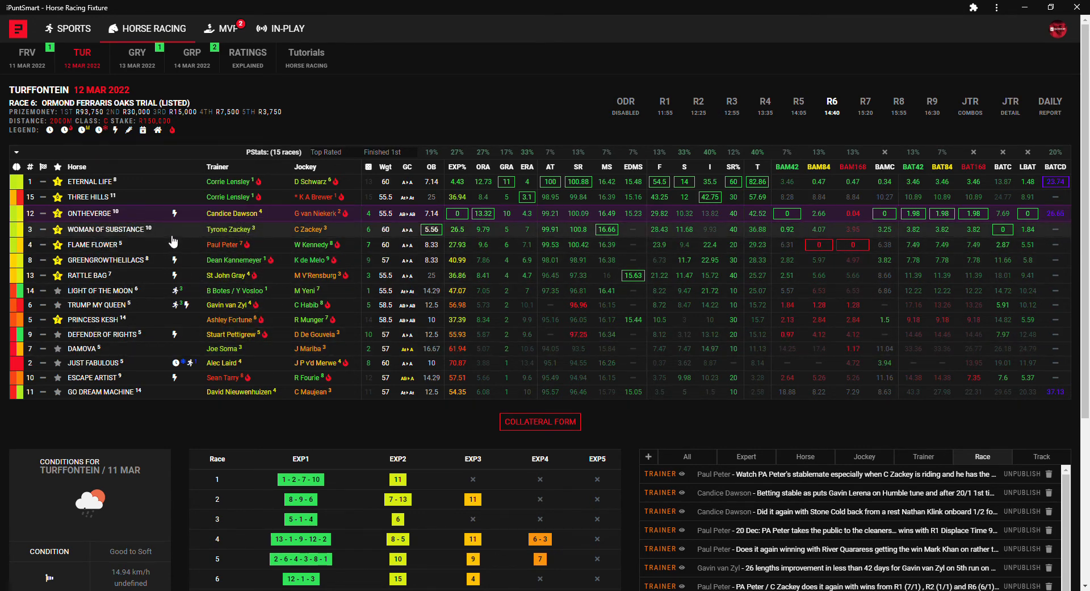
{"action": "mouse_move", "coordinate": [134, 274]}
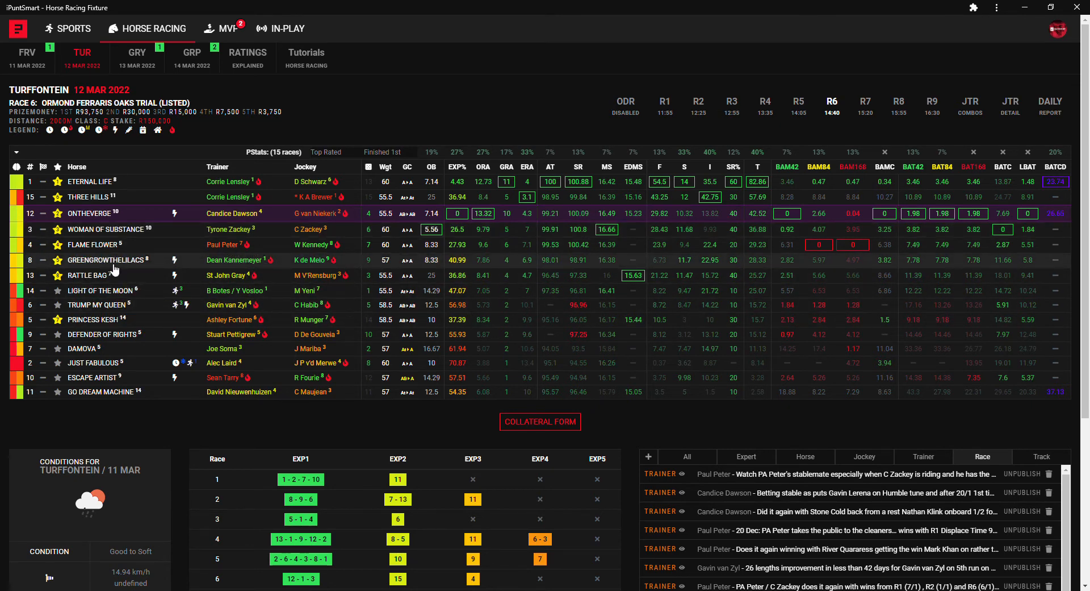
{"action": "mouse_move", "coordinate": [277, 266]}
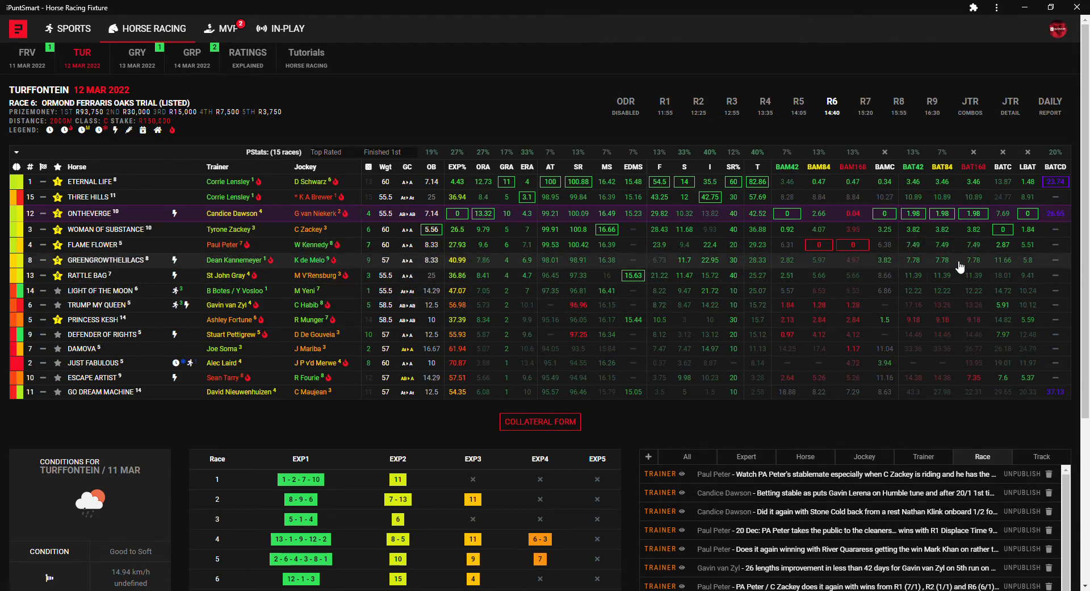
{"action": "mouse_move", "coordinate": [169, 263]}
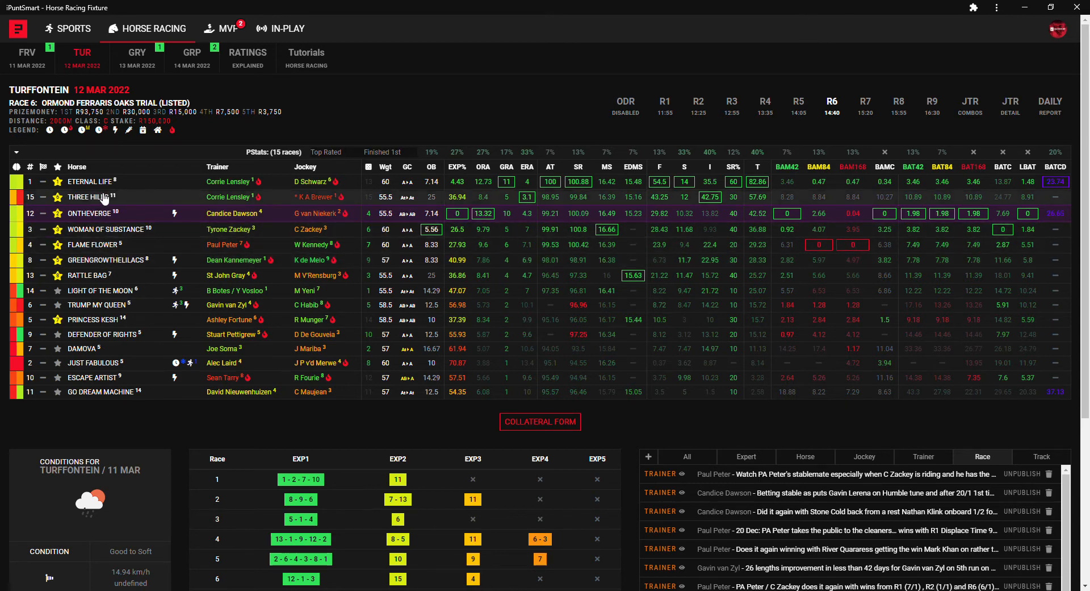
Expand Three Hills' profile with owner, breeder, sire and Lensley/Brewer win rates
{"action": "left_click", "coordinate": [87, 198]}
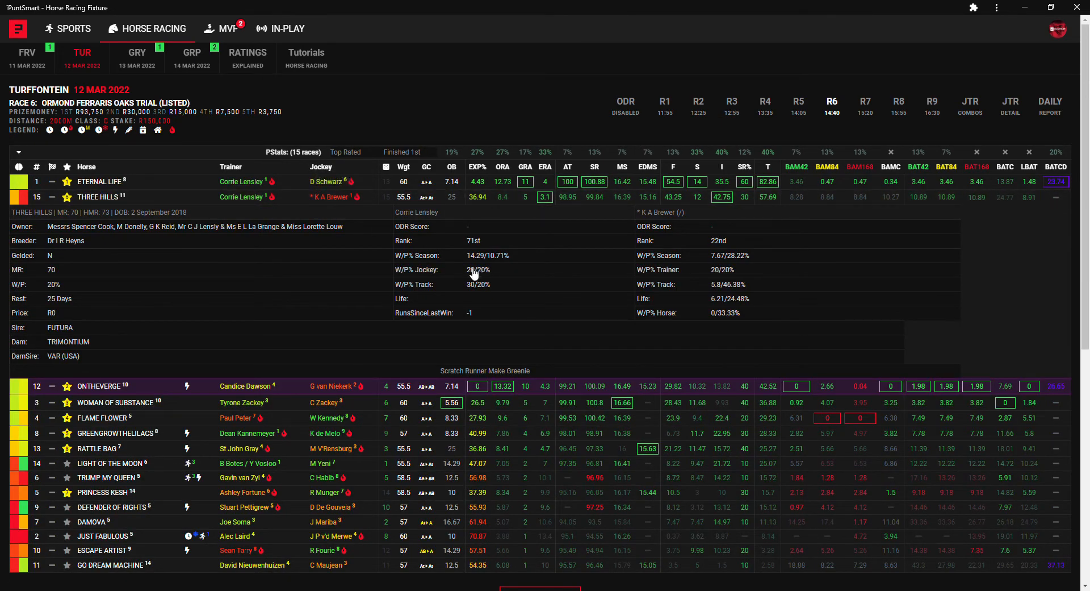
{"action": "mouse_move", "coordinate": [482, 275]}
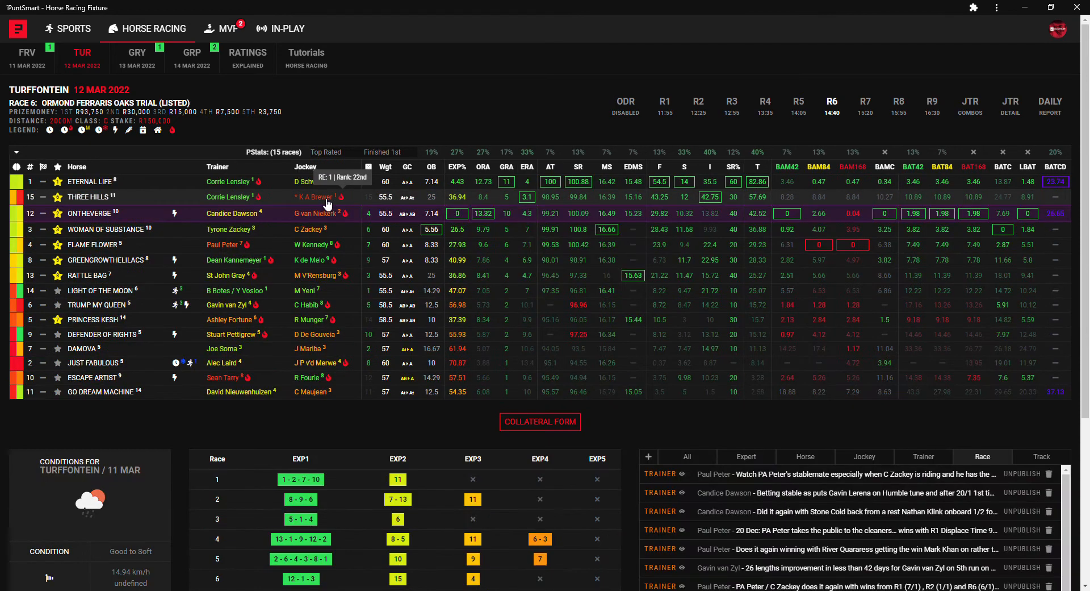
{"action": "mouse_move", "coordinate": [595, 223]}
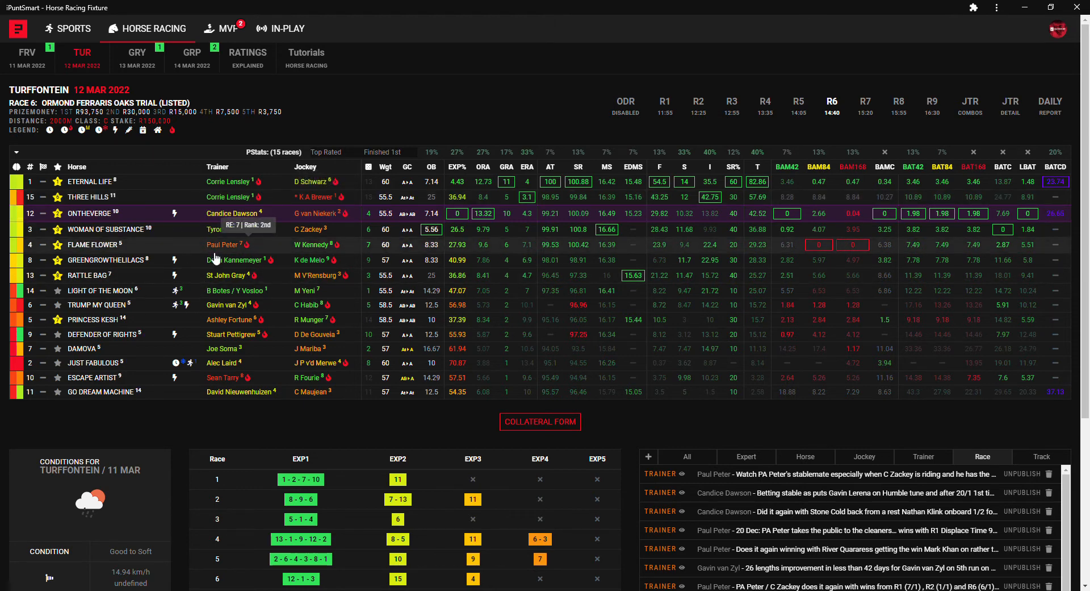
{"action": "mouse_move", "coordinate": [232, 287]}
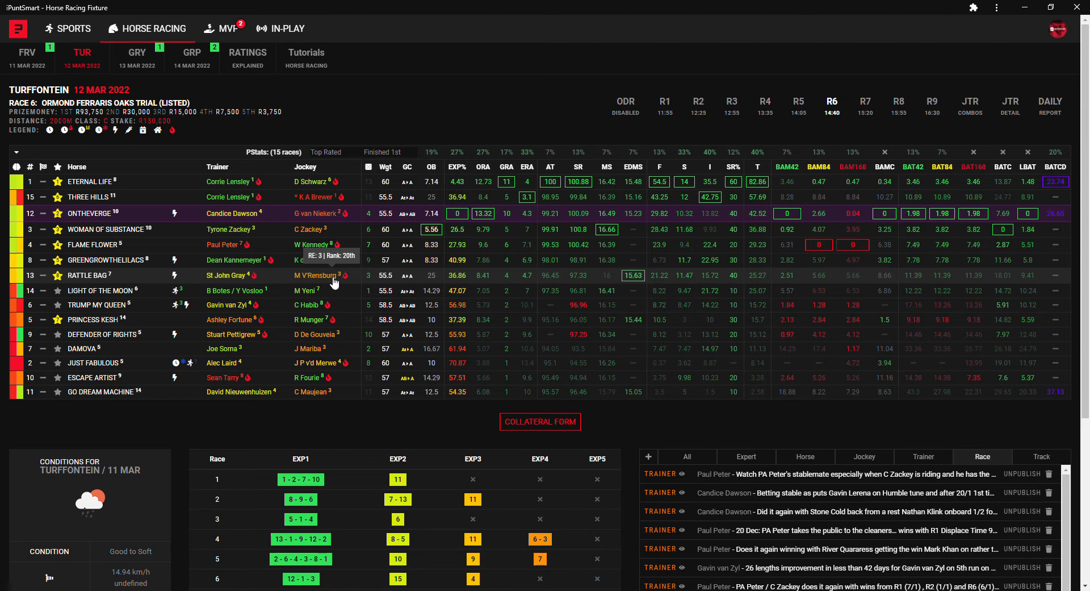
{"action": "mouse_move", "coordinate": [243, 311]}
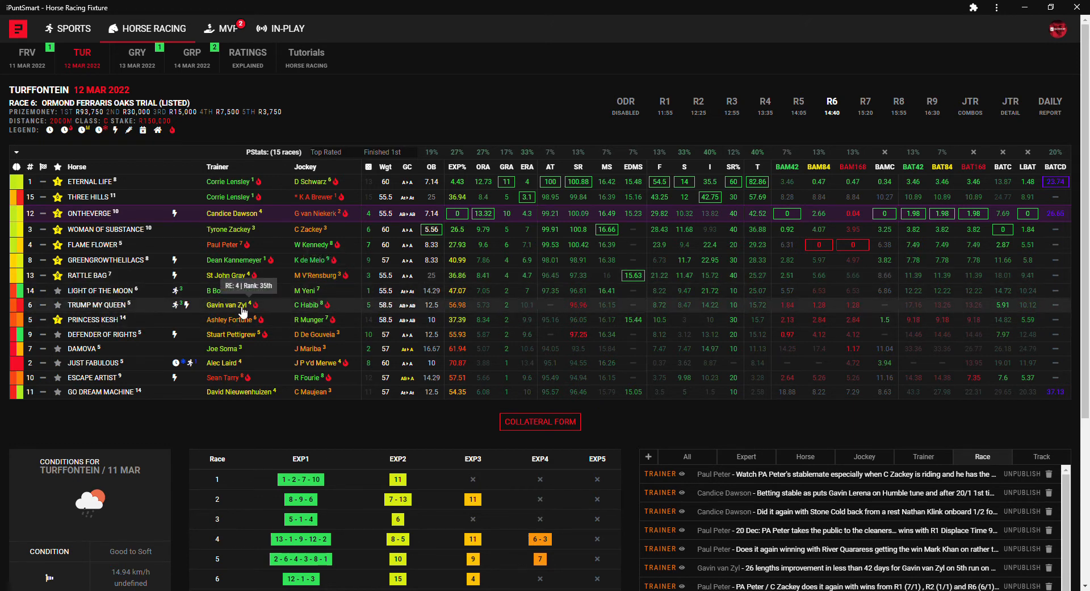
{"action": "left_click", "coordinate": [97, 305]}
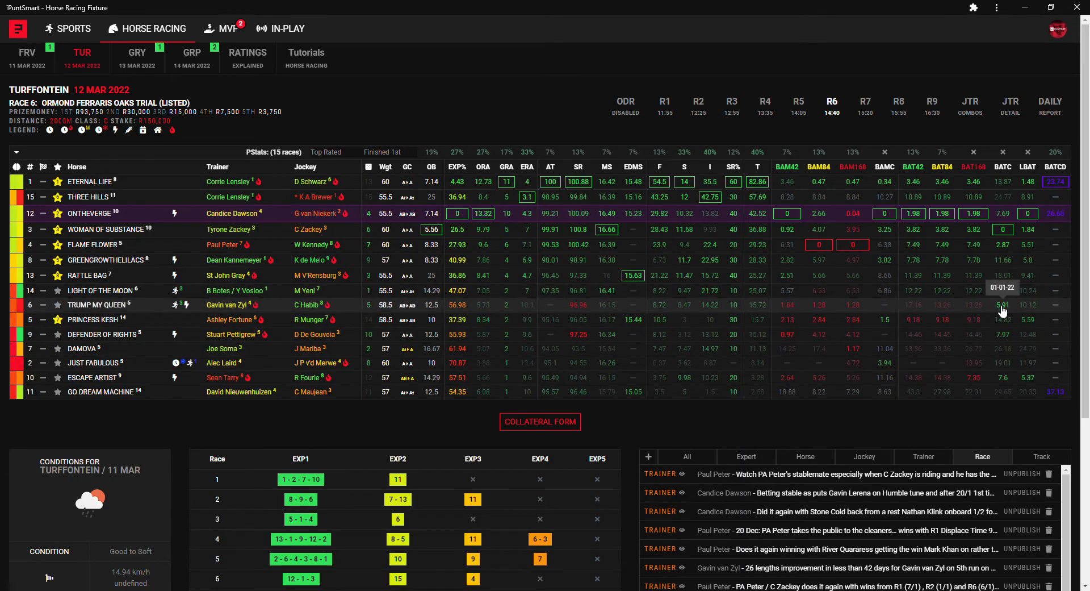
{"action": "mouse_move", "coordinate": [825, 308]}
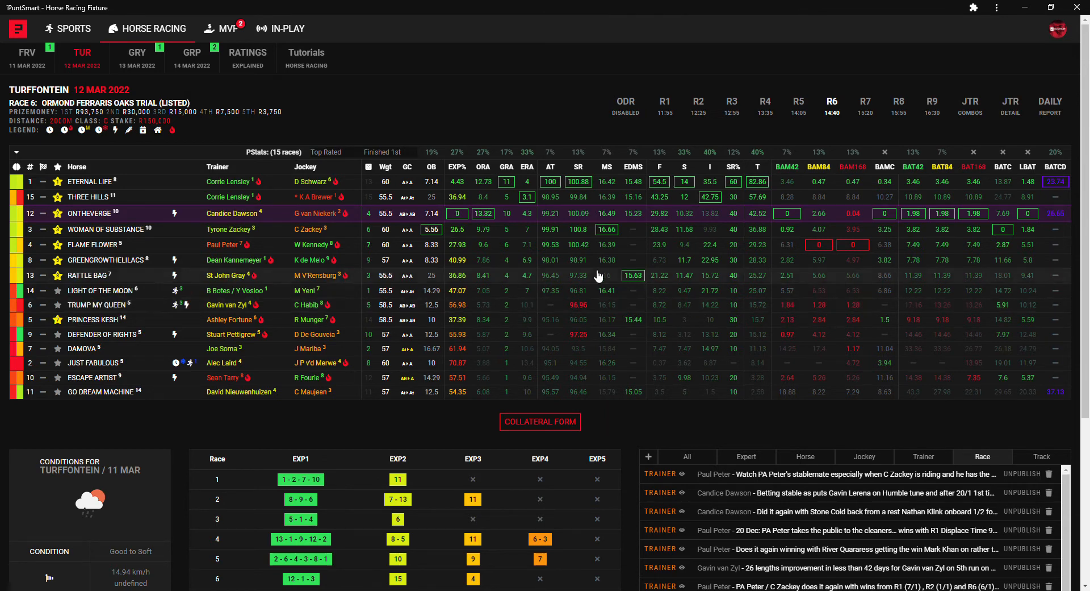
{"action": "mouse_move", "coordinate": [125, 244]}
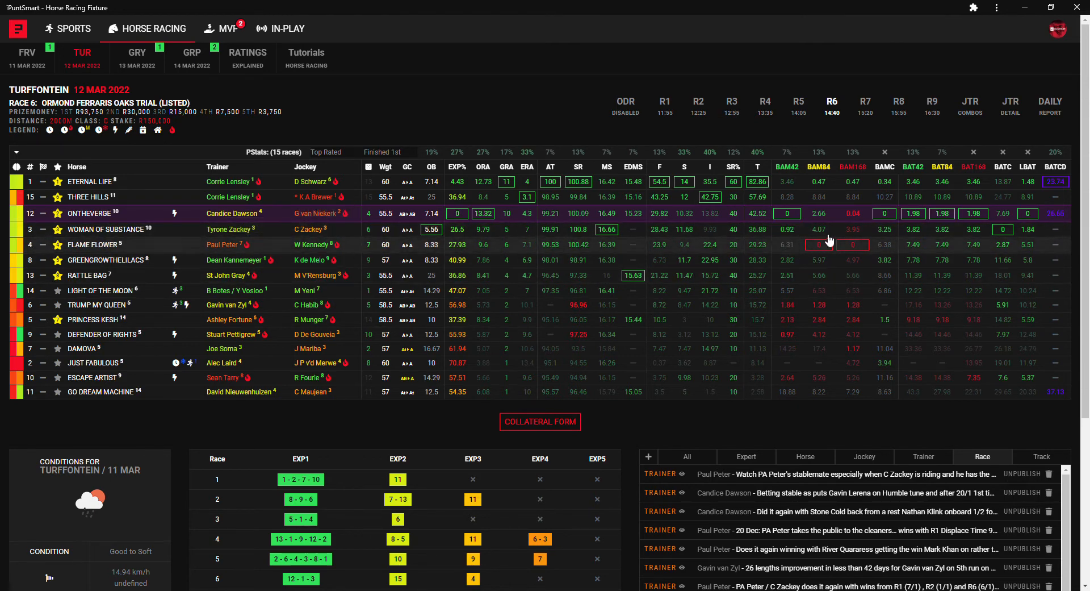
{"action": "mouse_move", "coordinate": [995, 249]}
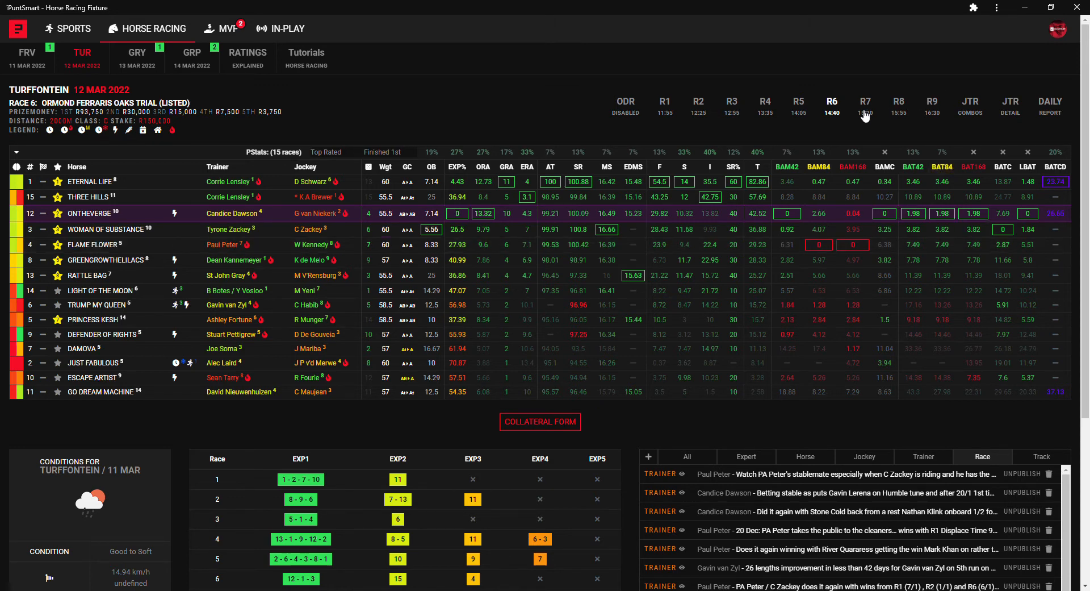
{"action": "mouse_move", "coordinate": [577, 221]}
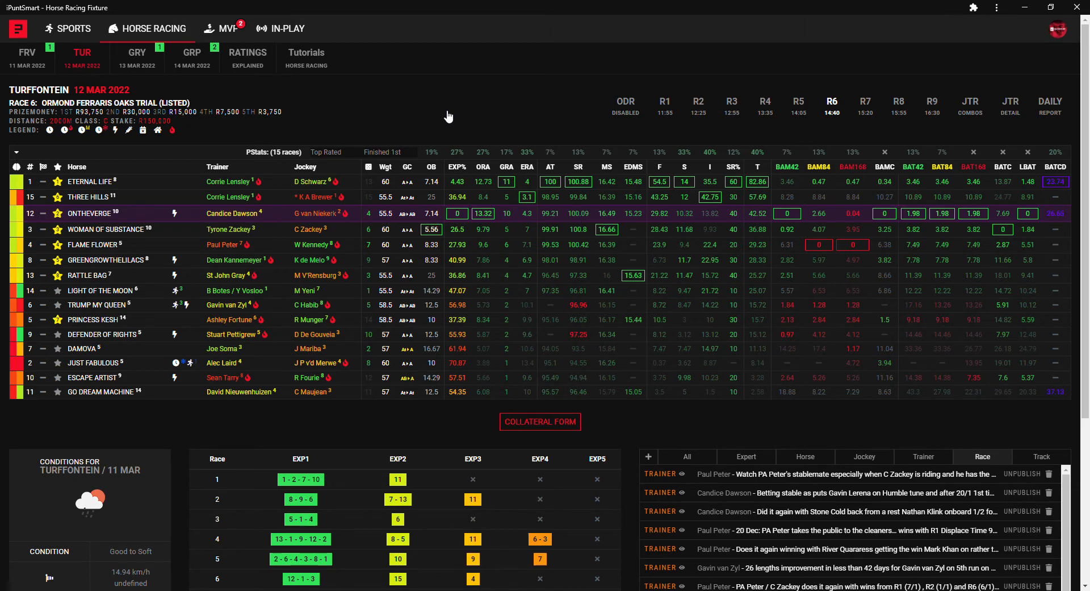
Load Race 7, the Senor Santa Stakes Grade 2, headed by Sweet Future
{"action": "left_click", "coordinate": [865, 104]}
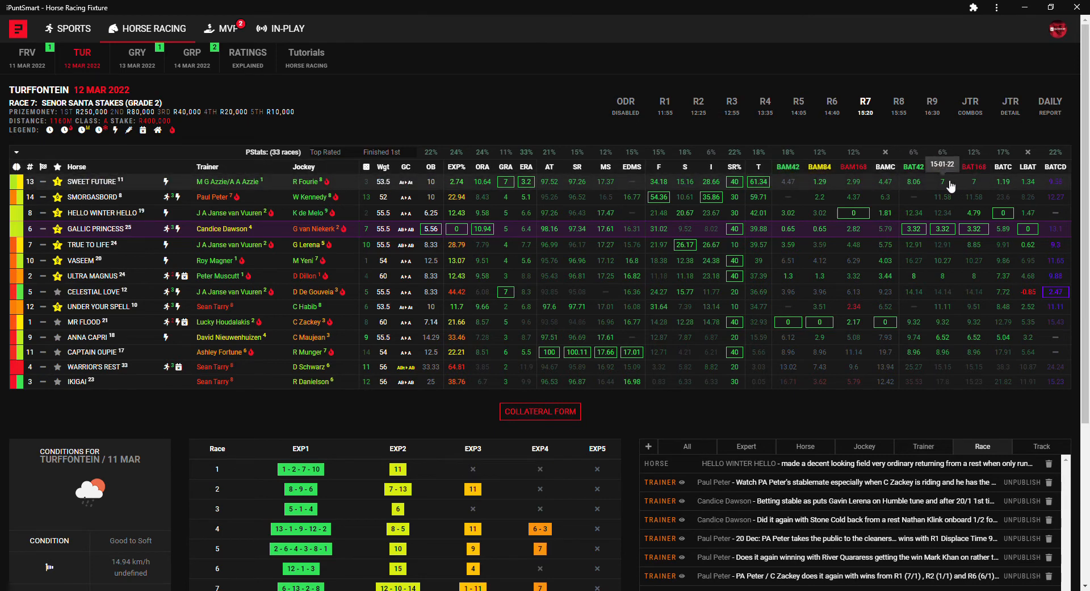
{"action": "mouse_move", "coordinate": [579, 167]}
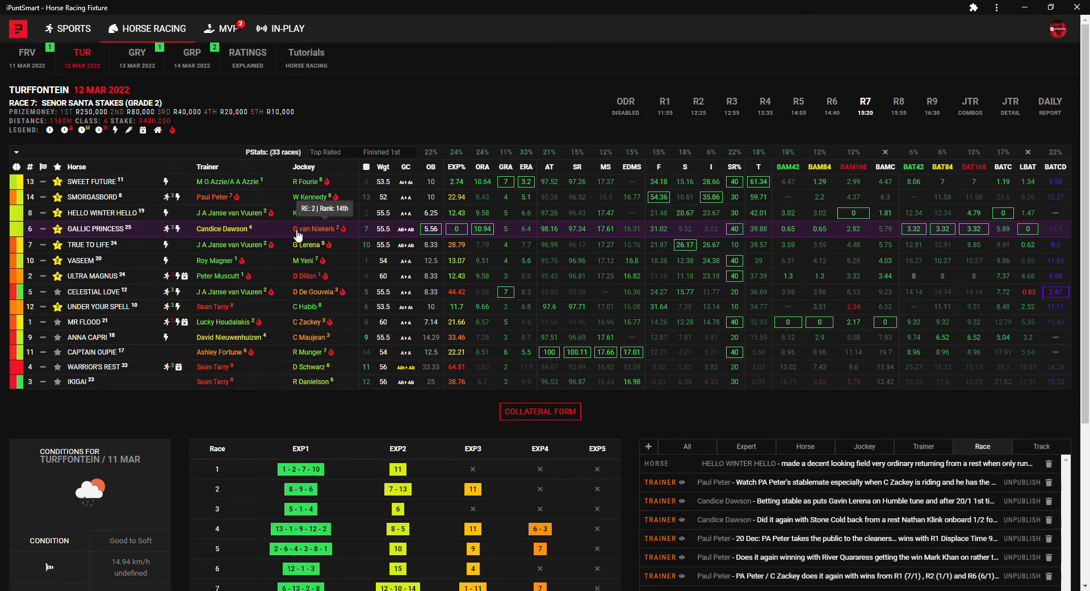
{"action": "mouse_move", "coordinate": [270, 233]}
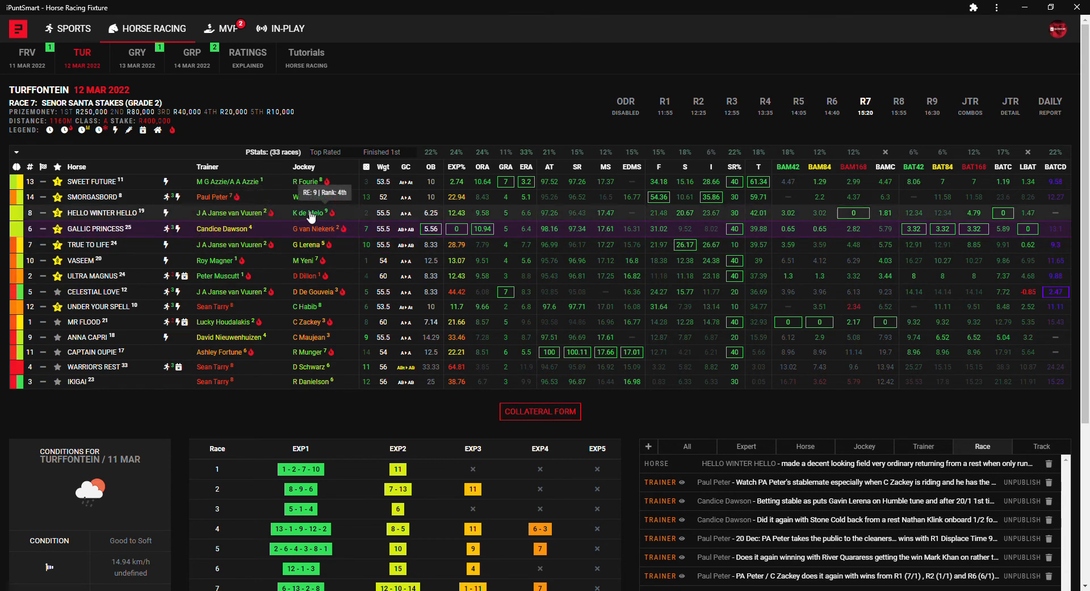
{"action": "mouse_move", "coordinate": [941, 191]}
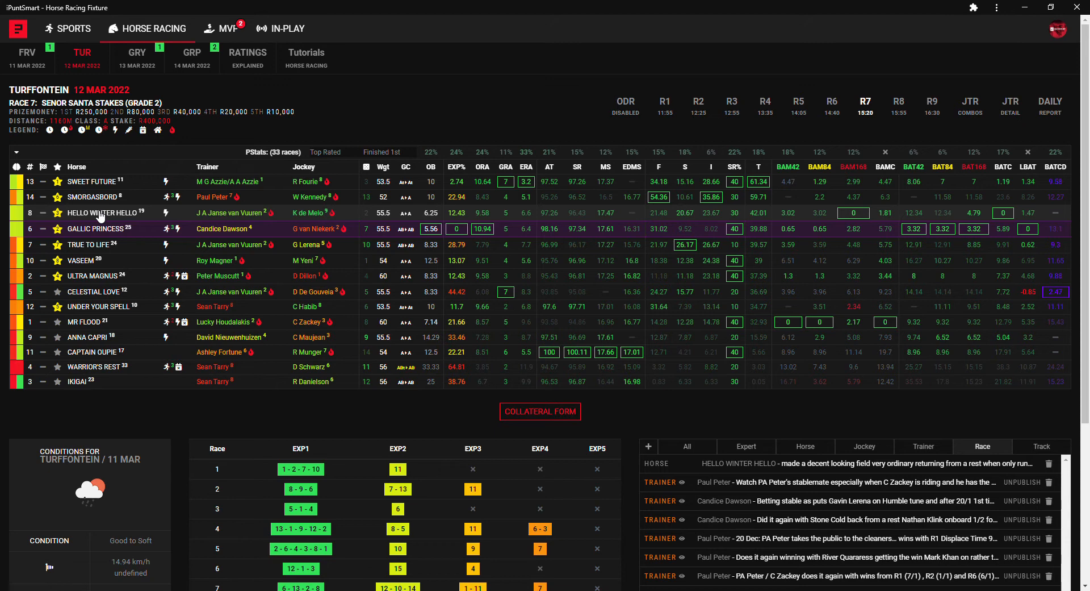
{"action": "mouse_move", "coordinate": [79, 204]}
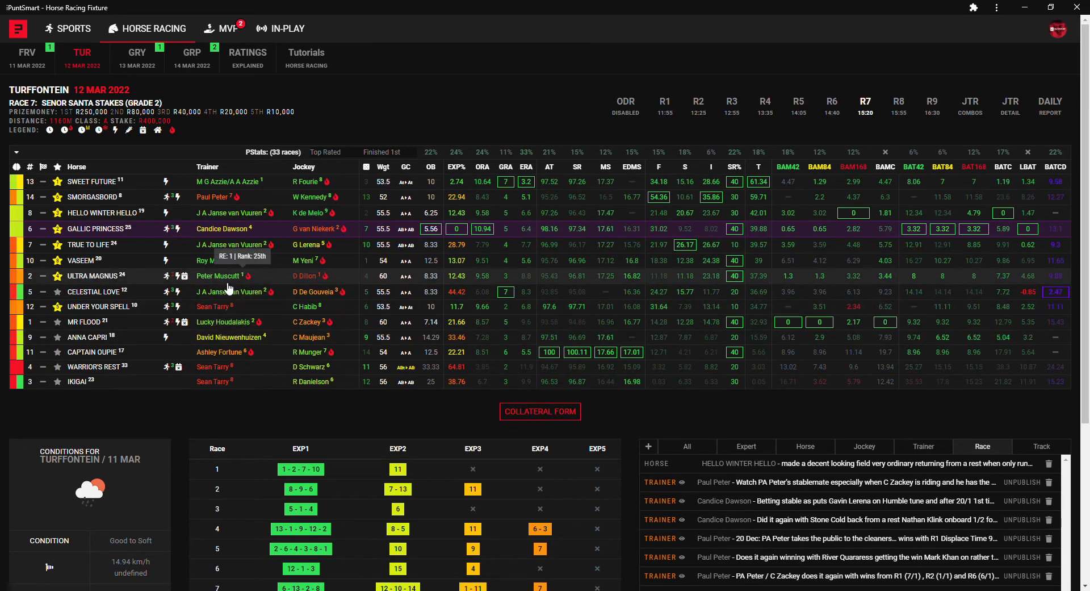
{"action": "mouse_move", "coordinate": [322, 285]}
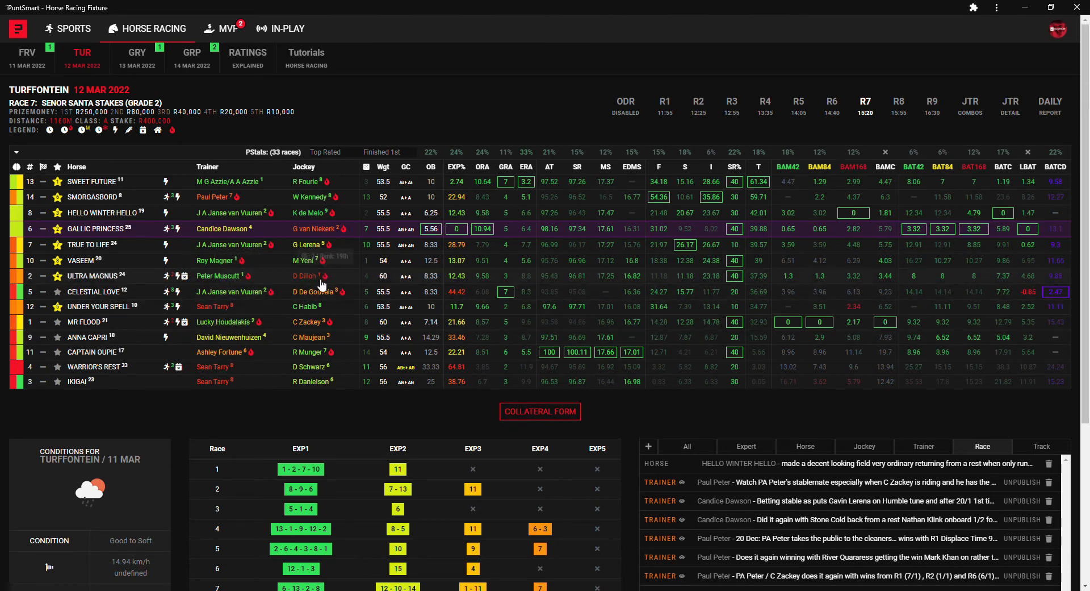
{"action": "left_click", "coordinate": [93, 276]}
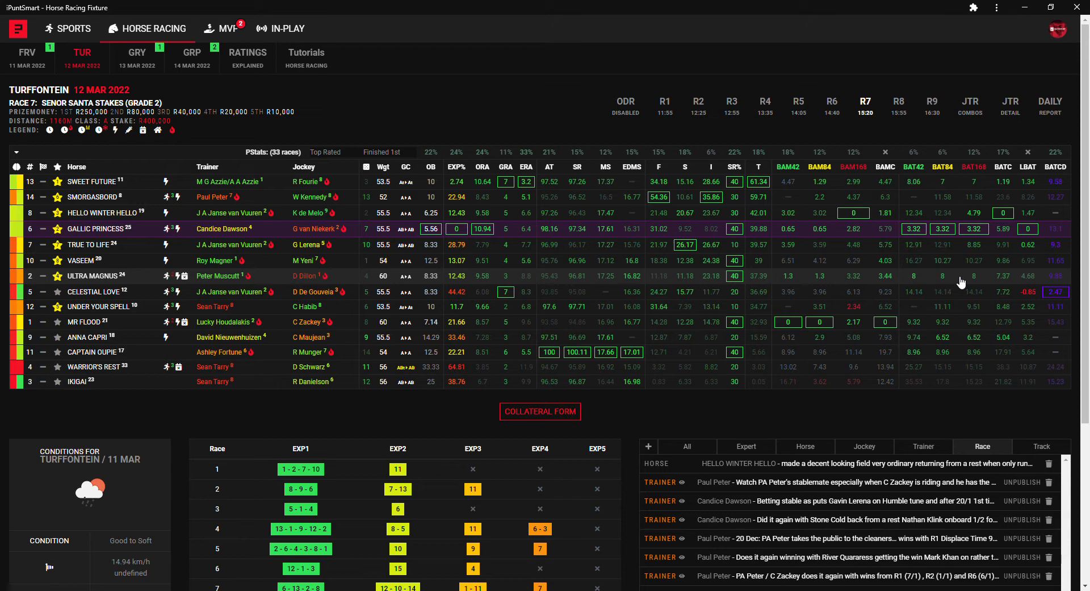
{"action": "mouse_move", "coordinate": [181, 384]}
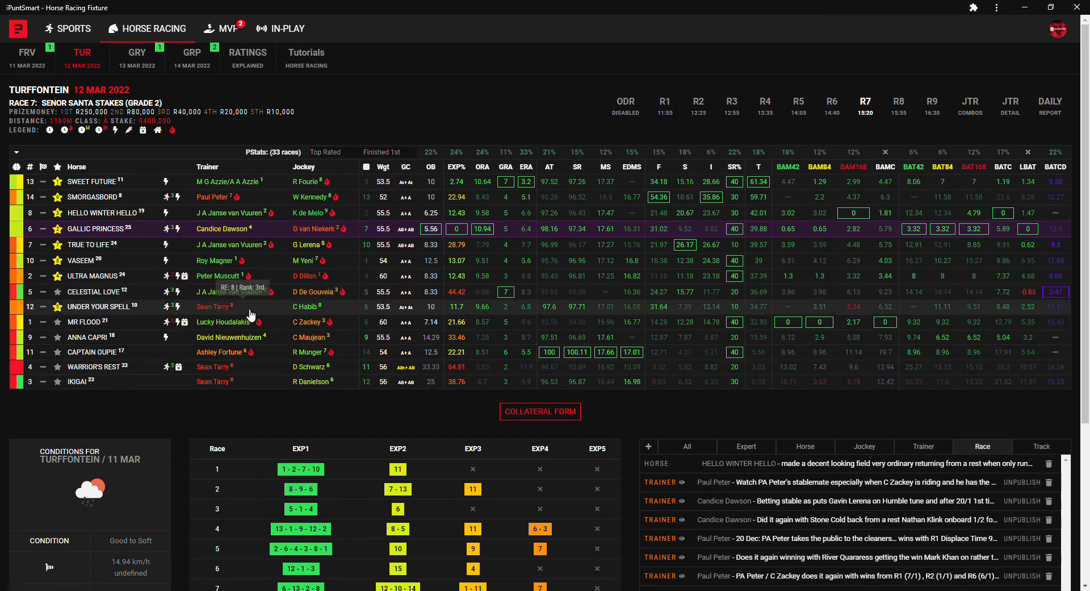
{"action": "mouse_move", "coordinate": [318, 311]}
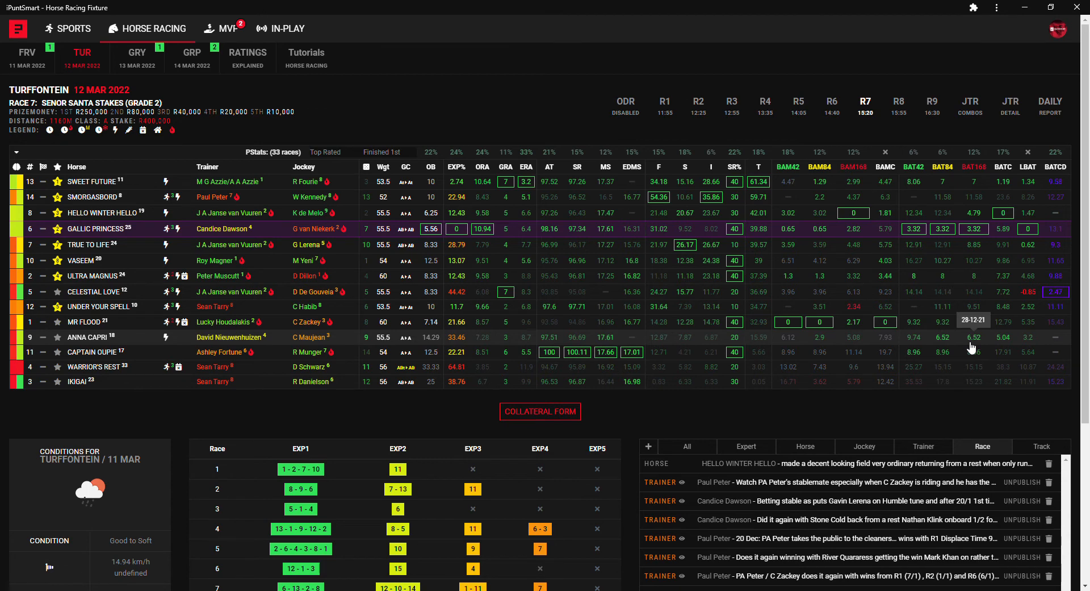
{"action": "mouse_move", "coordinate": [570, 365]}
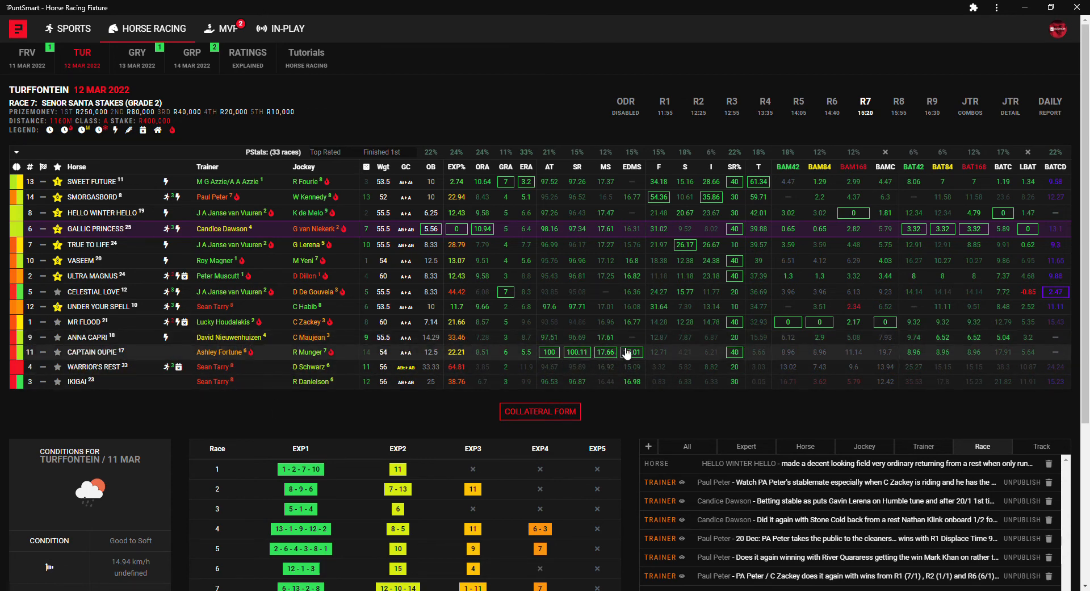
{"action": "mouse_move", "coordinate": [250, 374]}
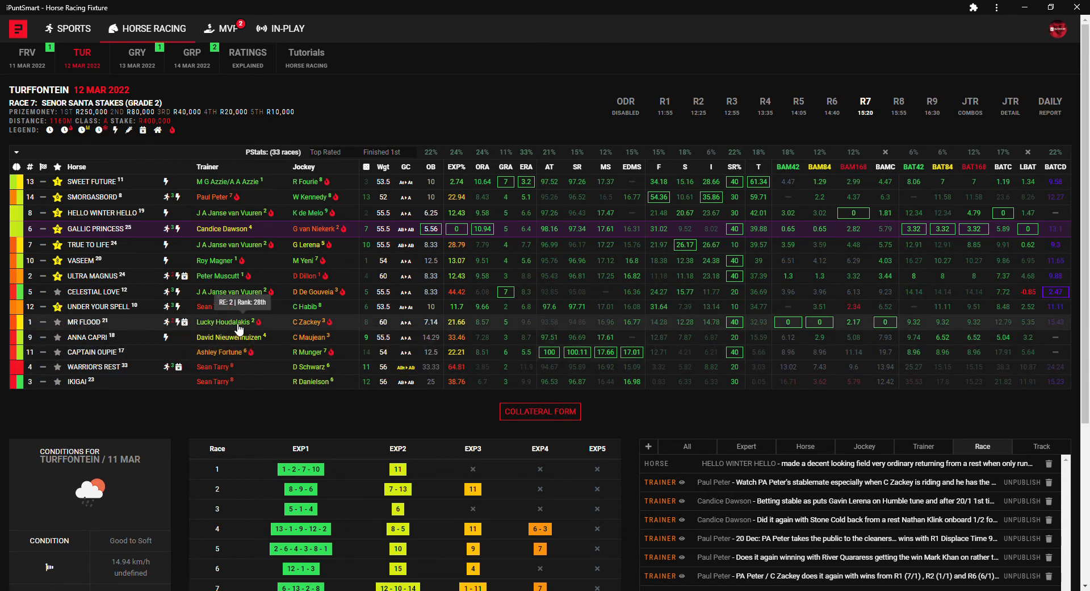
{"action": "mouse_move", "coordinate": [249, 325]}
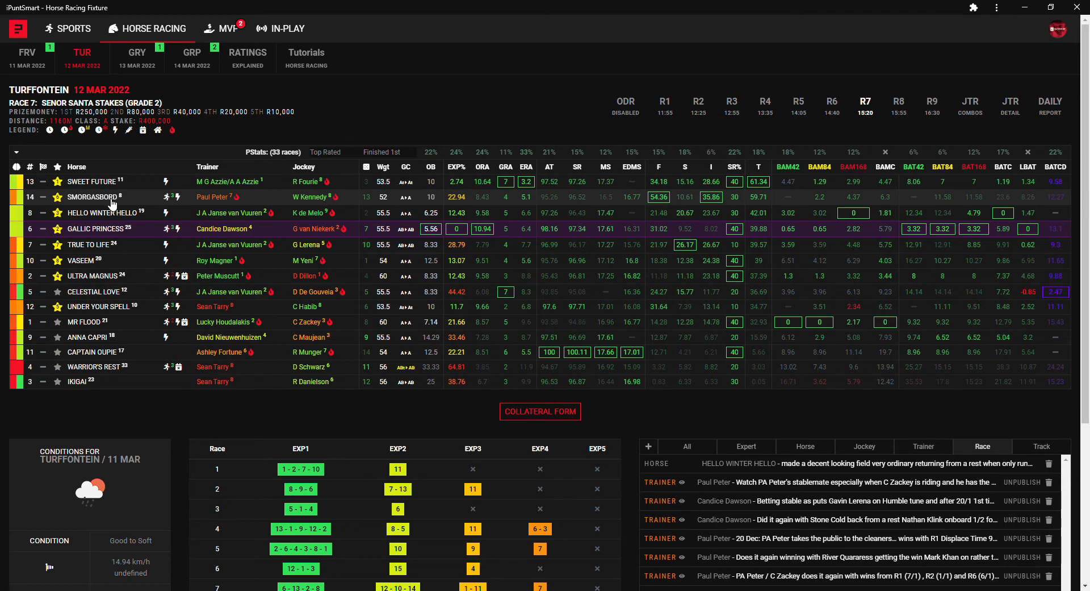
{"action": "mouse_move", "coordinate": [332, 206]}
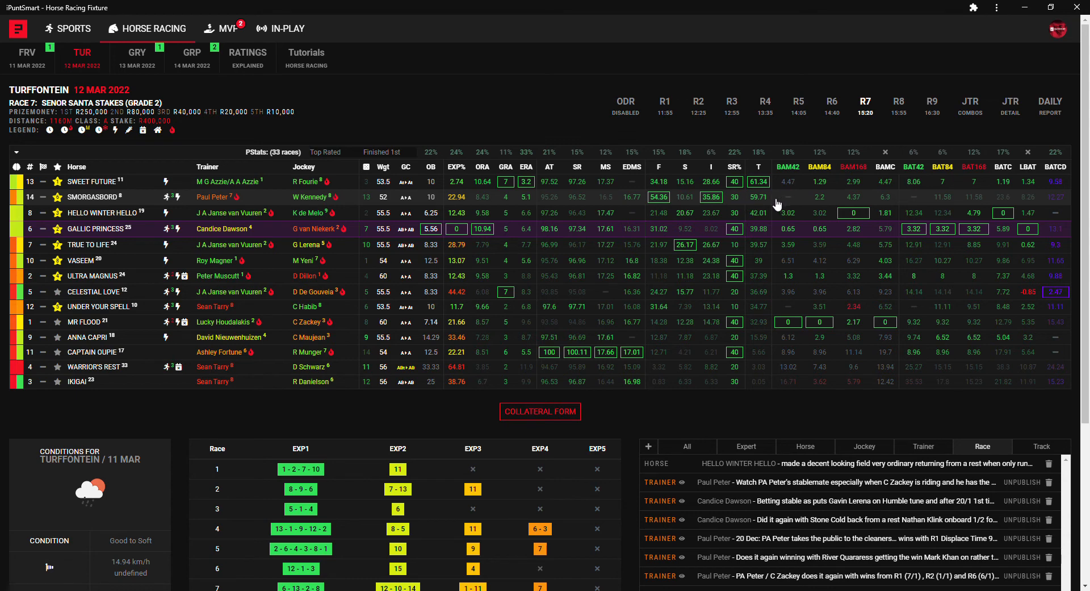
{"action": "mouse_move", "coordinate": [720, 205]}
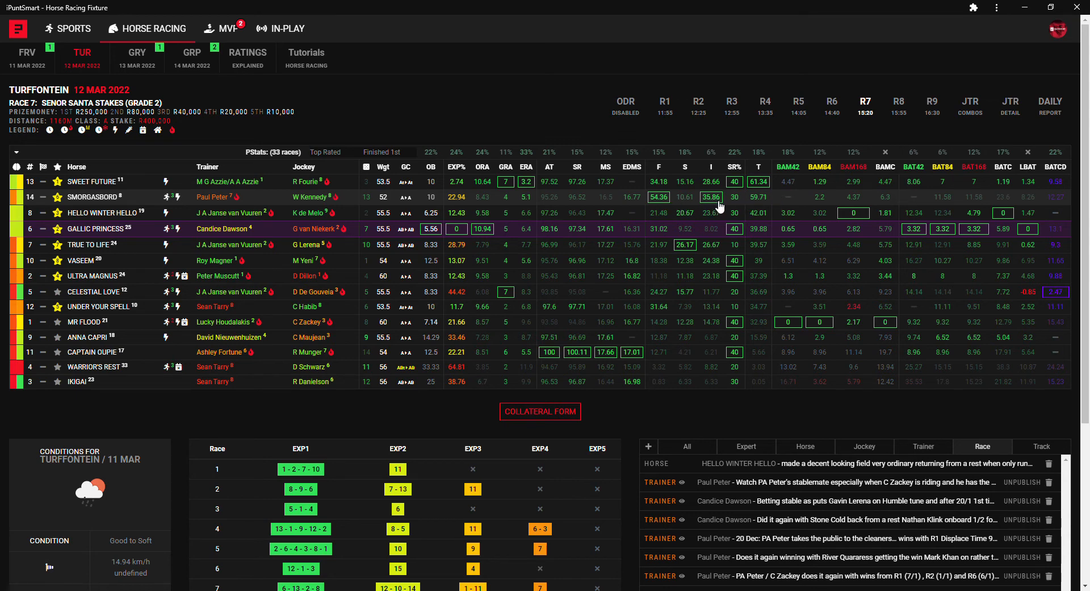
{"action": "mouse_move", "coordinate": [234, 210]}
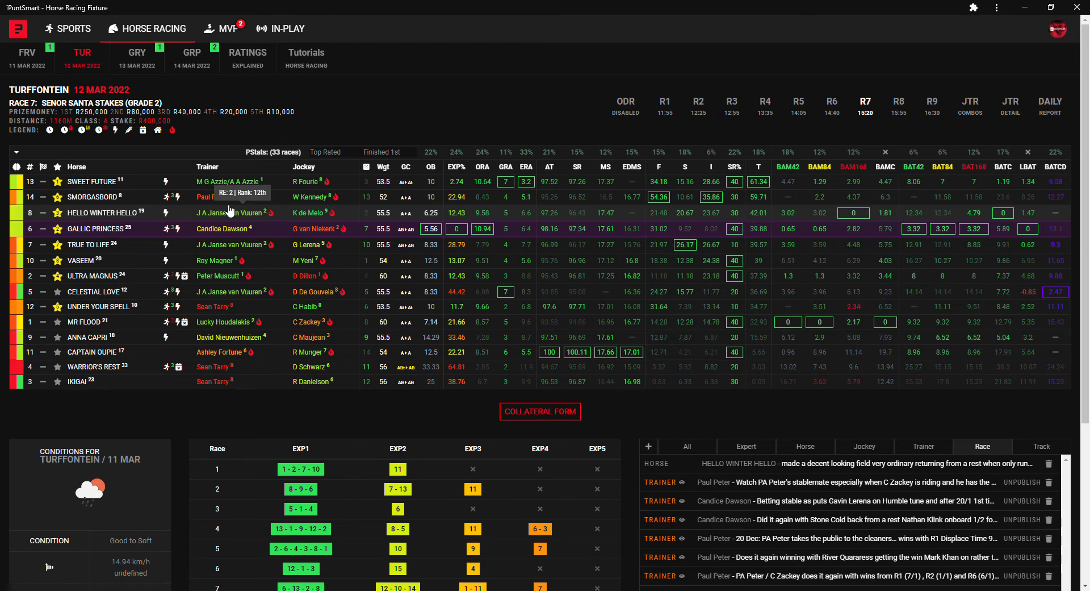
{"action": "mouse_move", "coordinate": [606, 244]}
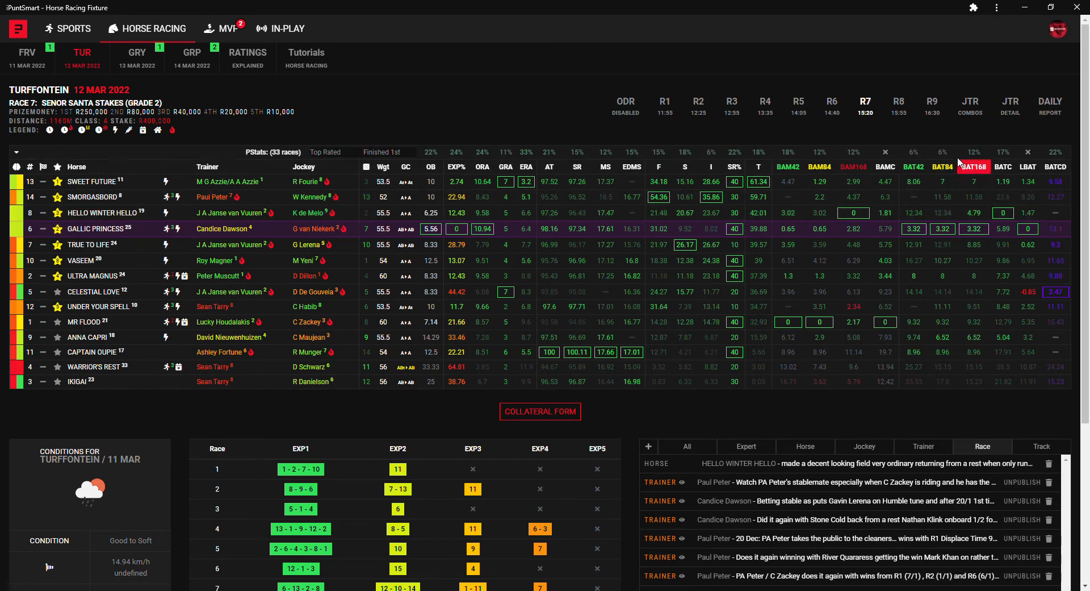
{"action": "mouse_move", "coordinate": [268, 387]}
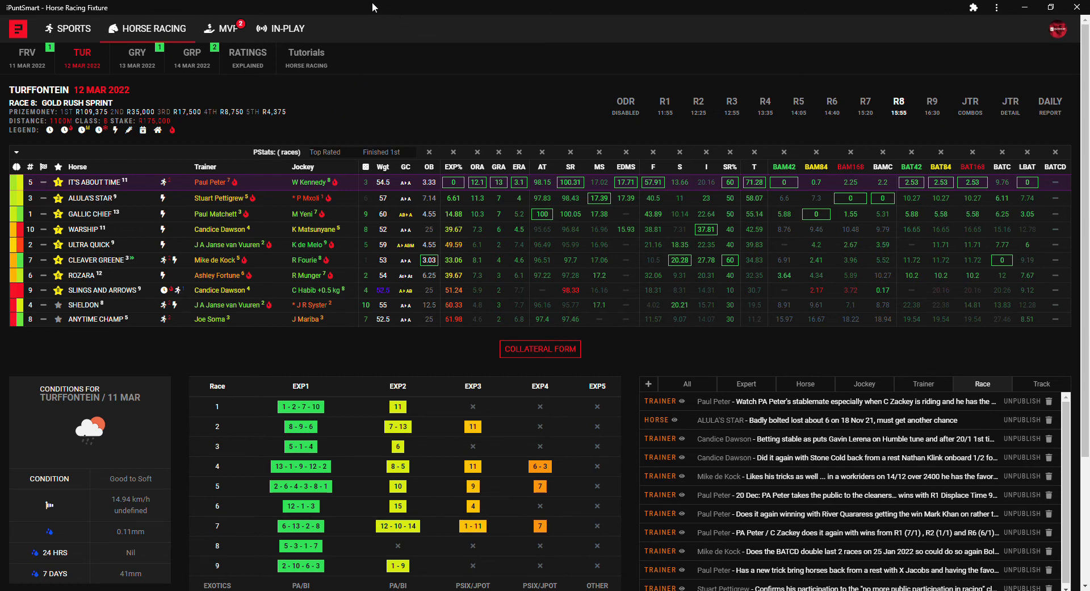
{"action": "mouse_move", "coordinate": [496, 71]}
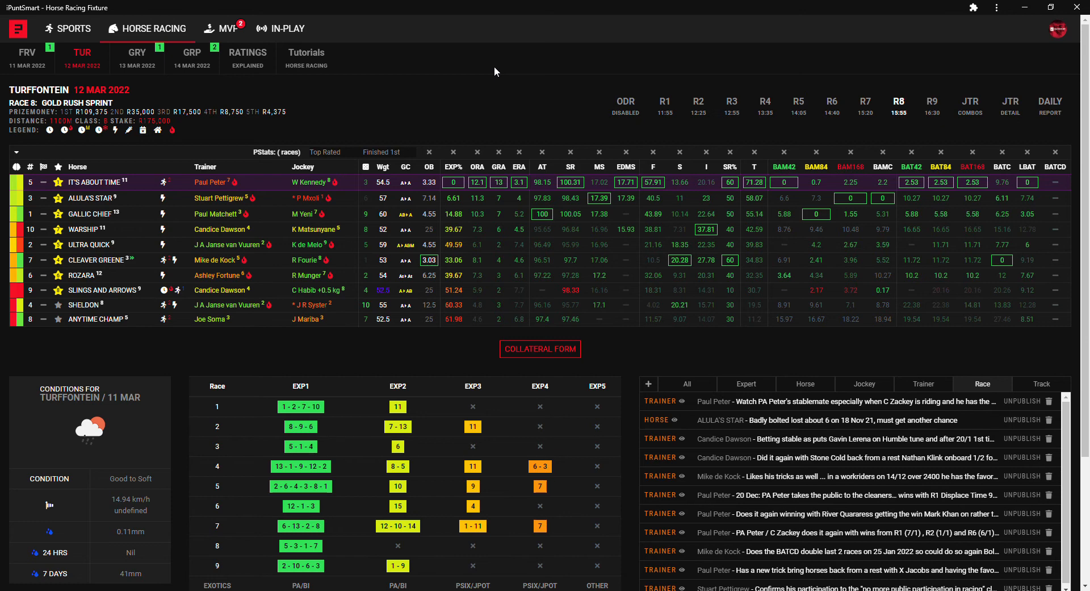
{"action": "mouse_move", "coordinate": [545, 367]}
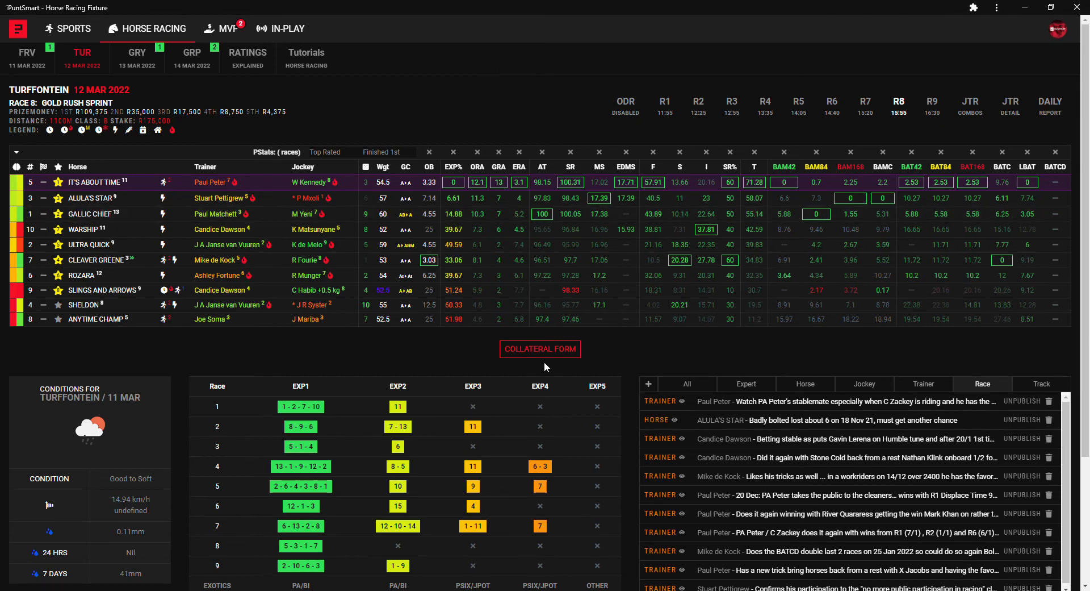
{"action": "mouse_move", "coordinate": [938, 117]}
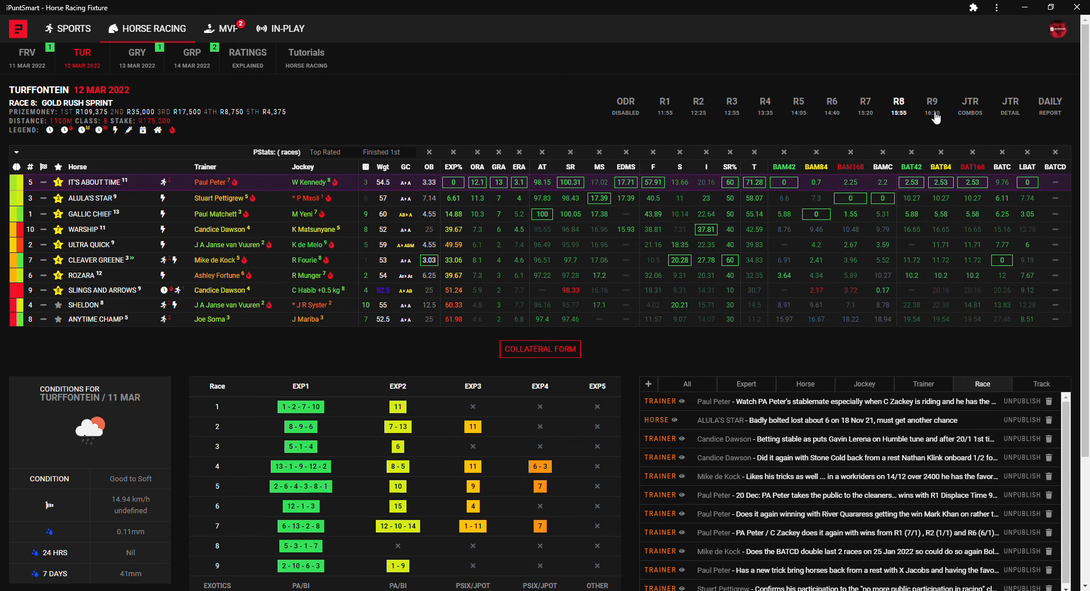
{"action": "mouse_move", "coordinate": [518, 130]}
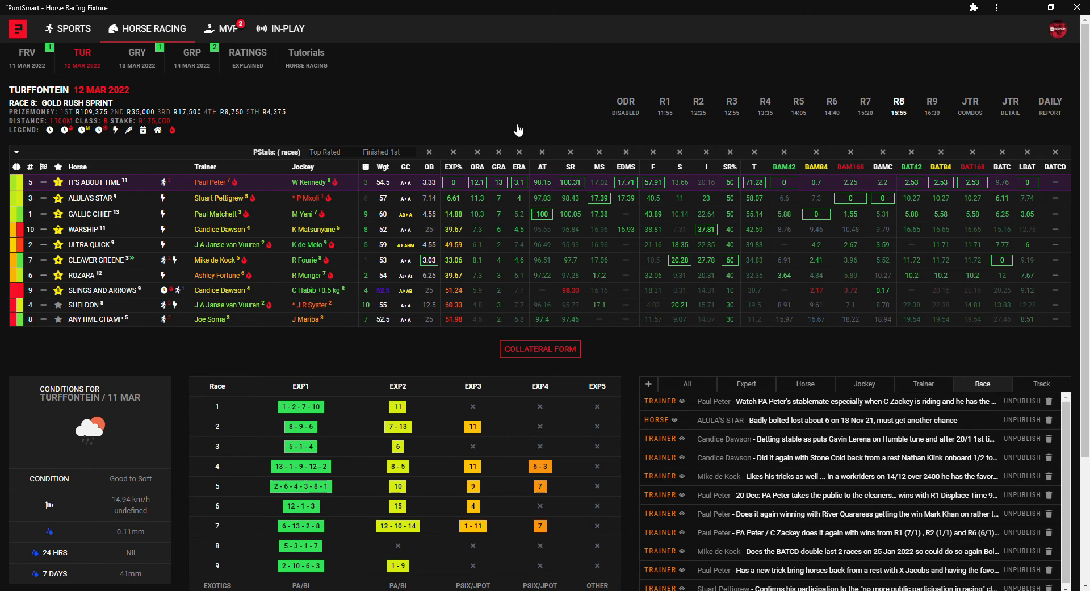
{"action": "mouse_move", "coordinate": [412, 63]}
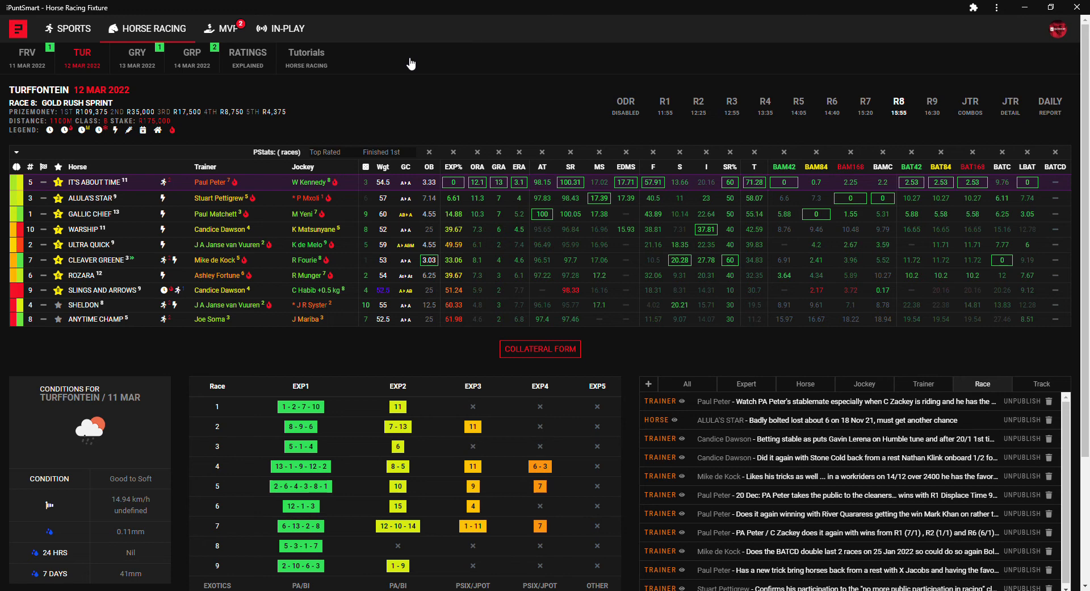
Select the next race tab, bringing up the Sun Chariot Handicap headed by Western Dance
{"action": "left_click", "coordinate": [931, 104]}
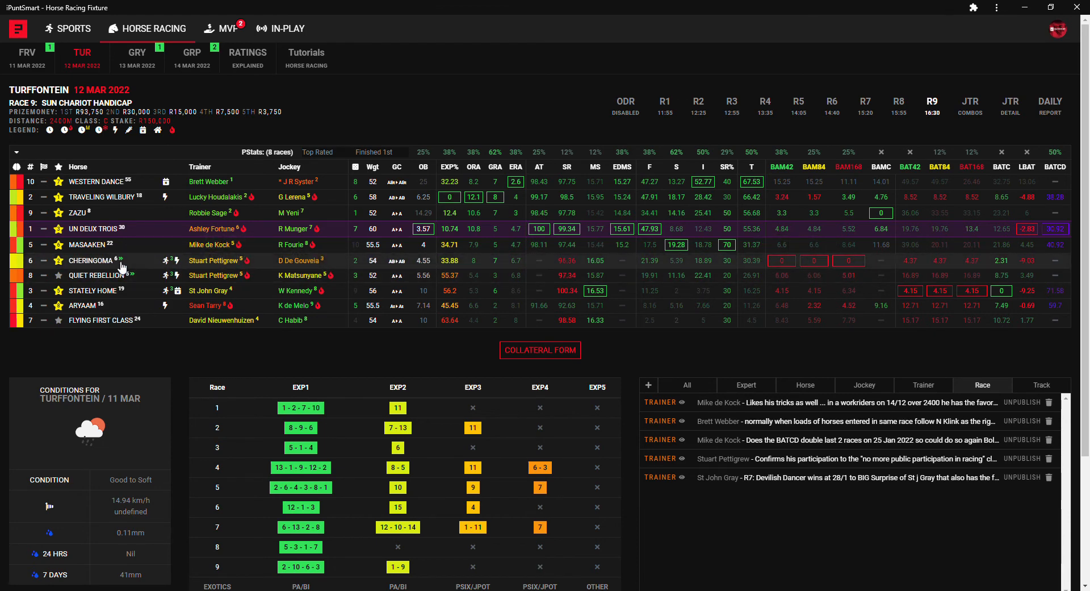
{"action": "mouse_move", "coordinate": [130, 269]}
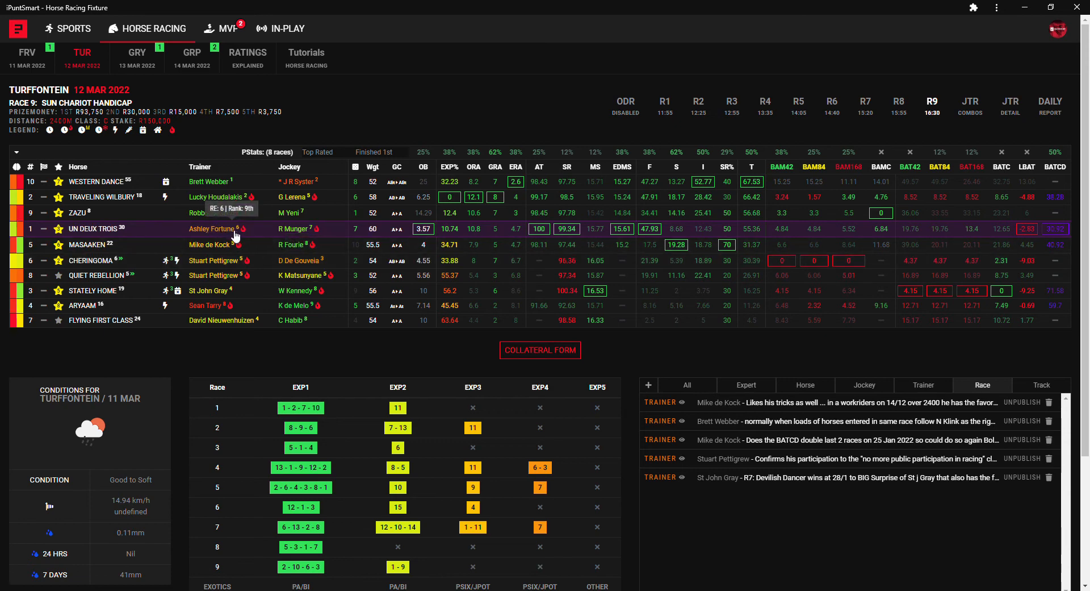
{"action": "mouse_move", "coordinate": [242, 241]}
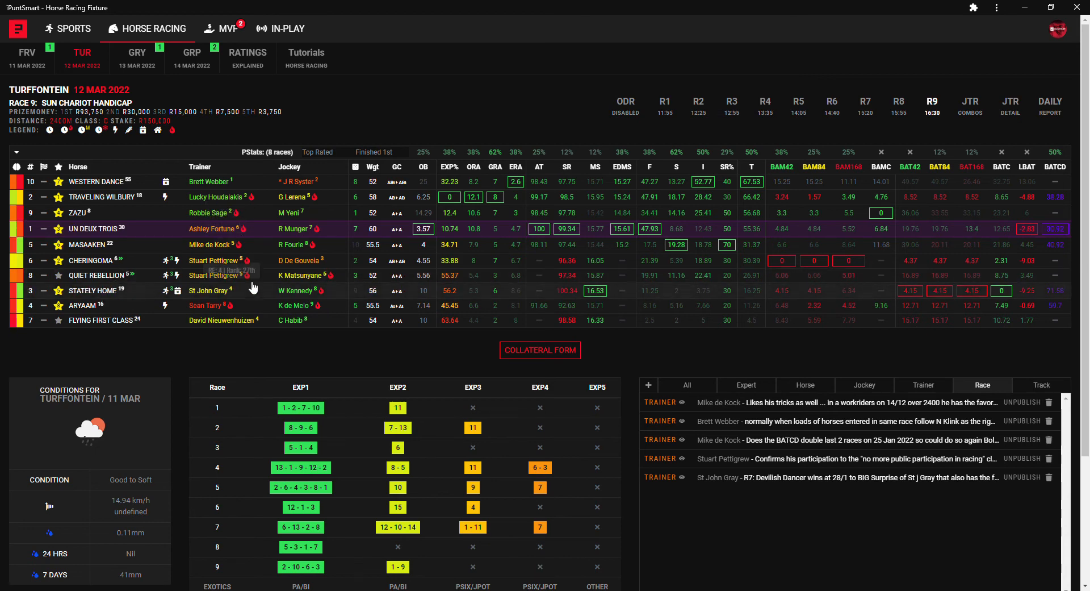
{"action": "mouse_move", "coordinate": [306, 300]}
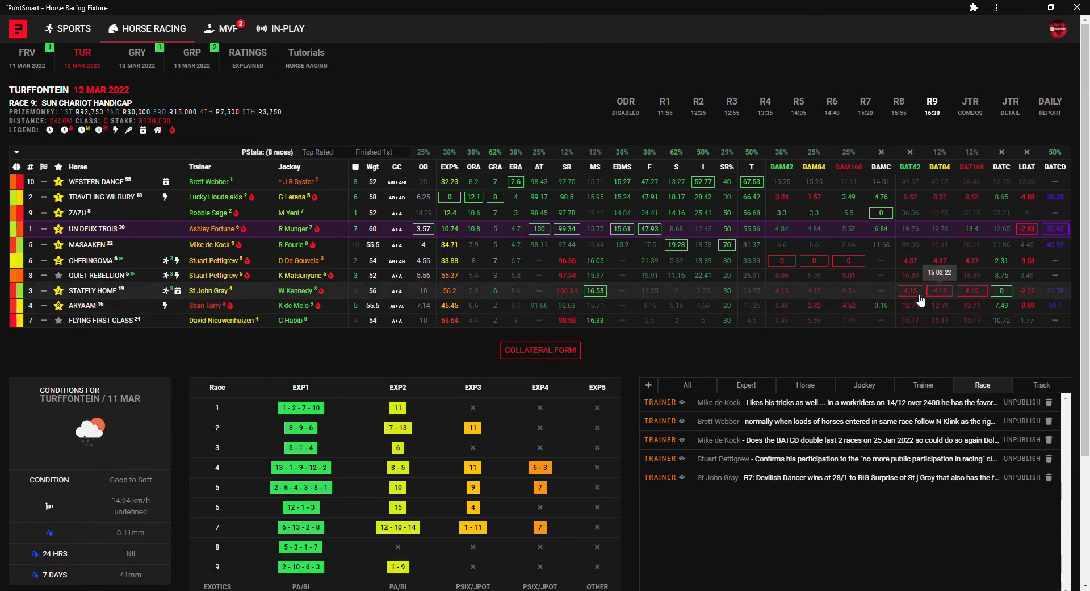
{"action": "mouse_move", "coordinate": [1002, 300]}
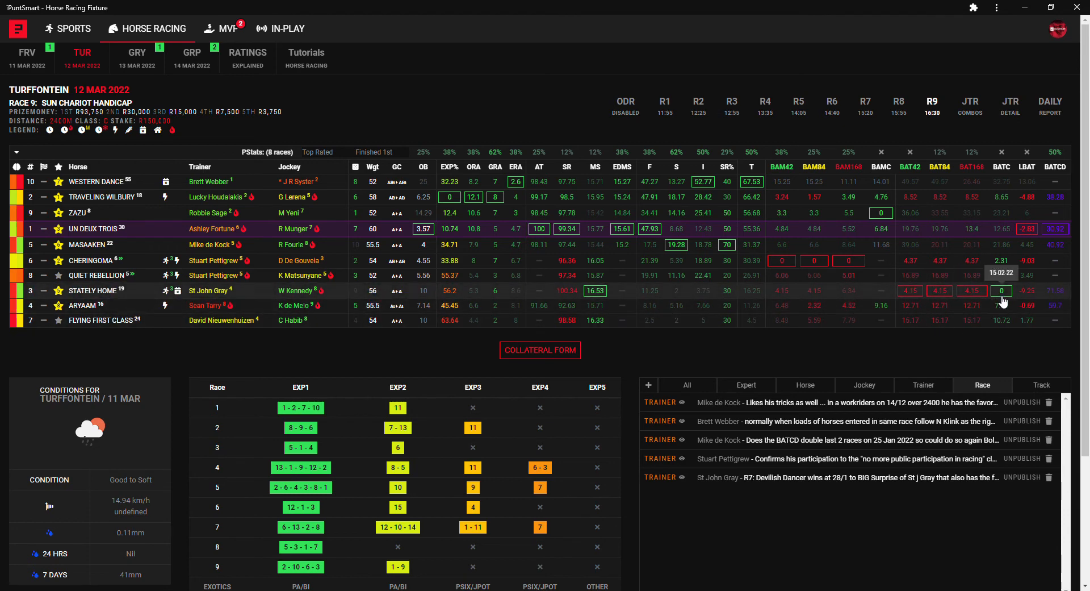
{"action": "mouse_move", "coordinate": [1007, 303]}
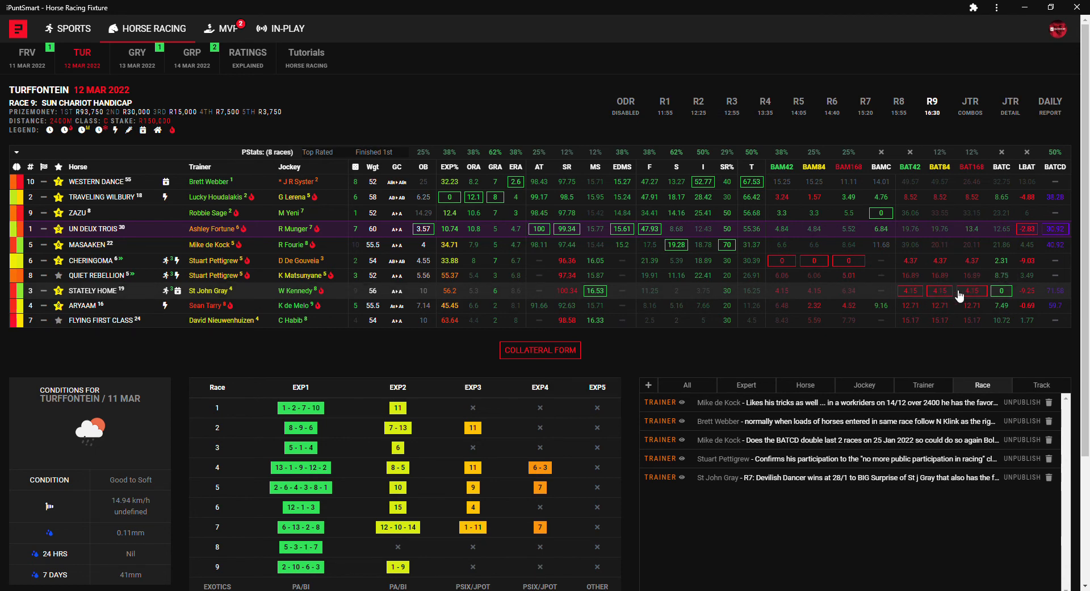
{"action": "mouse_move", "coordinate": [944, 296]}
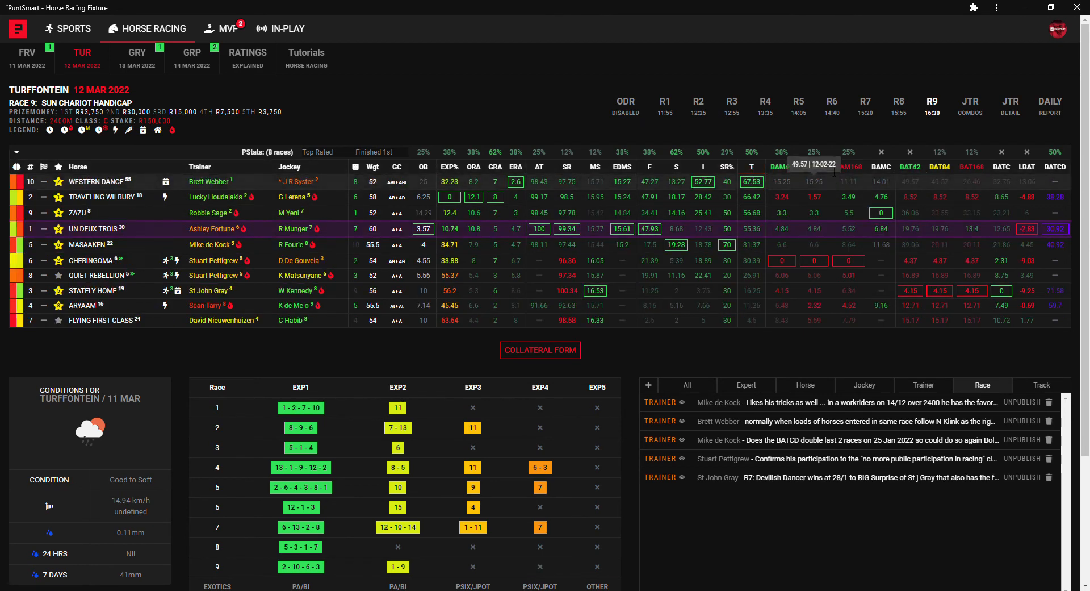
{"action": "mouse_move", "coordinate": [821, 147]}
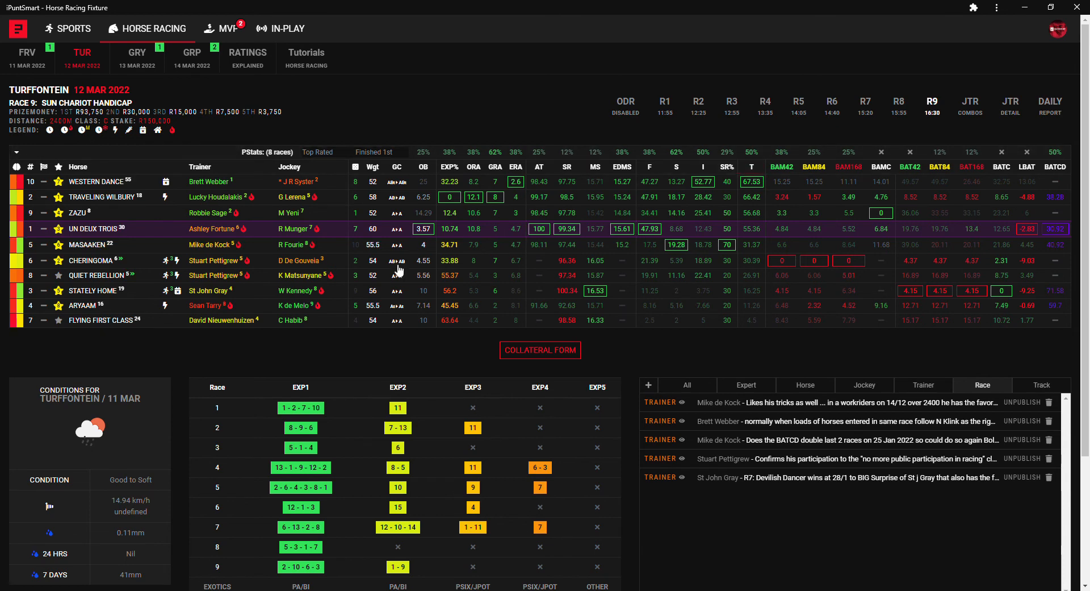
{"action": "mouse_move", "coordinate": [250, 246]}
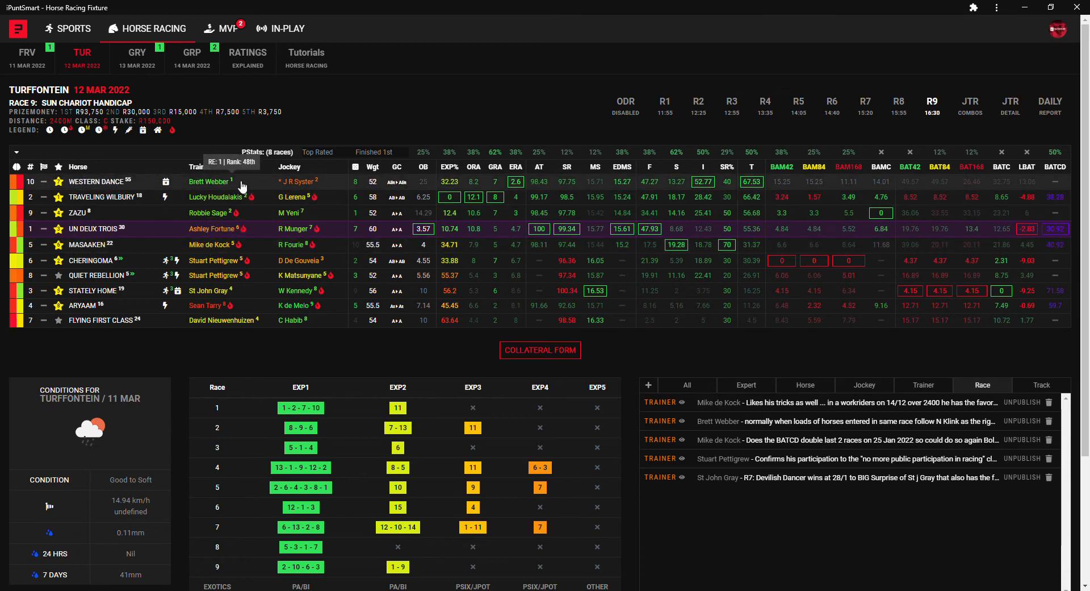
{"action": "mouse_move", "coordinate": [302, 192]}
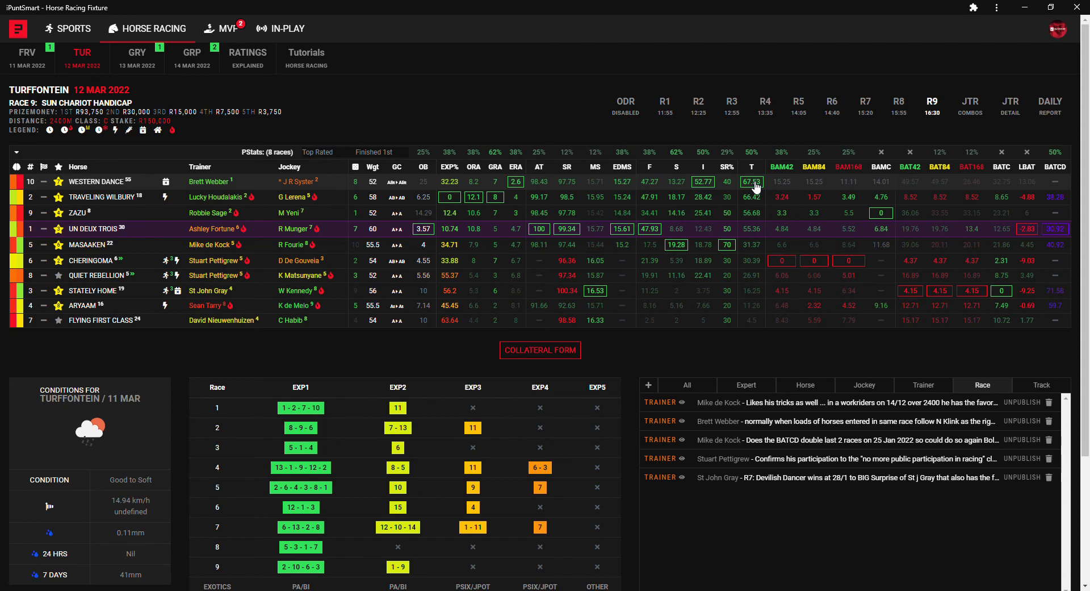
{"action": "mouse_move", "coordinate": [427, 201]}
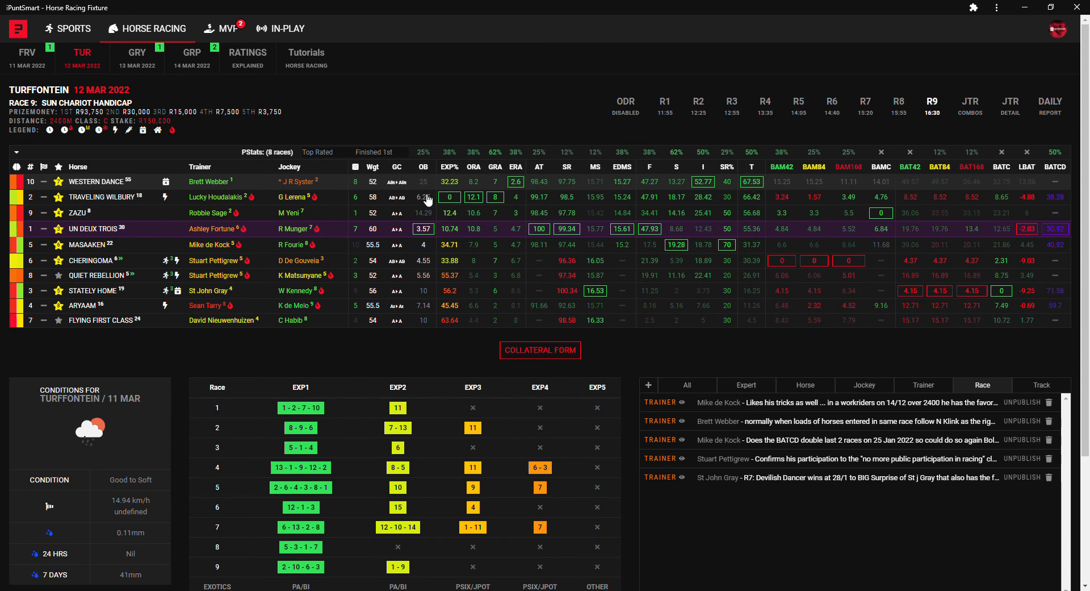
{"action": "mouse_move", "coordinate": [771, 221]}
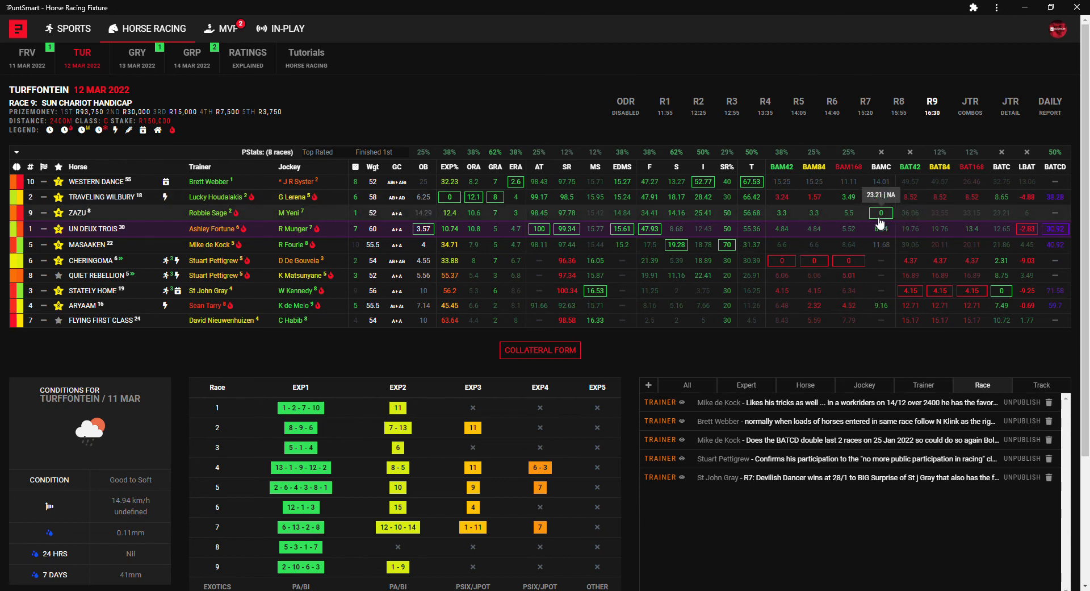
{"action": "mouse_move", "coordinate": [876, 218]}
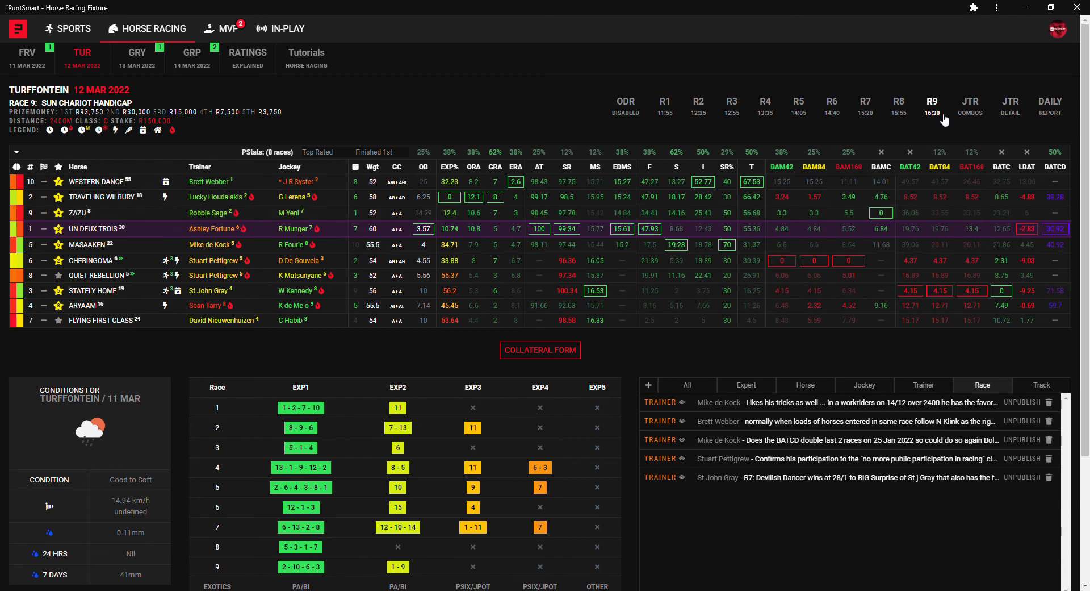
{"action": "mouse_move", "coordinate": [941, 121]}
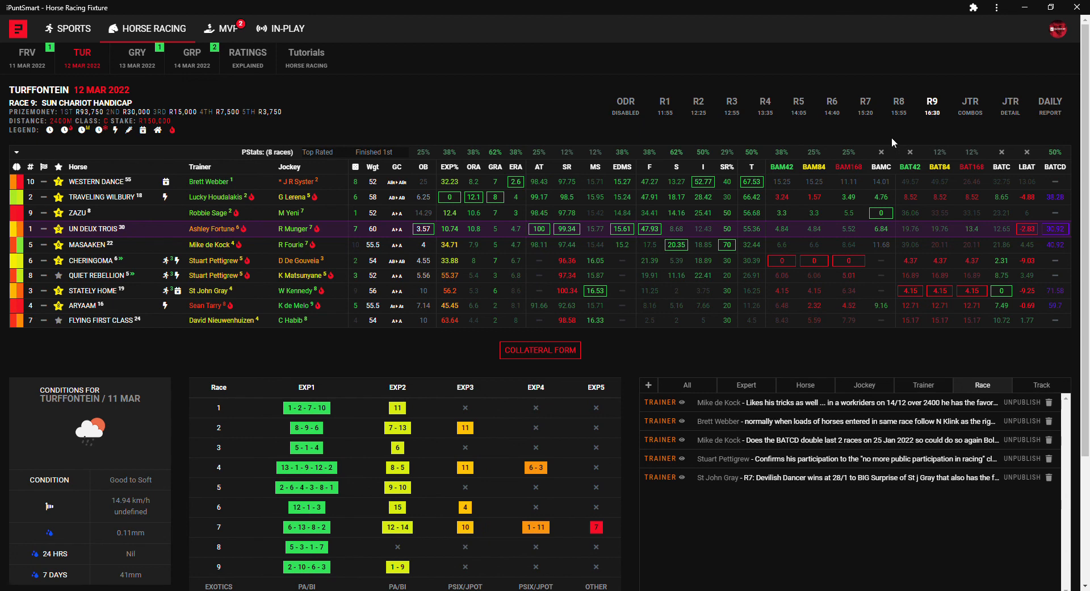
{"action": "mouse_move", "coordinate": [159, 218]}
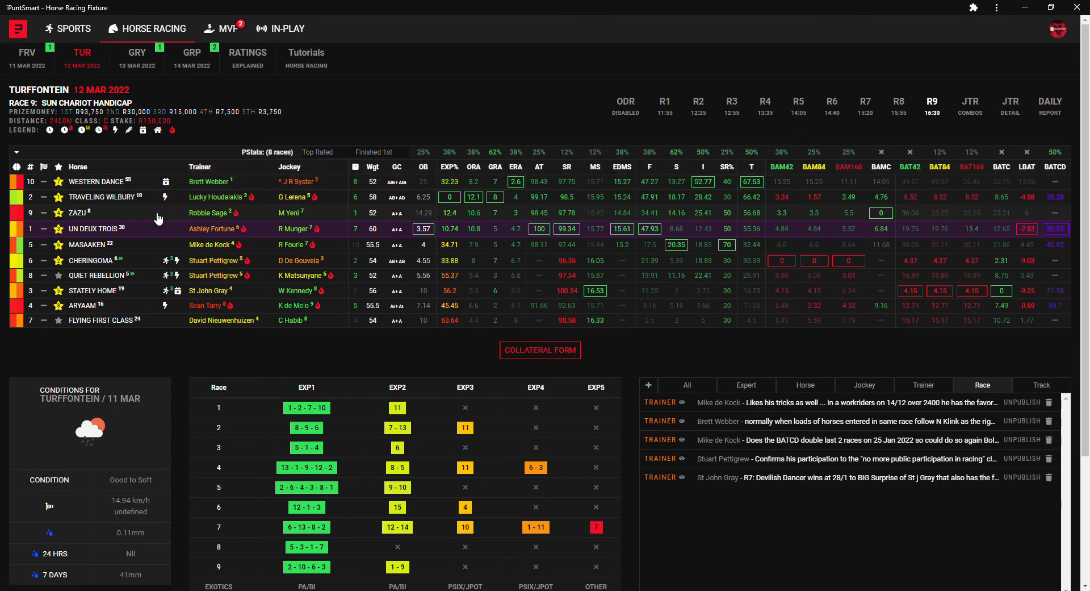
{"action": "mouse_move", "coordinate": [151, 222]}
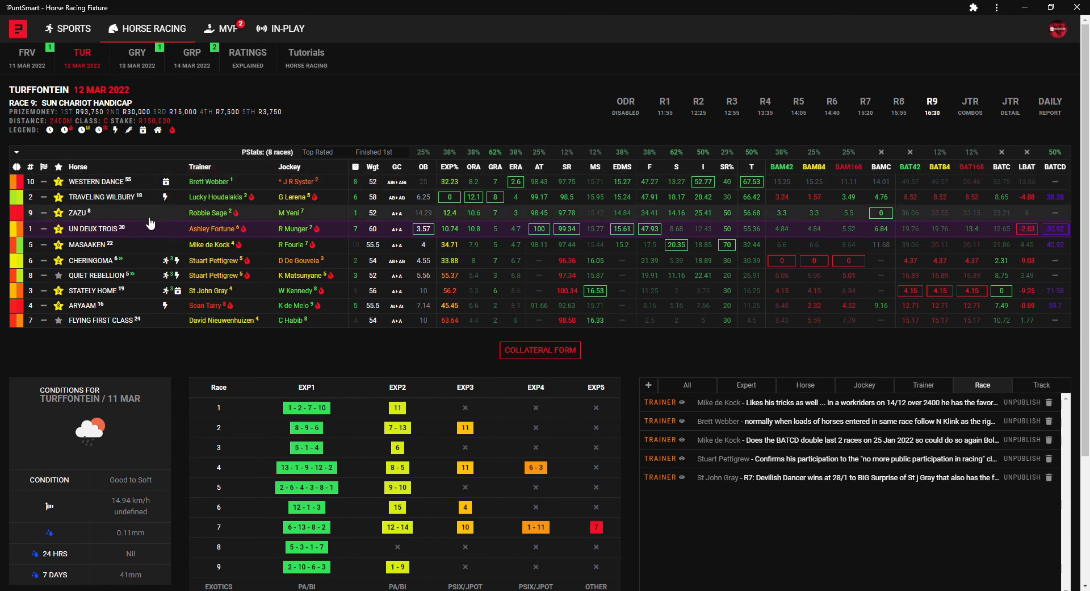